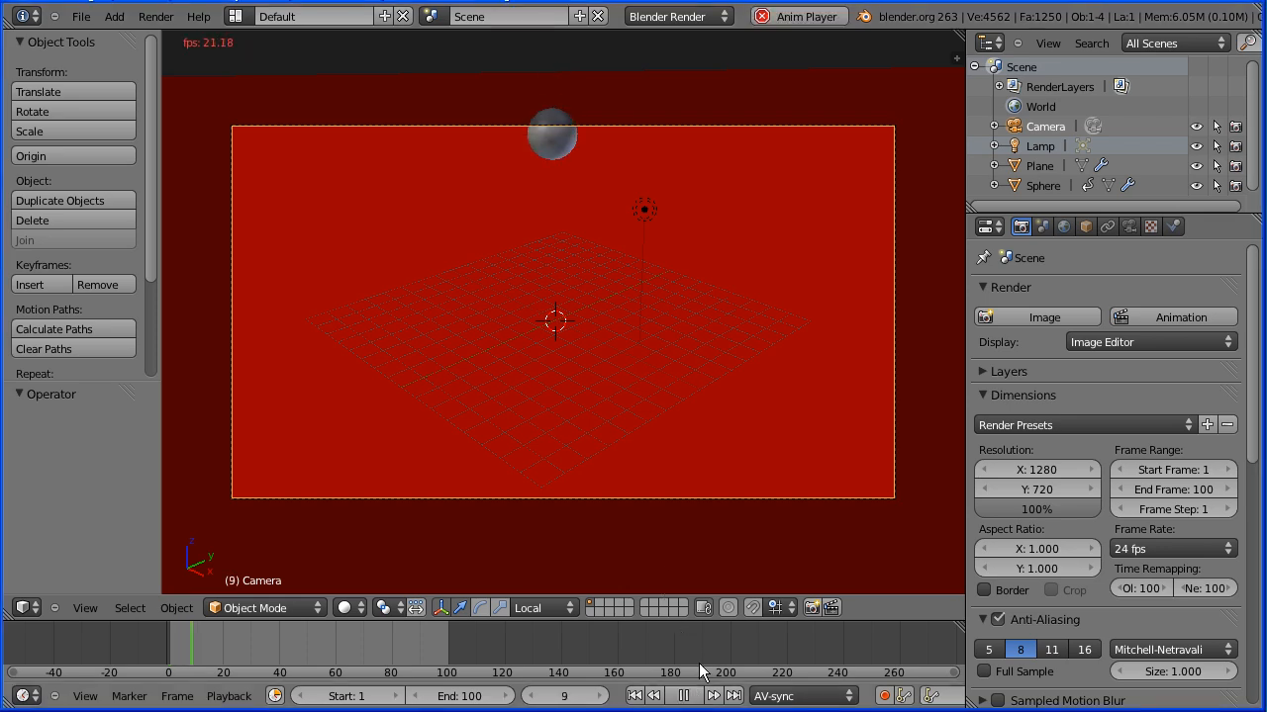
Stop the preview, delete the default cube and add a UV sphere at the centre.
left_click(683, 696)
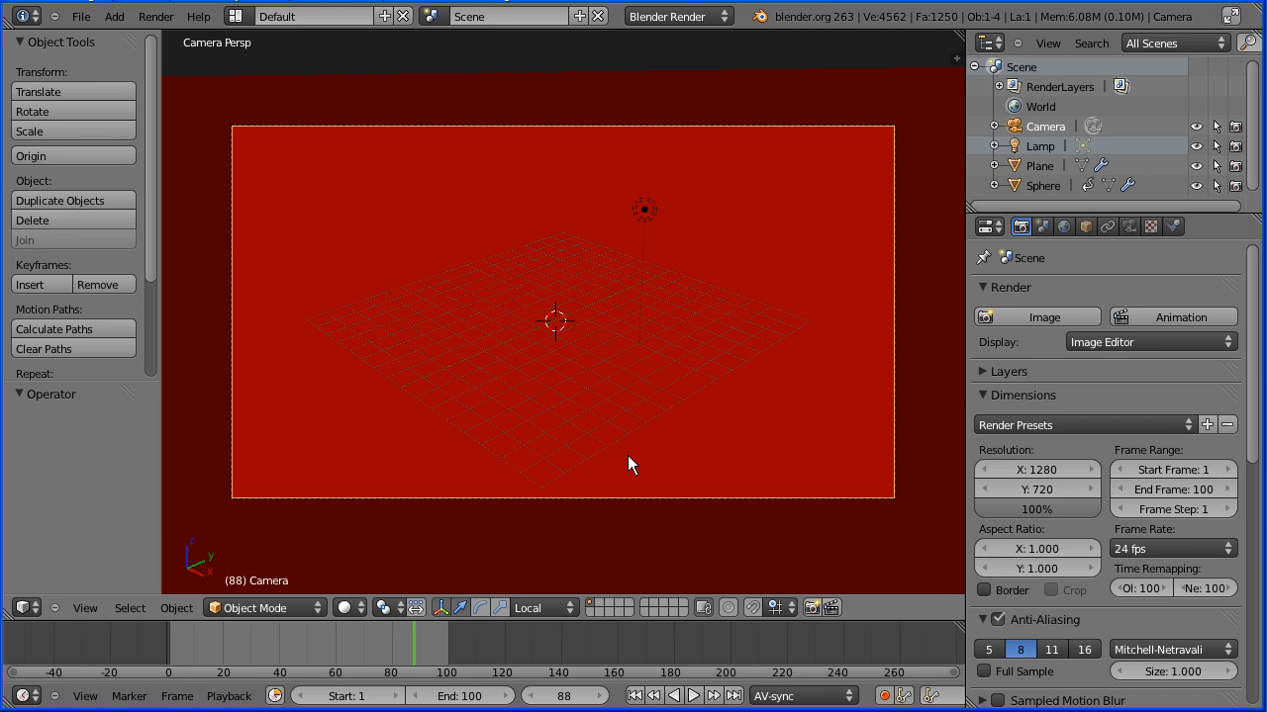
left_click(81, 16)
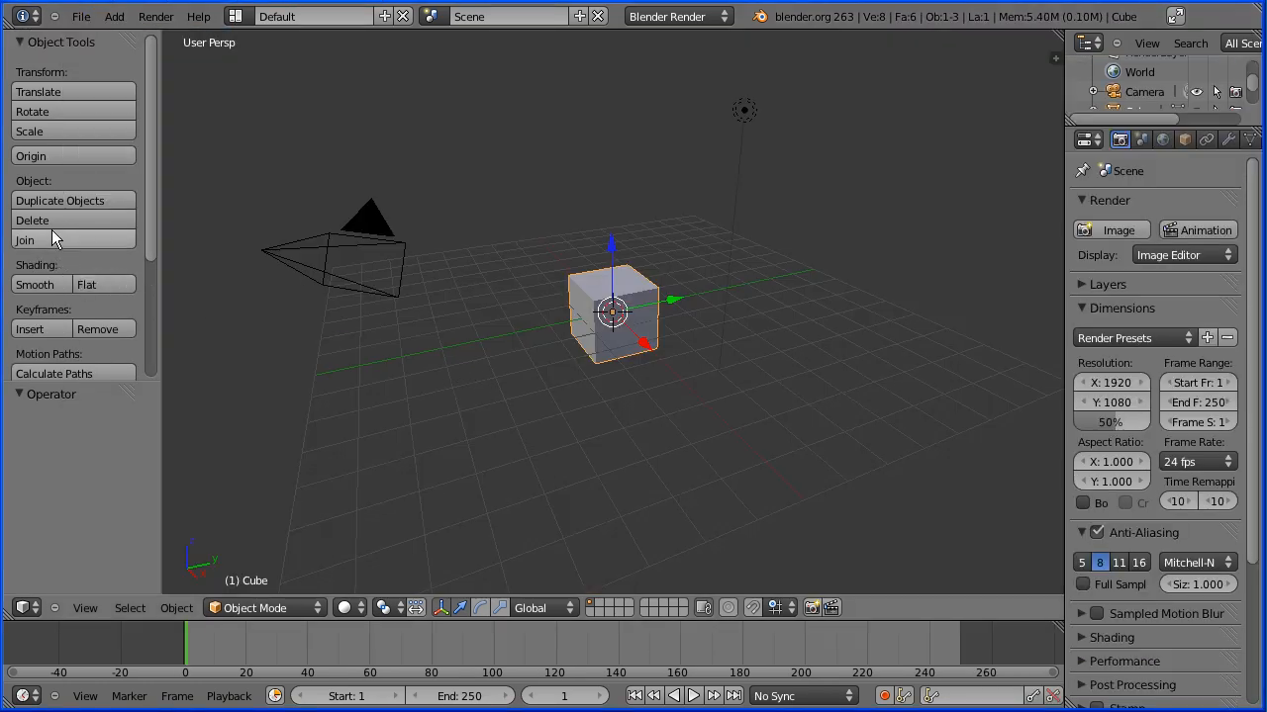
left_click(33, 220)
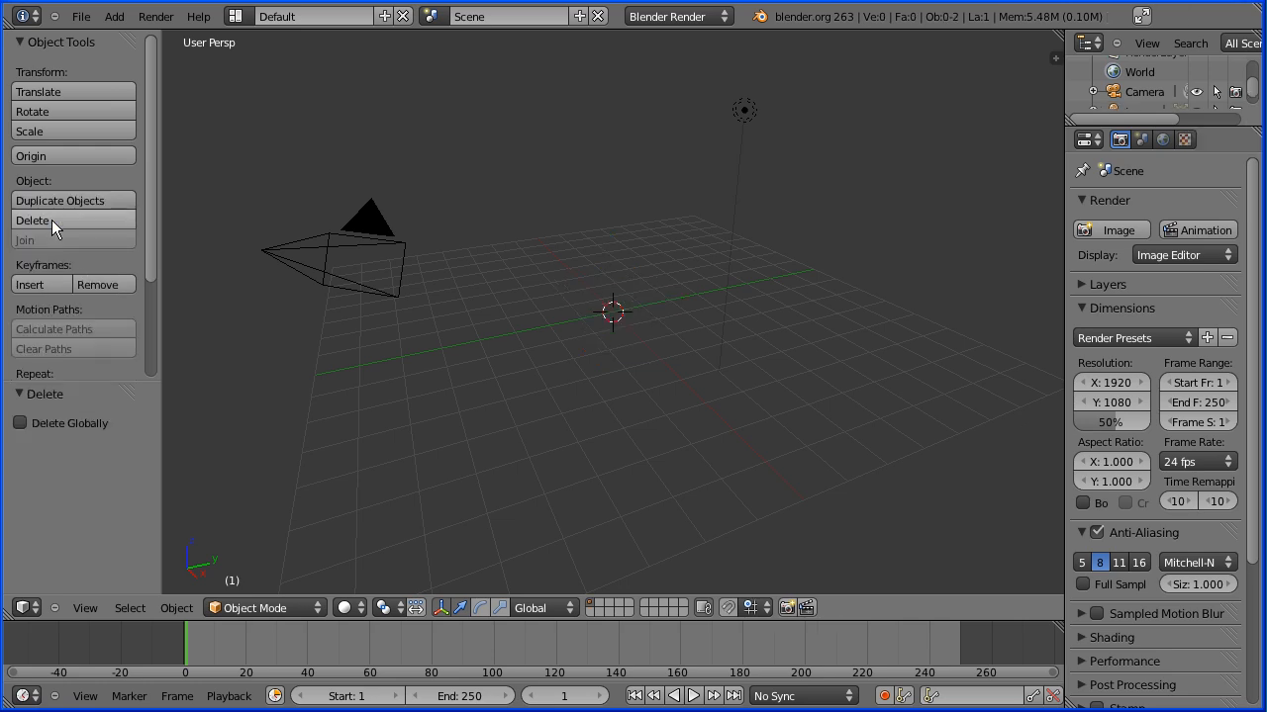
left_click(113, 16)
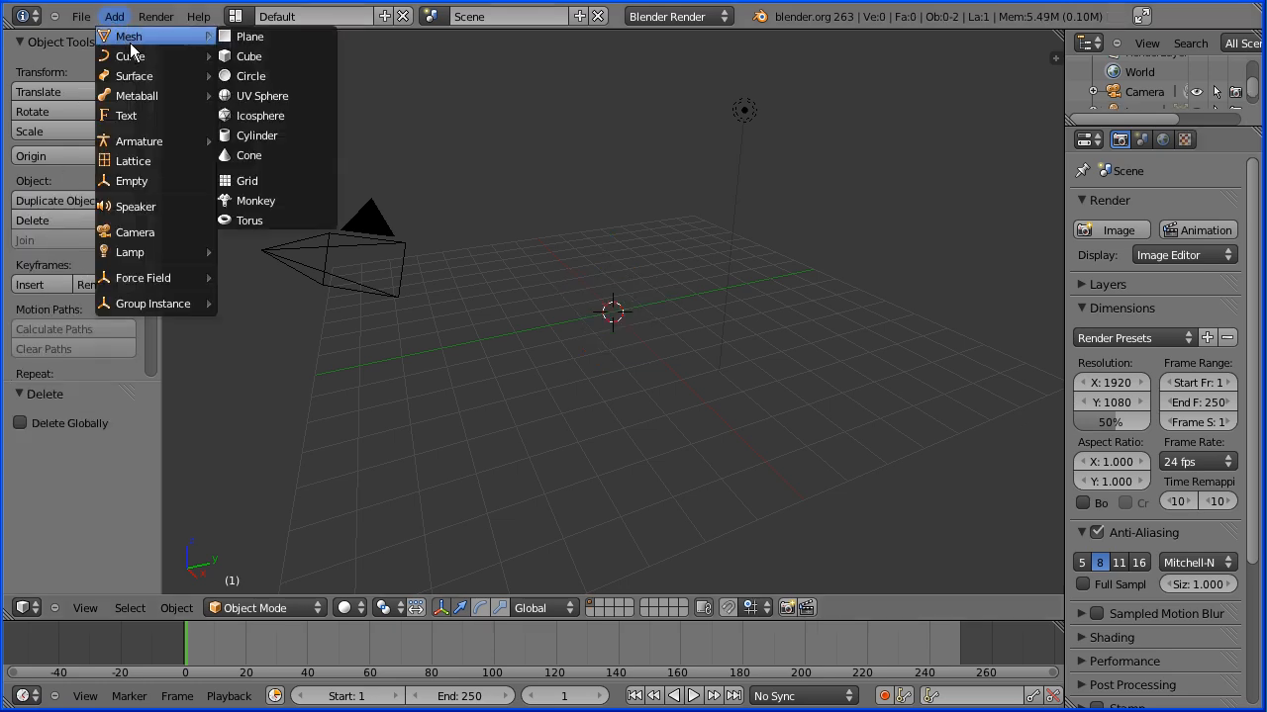
left_click(262, 95)
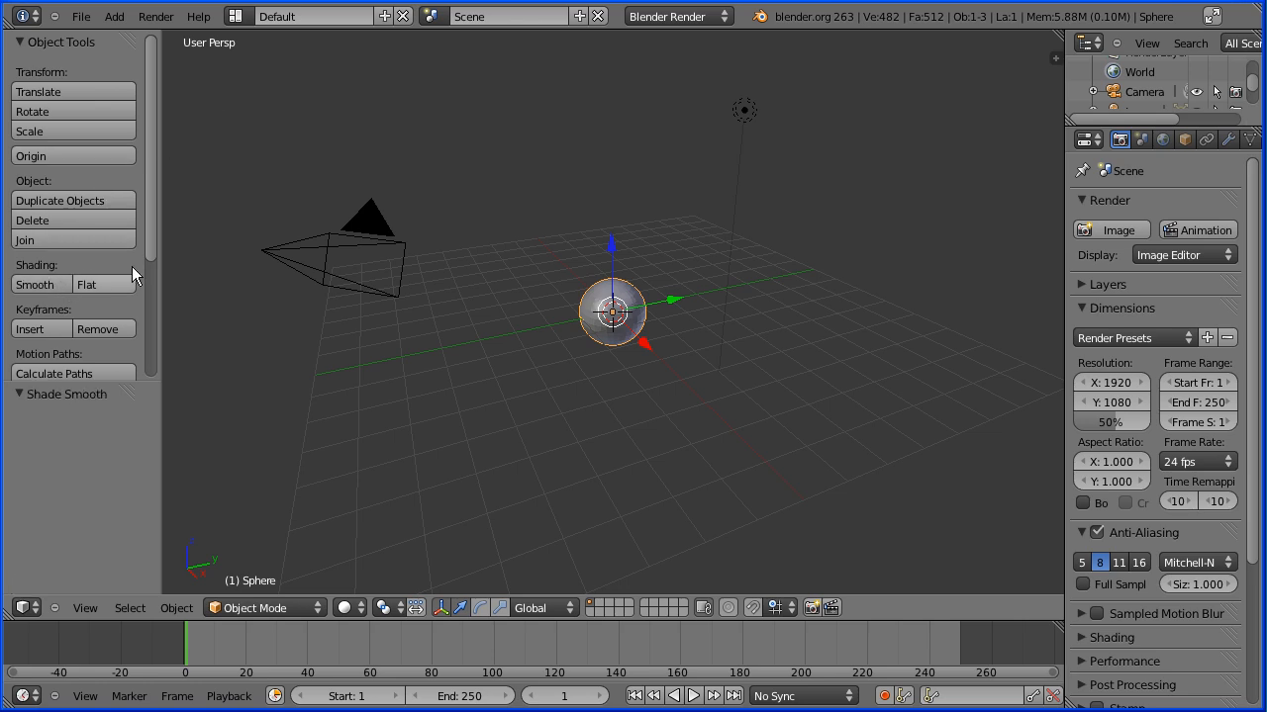
mouse_move(495, 252)
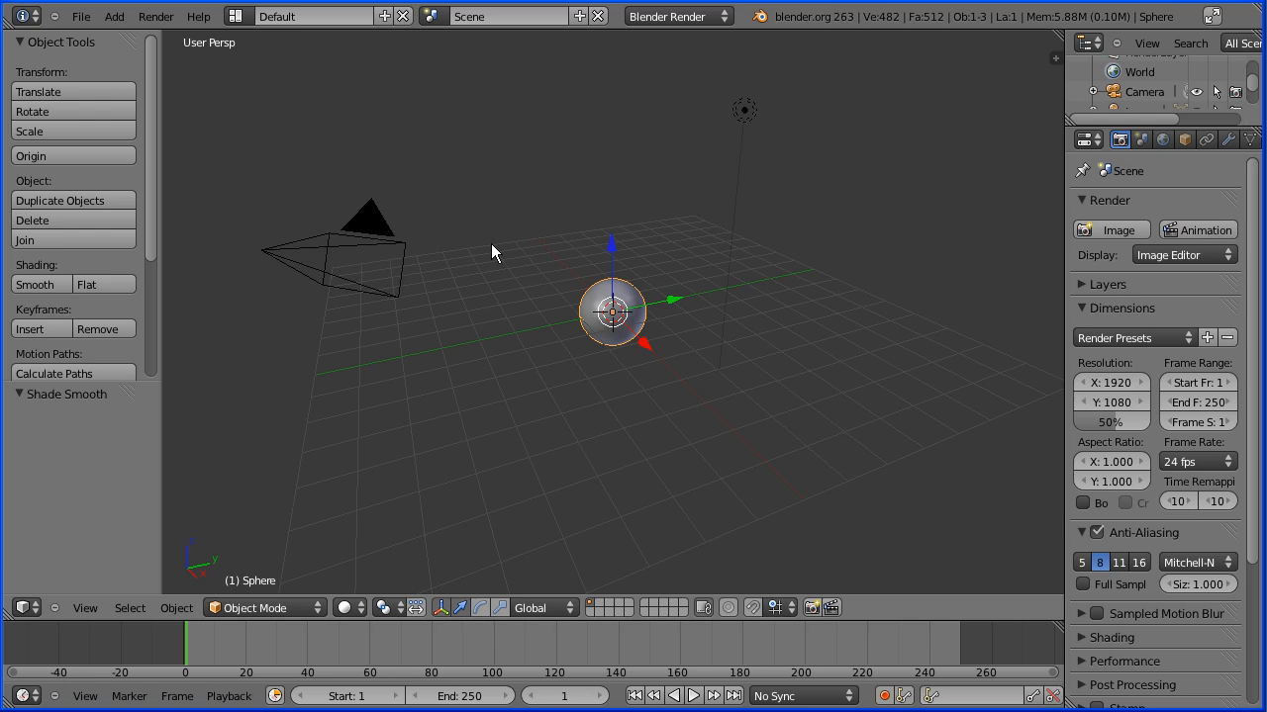
mouse_move(582, 679)
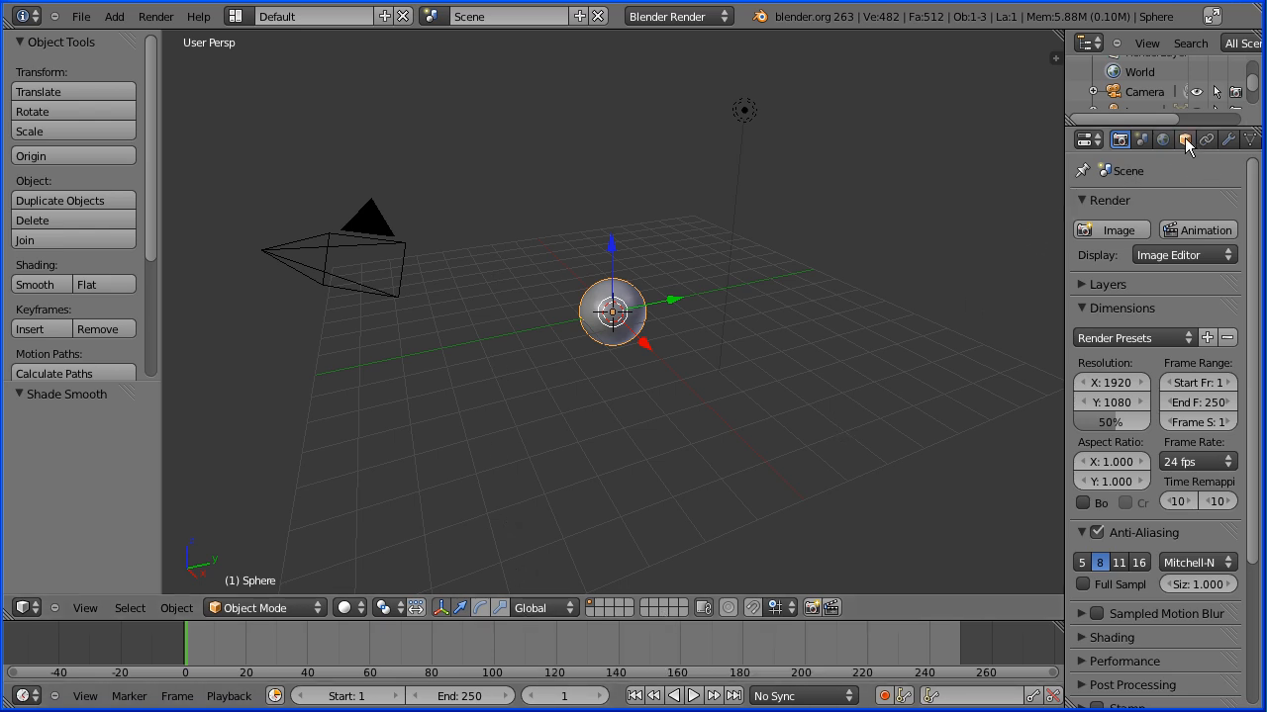
Keyframe the sphere's Location Z at 10 on frame 1.
left_click(1185, 139)
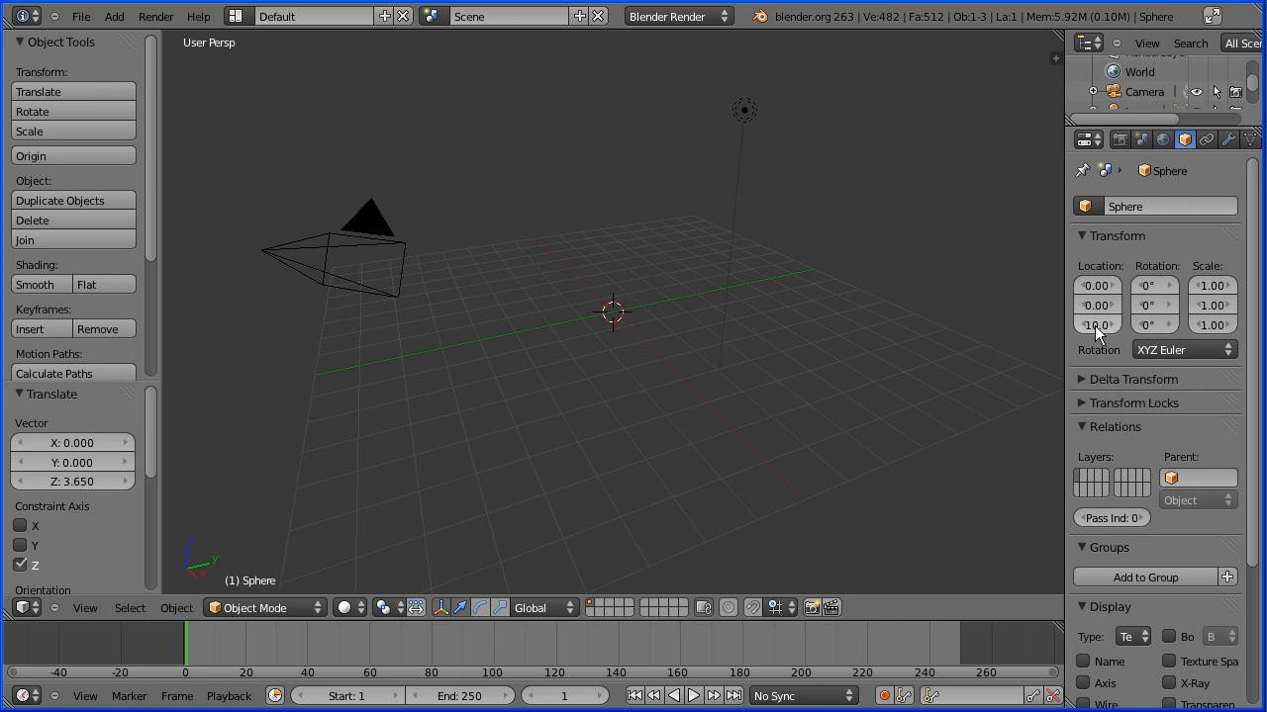
right_click(1096, 324)
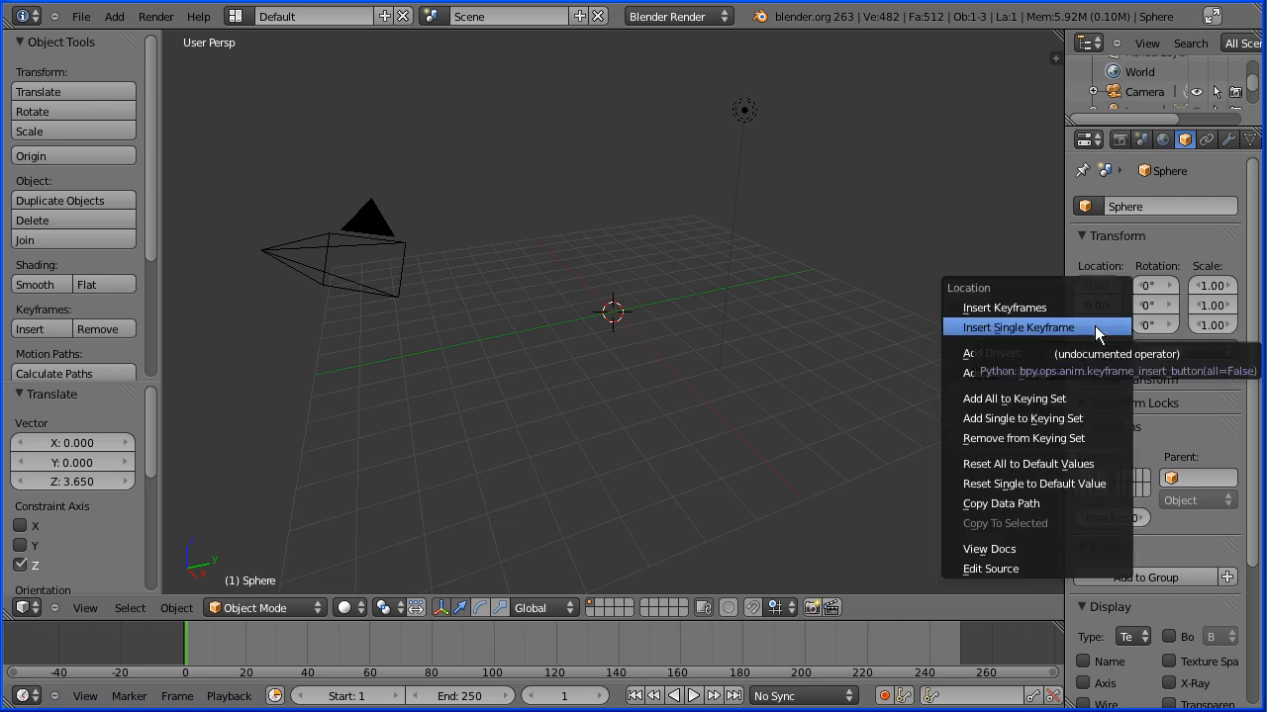
left_click(1017, 327)
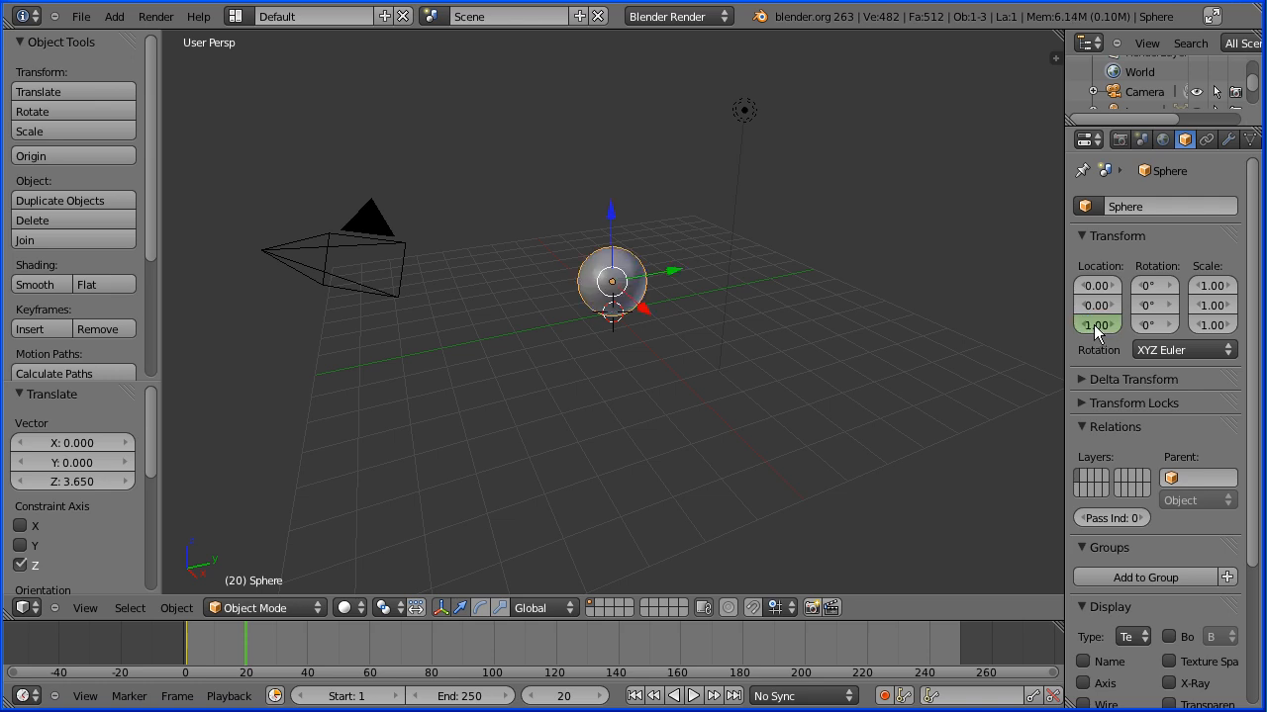
Keyframe Location Z at 1 on frame 20, then jump back to frame 1.
right_click(1097, 325)
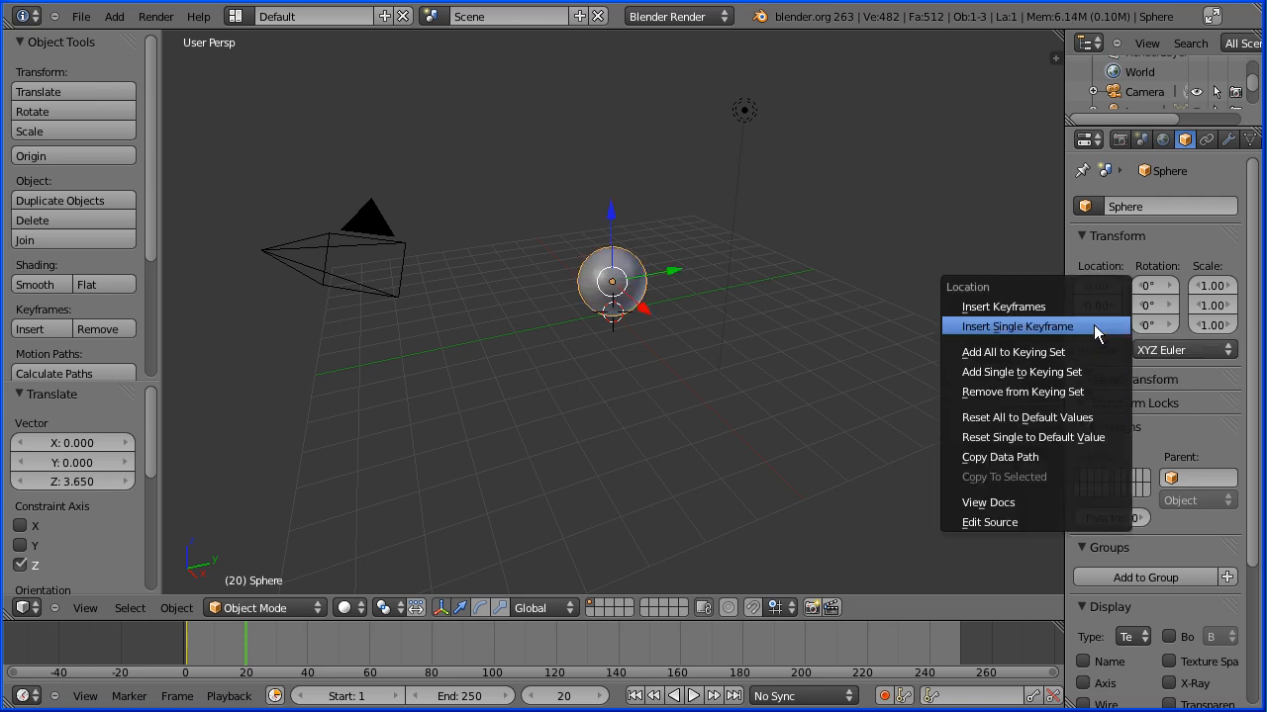
left_click(1018, 326)
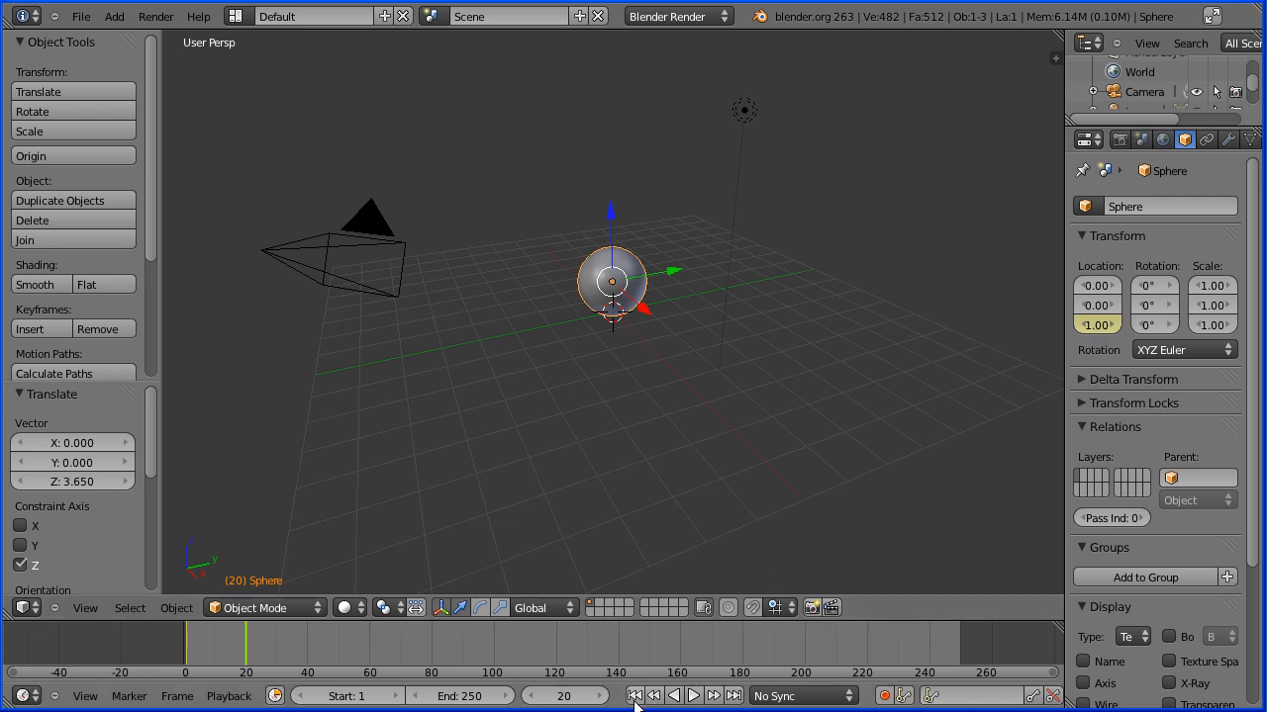
left_click(693, 696)
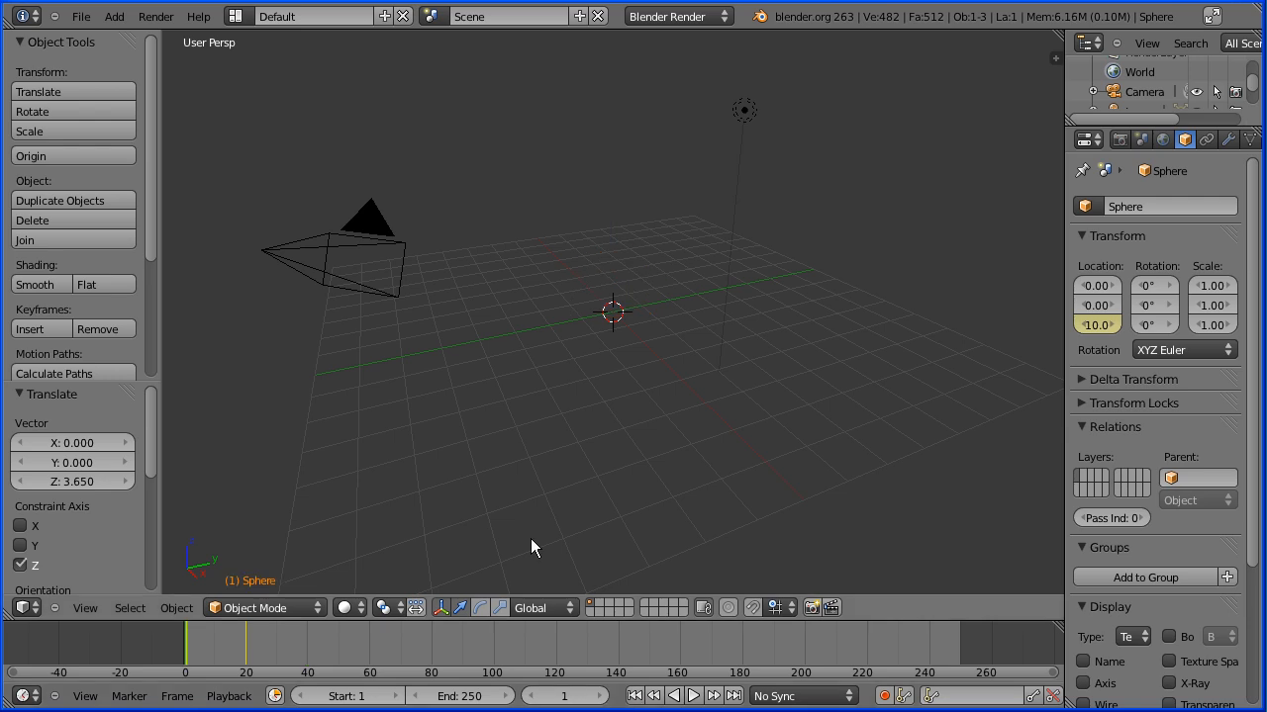
left_click(51, 394)
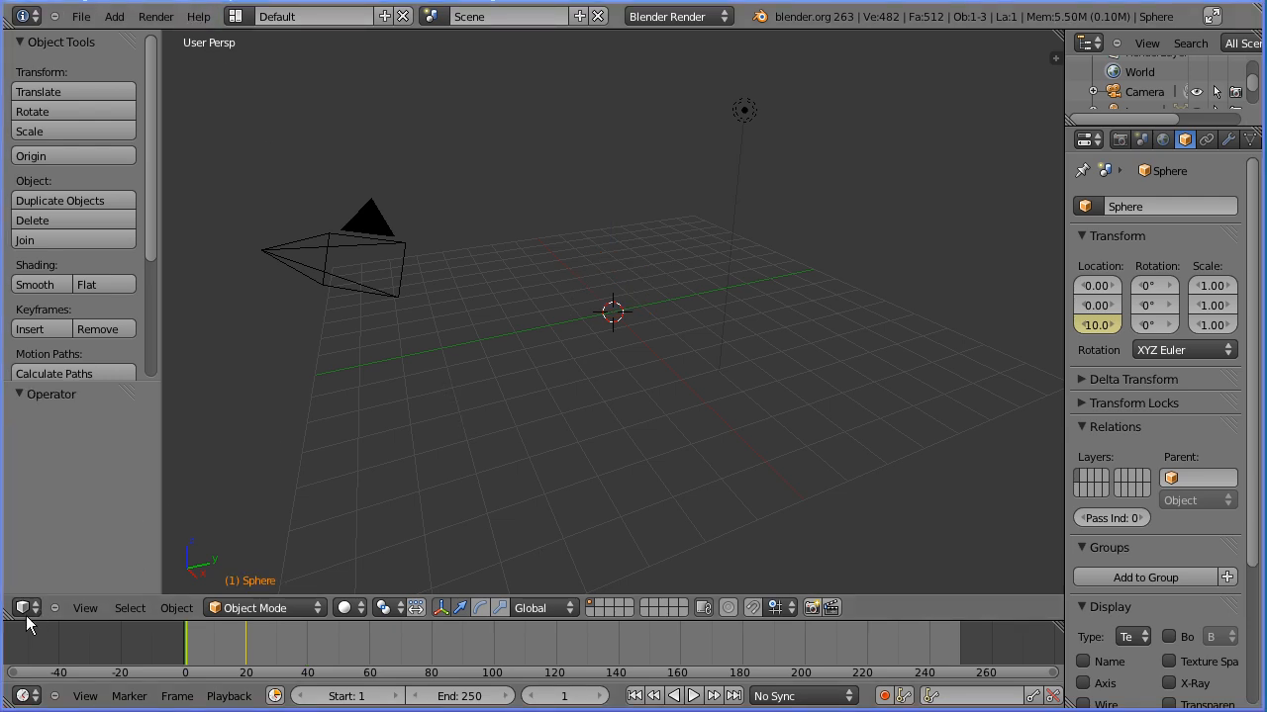
left_click(20, 607)
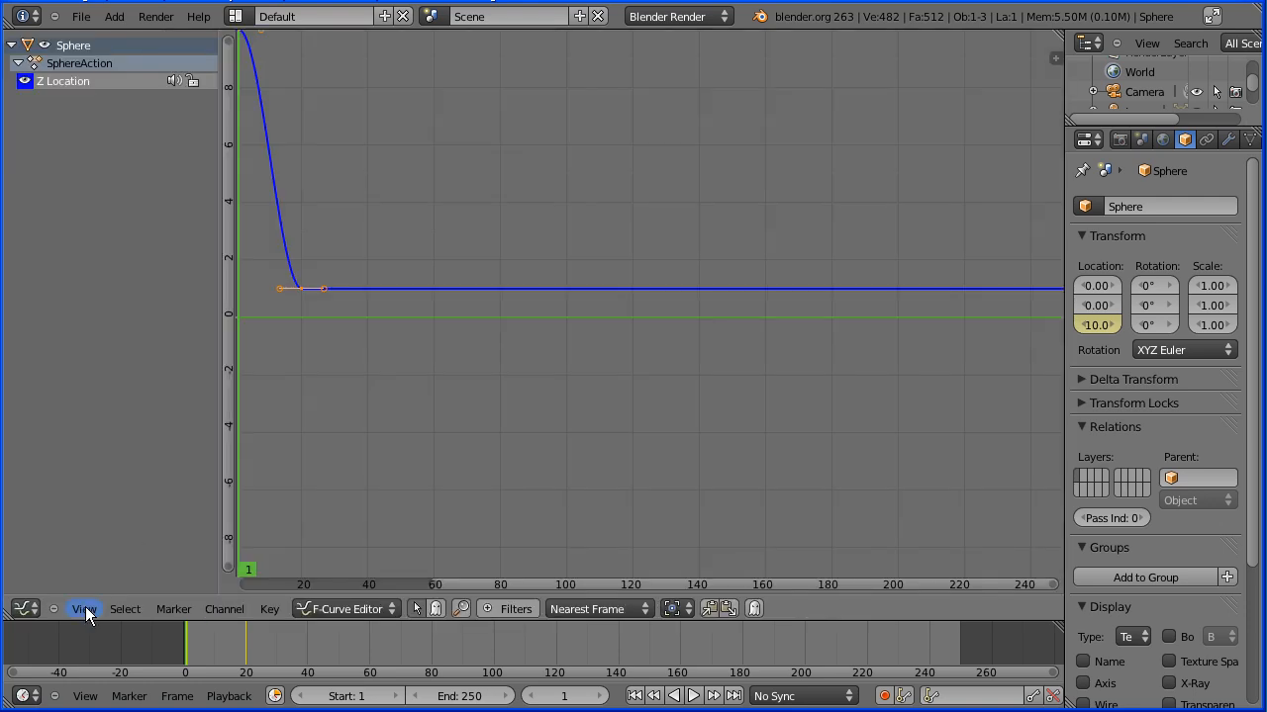
left_click(84, 608)
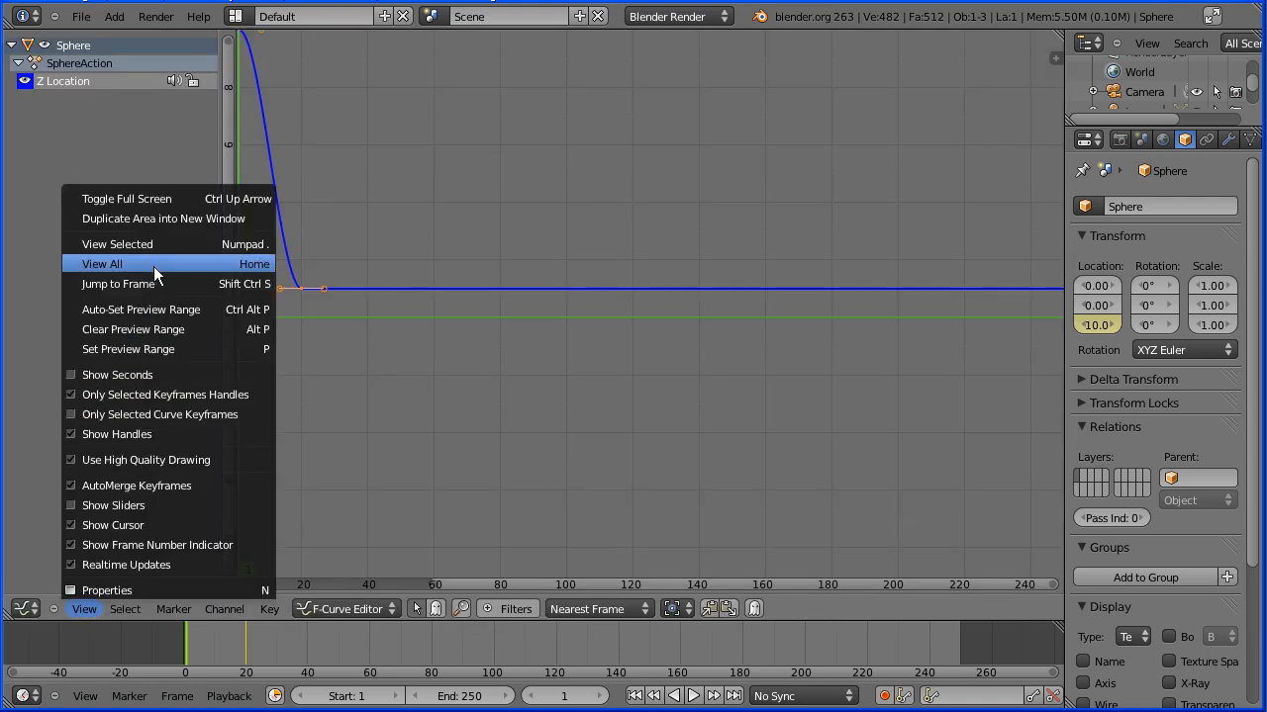
left_click(101, 263)
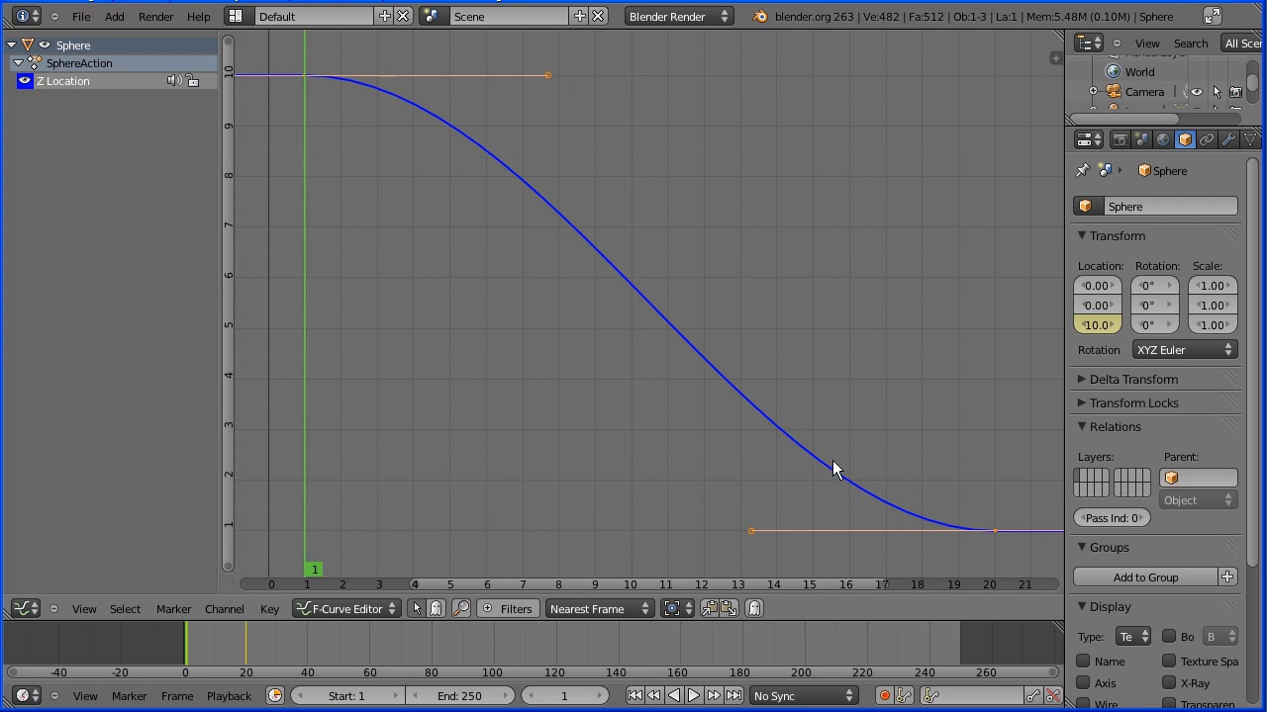
mouse_move(841, 493)
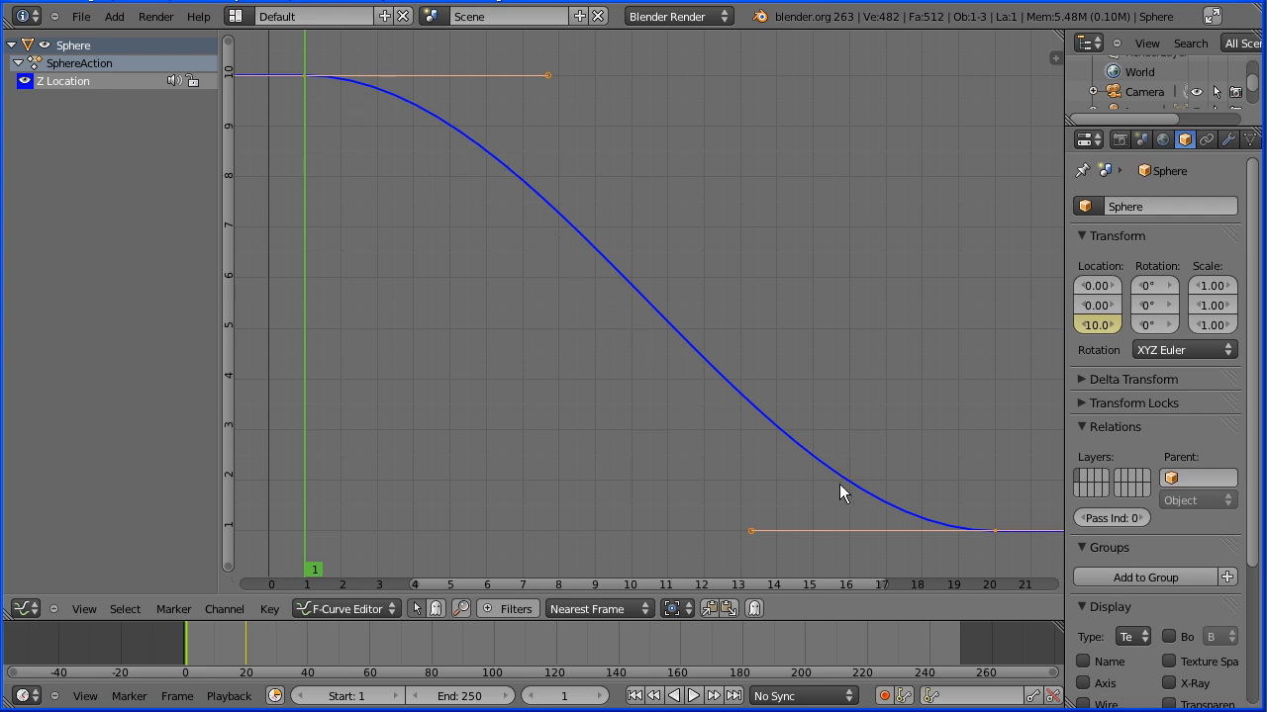
mouse_move(950, 537)
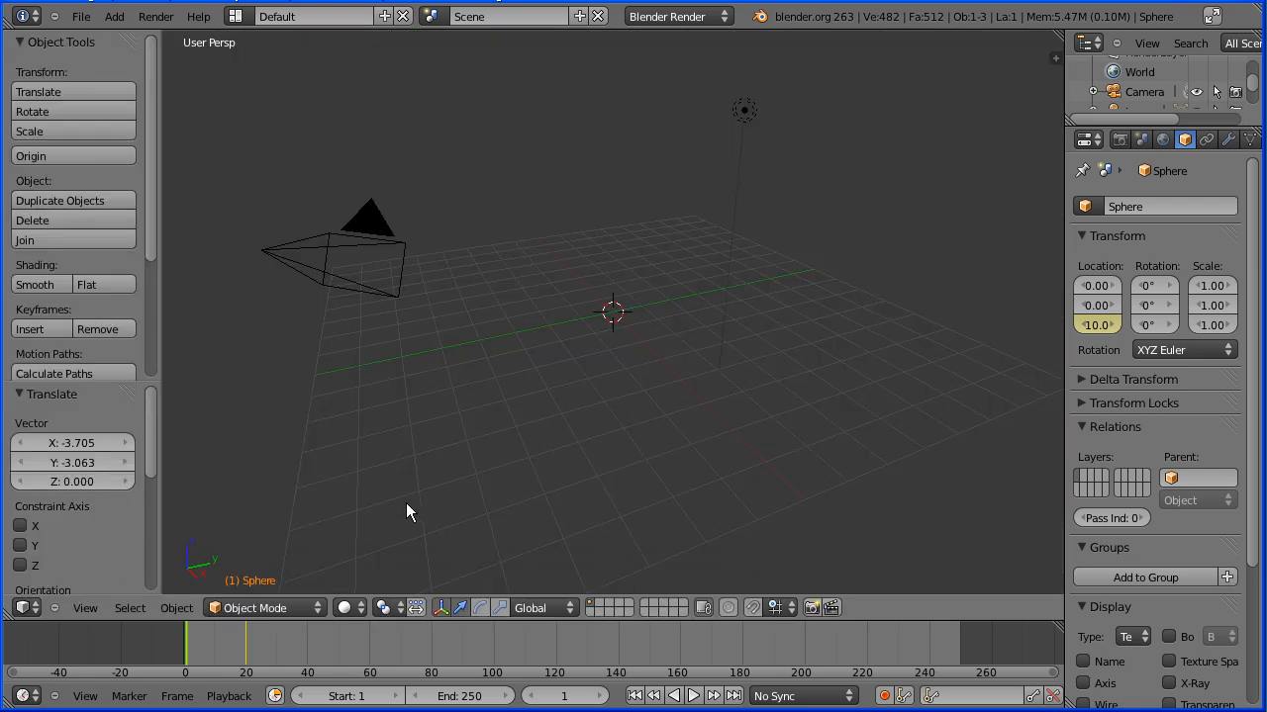
Play and stop the sphere's fall, with the scene End frame set to 100.
left_click(685, 696)
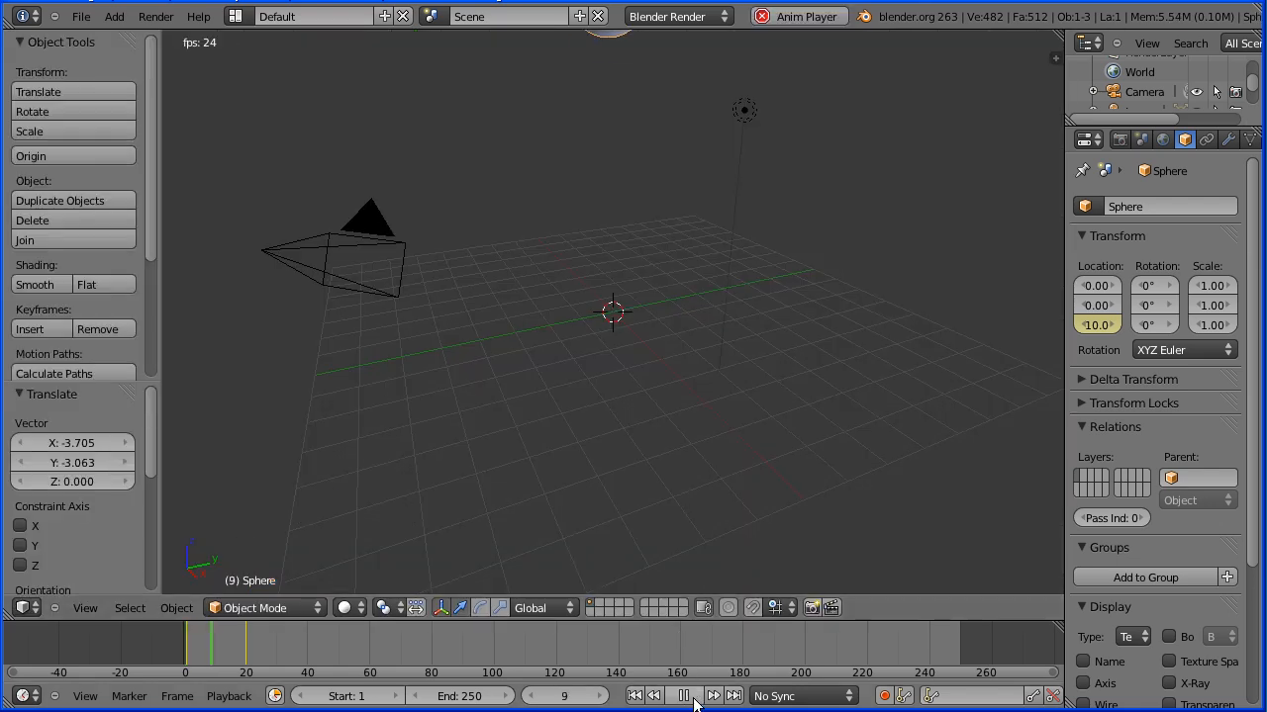
left_click(683, 695)
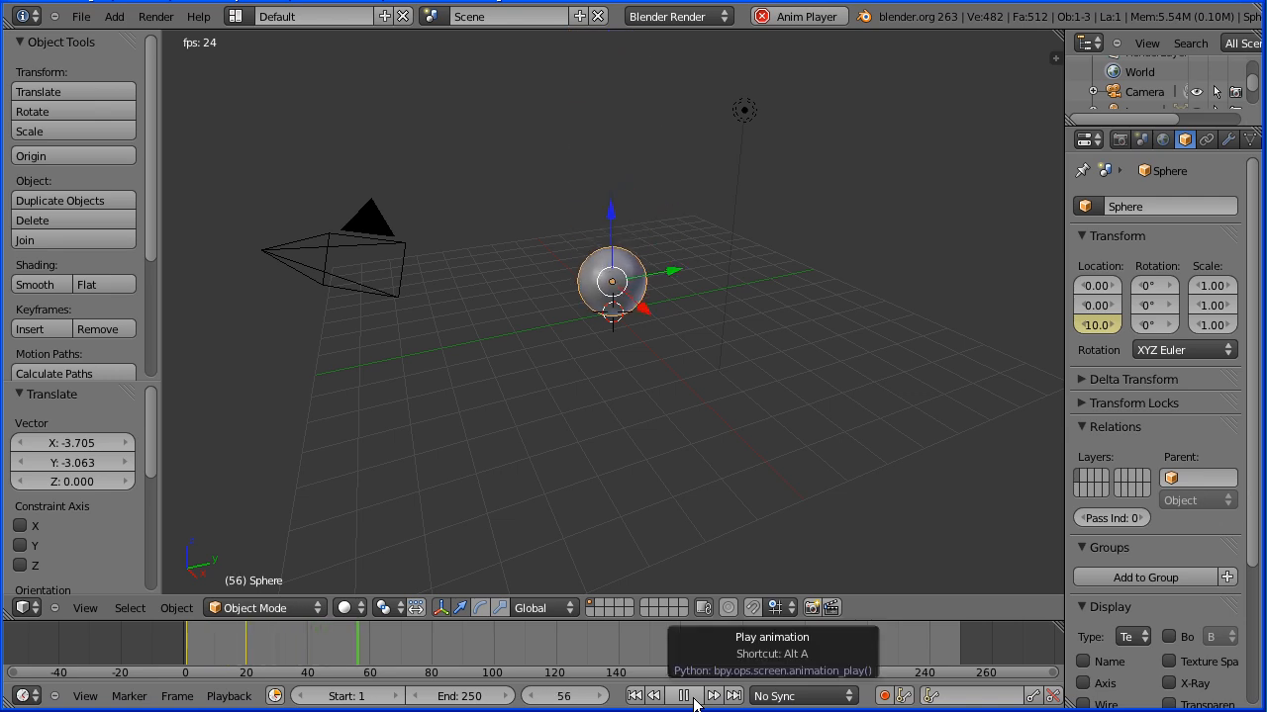
left_click(682, 696)
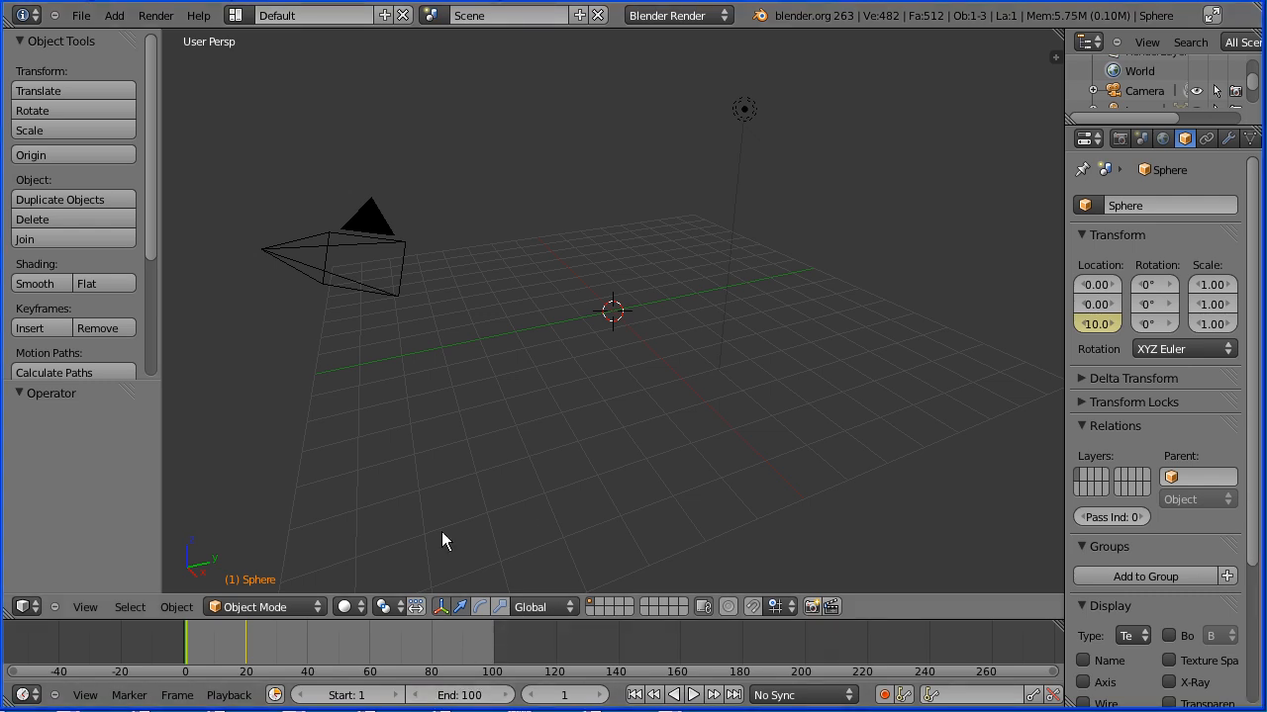
Add a plane at the centre and scale it by 10000 with S.
left_click(114, 15)
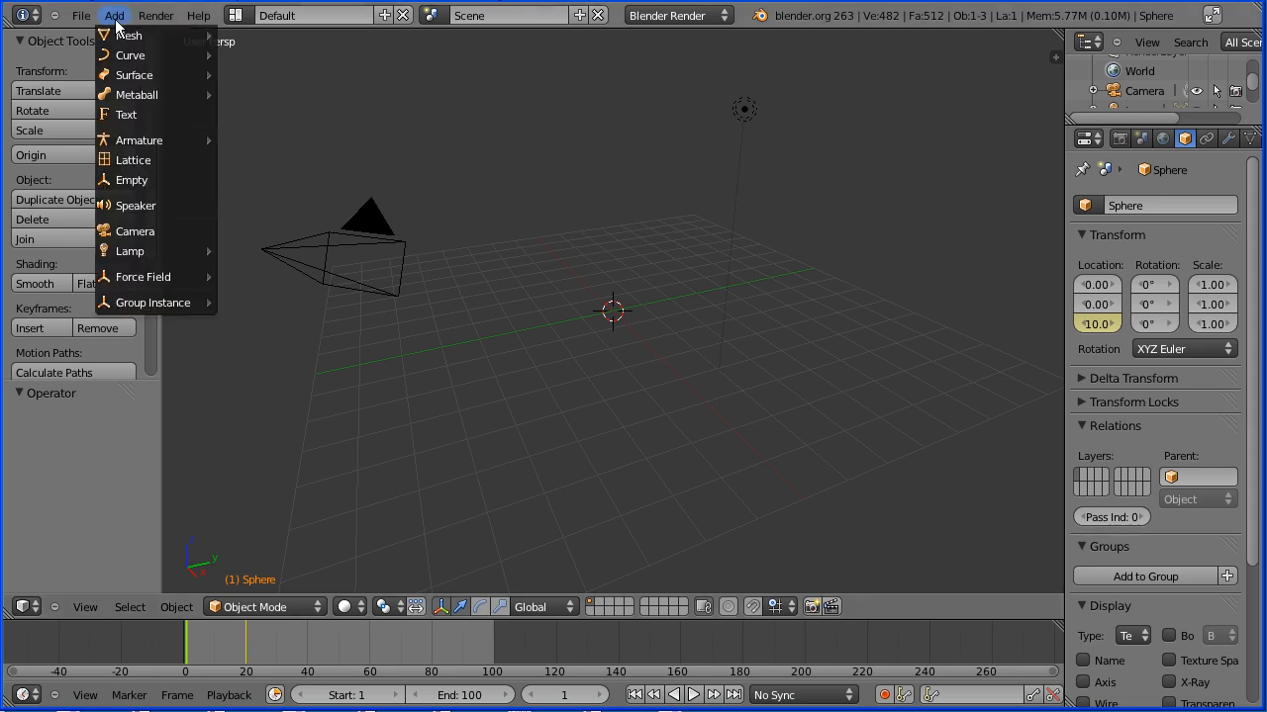
left_click(128, 35)
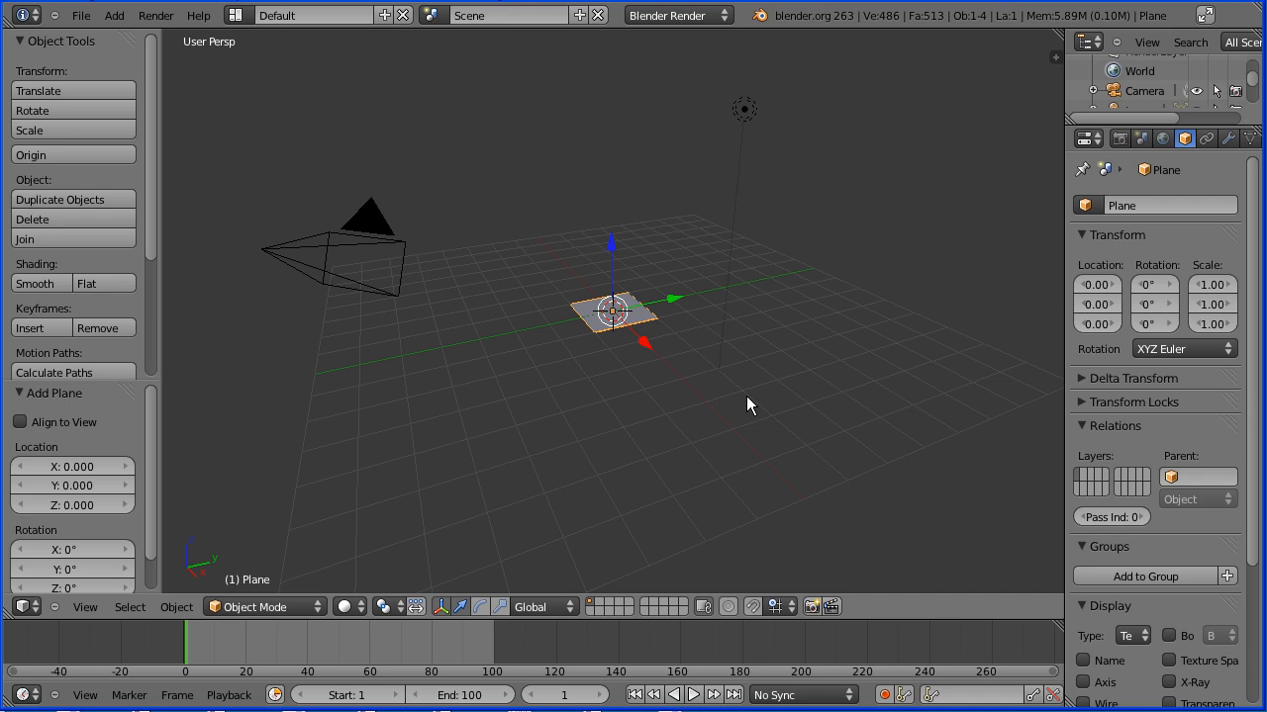
key("s")
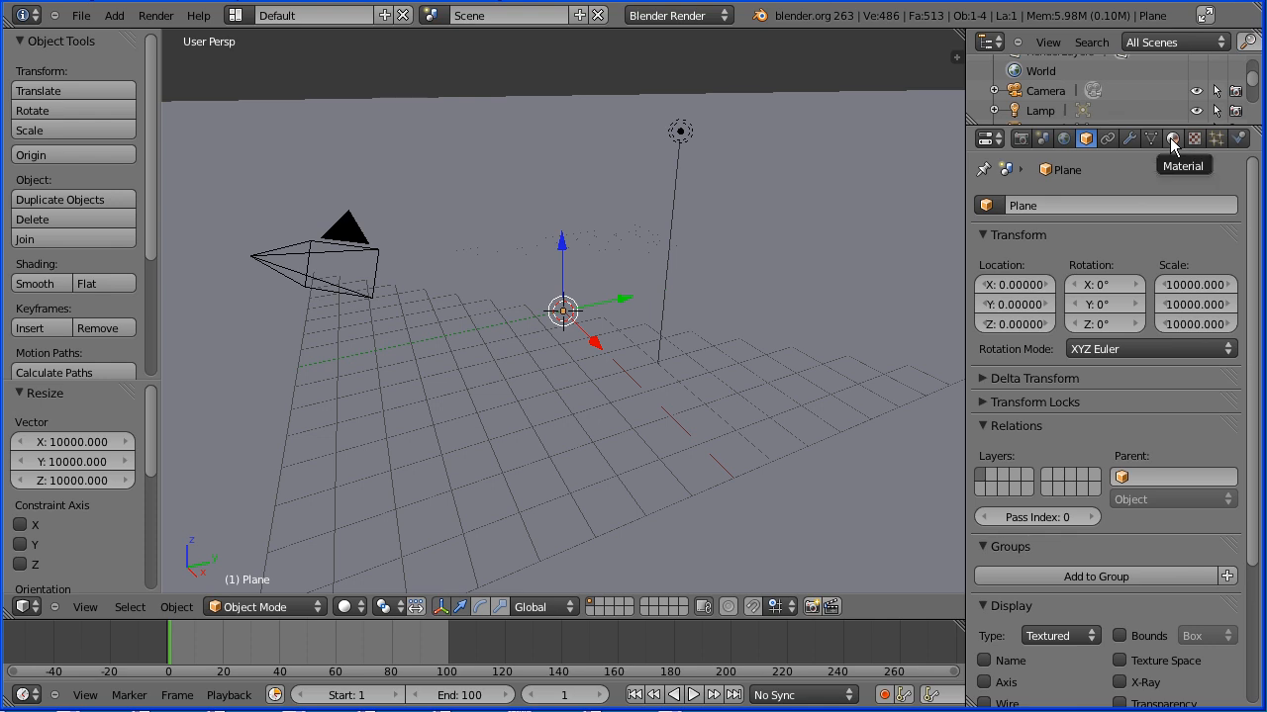
Create a new material on the plane and set its diffuse colour to red.
left_click(1172, 138)
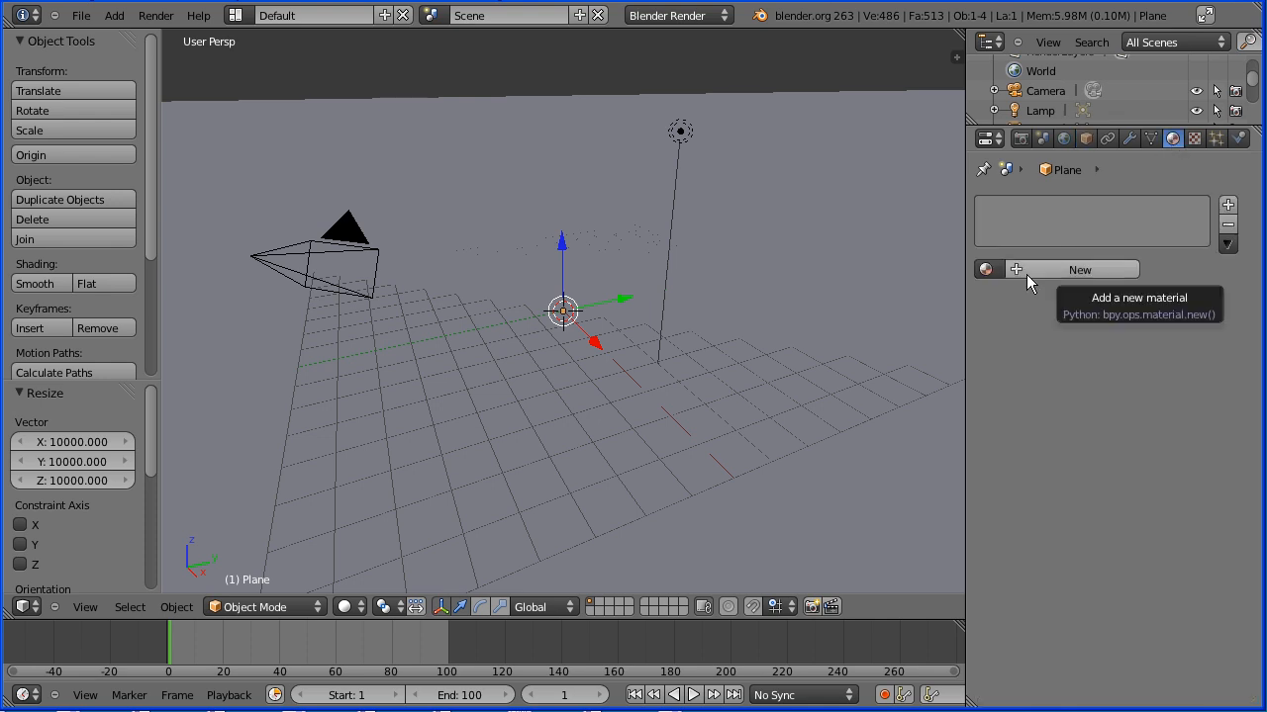
left_click(1078, 269)
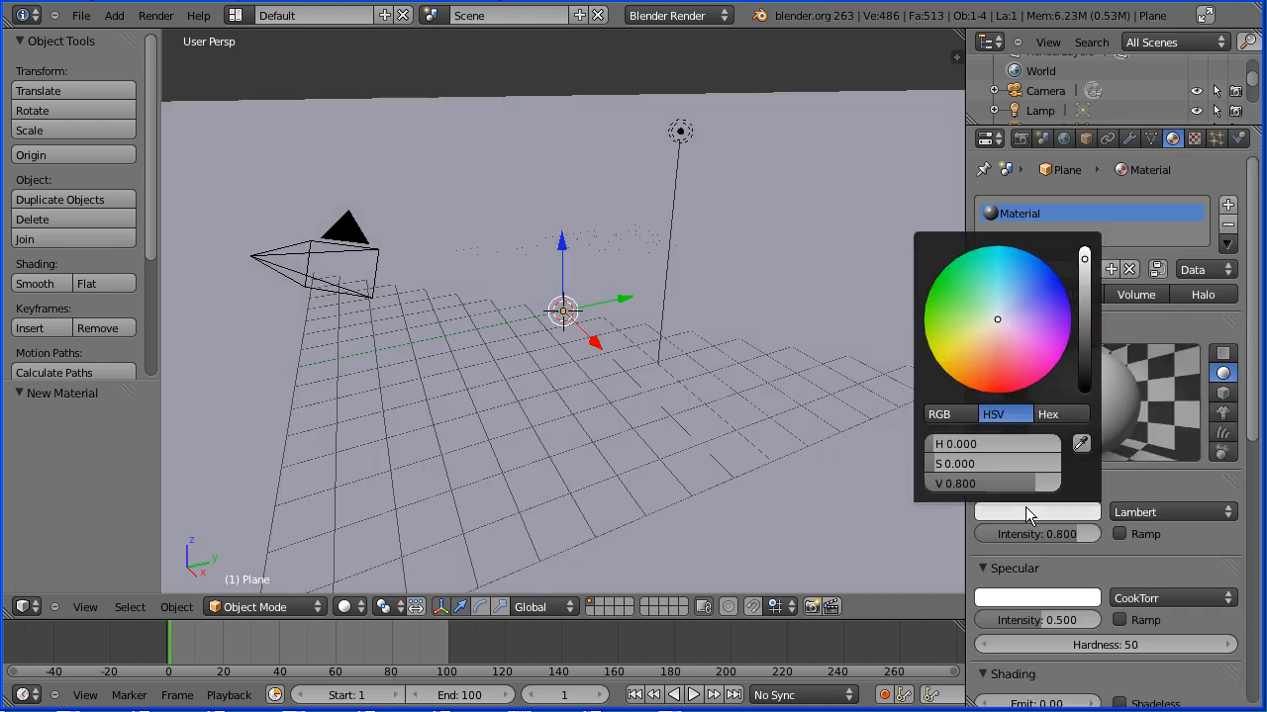
left_click(1002, 327)
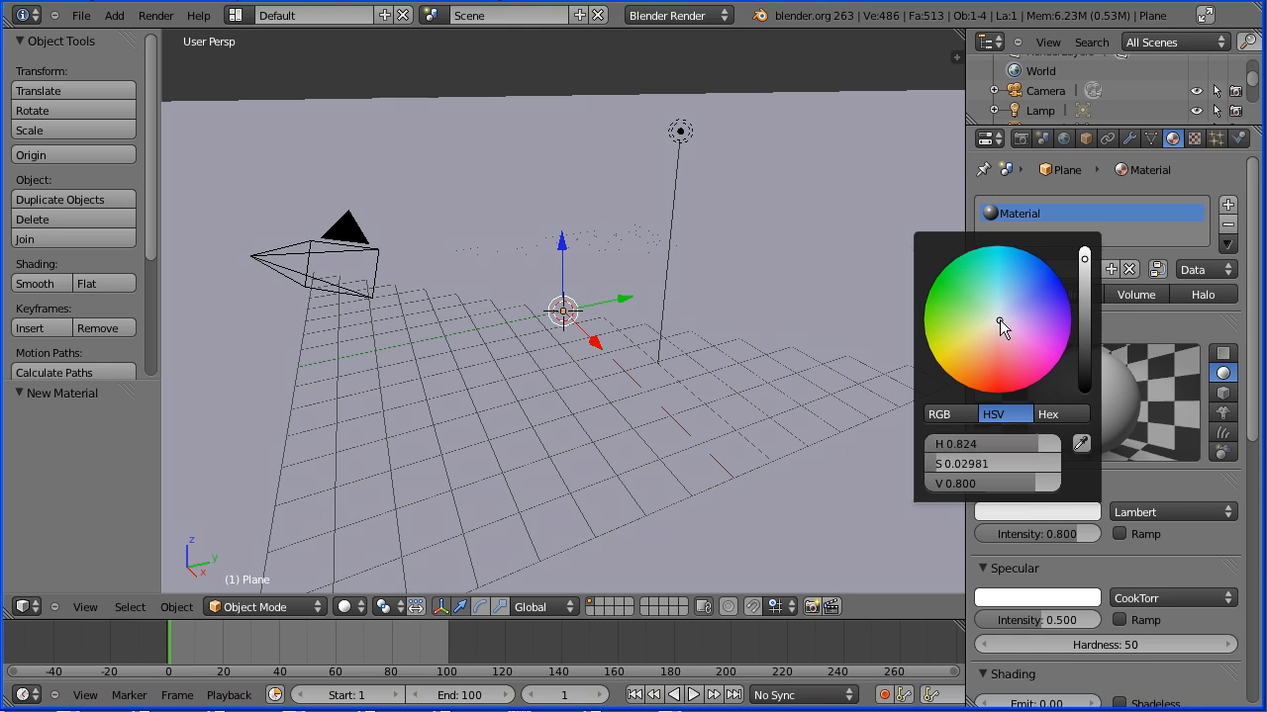
left_click(998, 394)
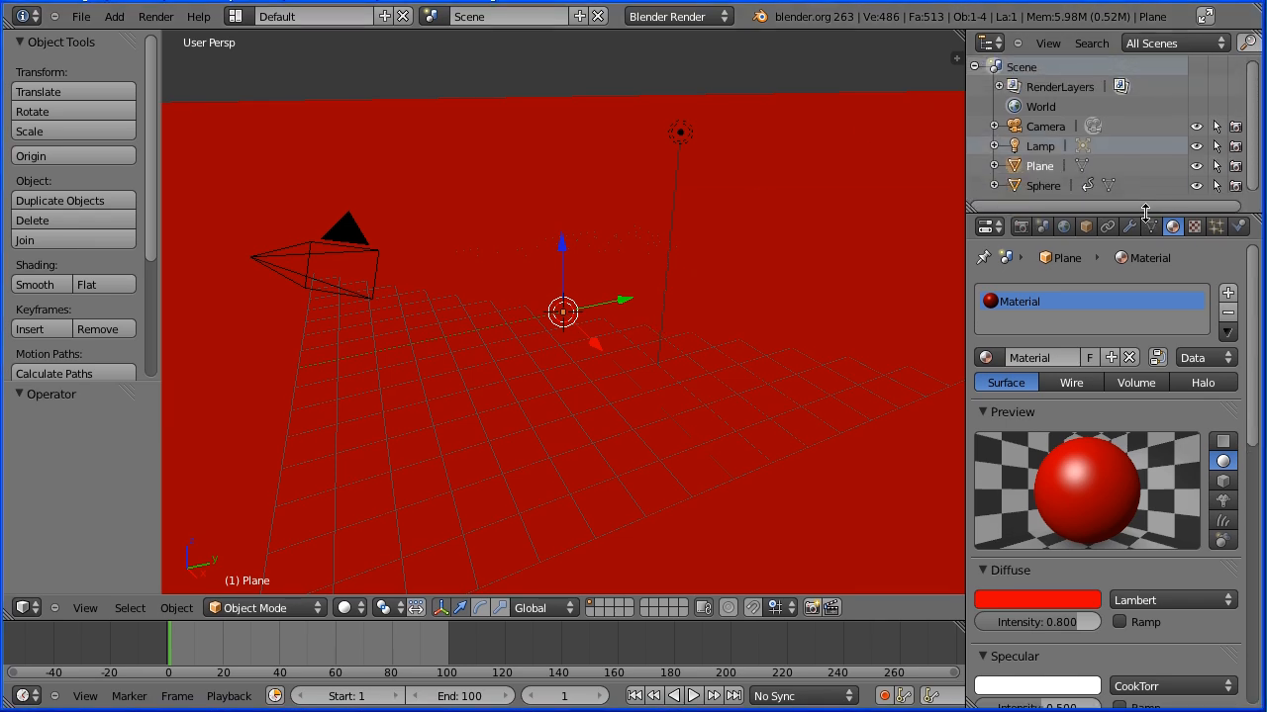
Add a sphere particle system: 100 particles, frames 20–30, lifetime 100, normal velocity 5.
left_click(1042, 186)
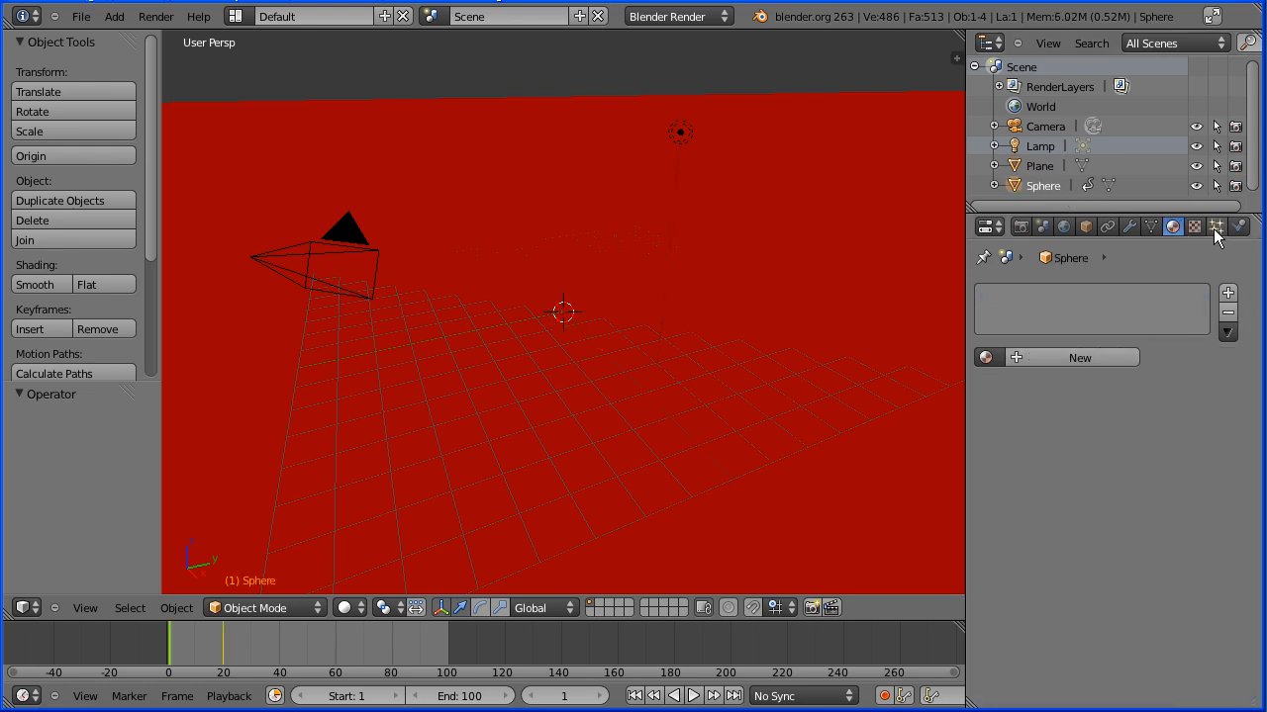
left_click(1215, 226)
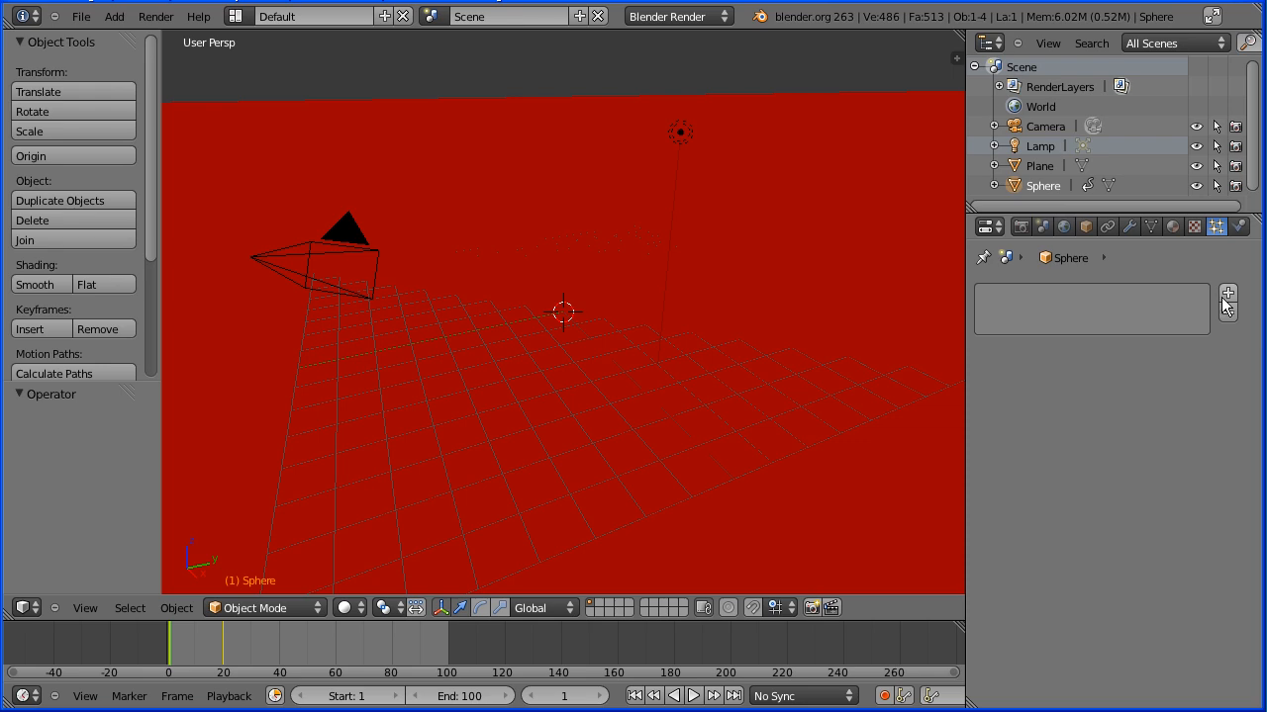
mouse_move(1227, 297)
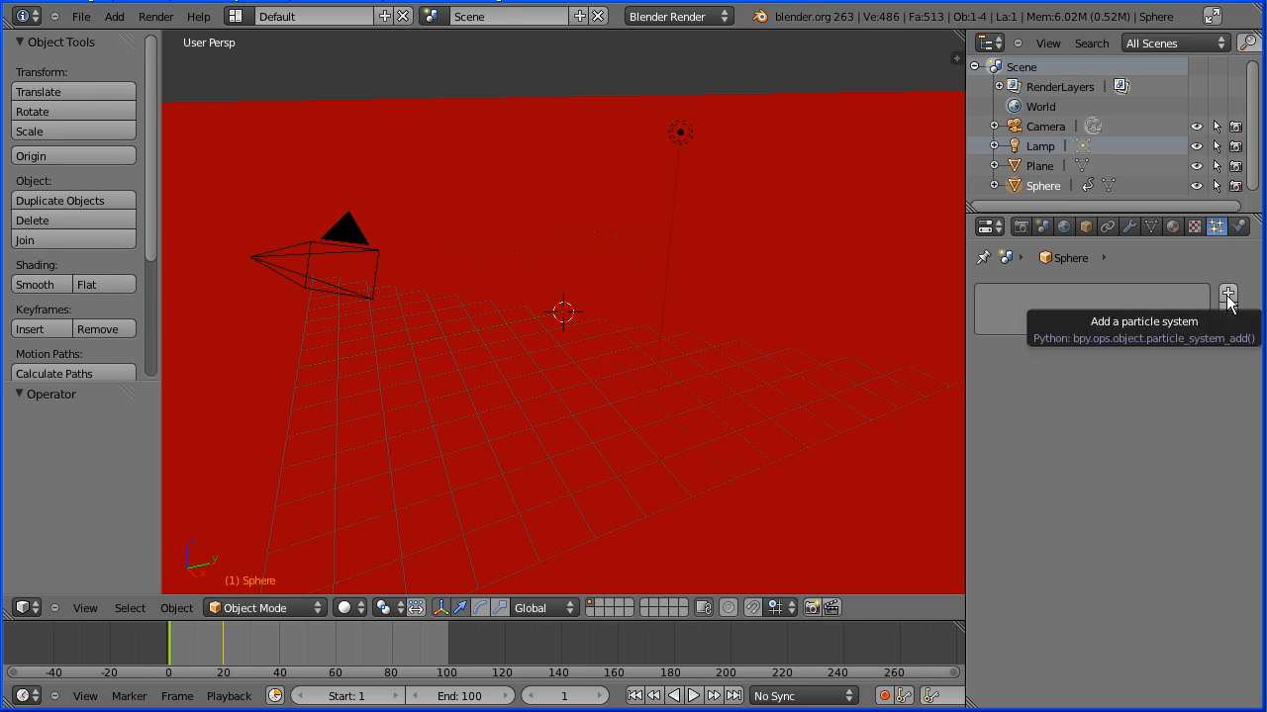
left_click(1227, 293)
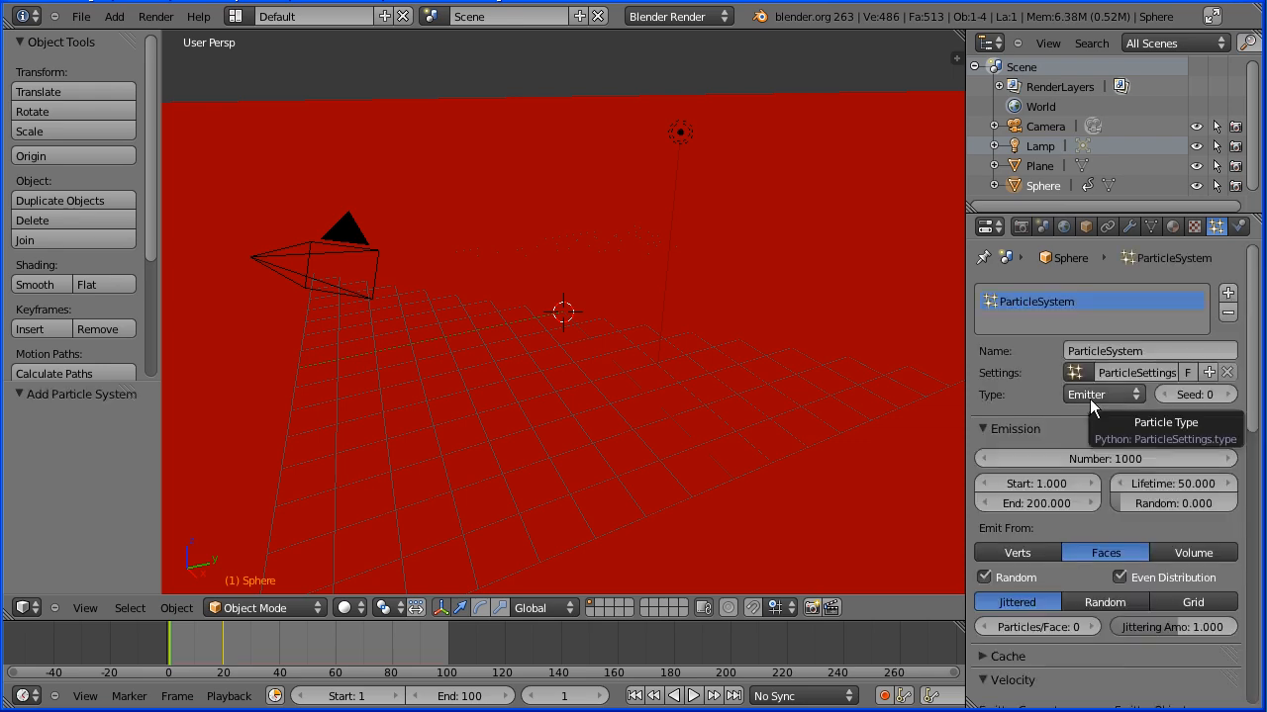
left_click(1103, 458)
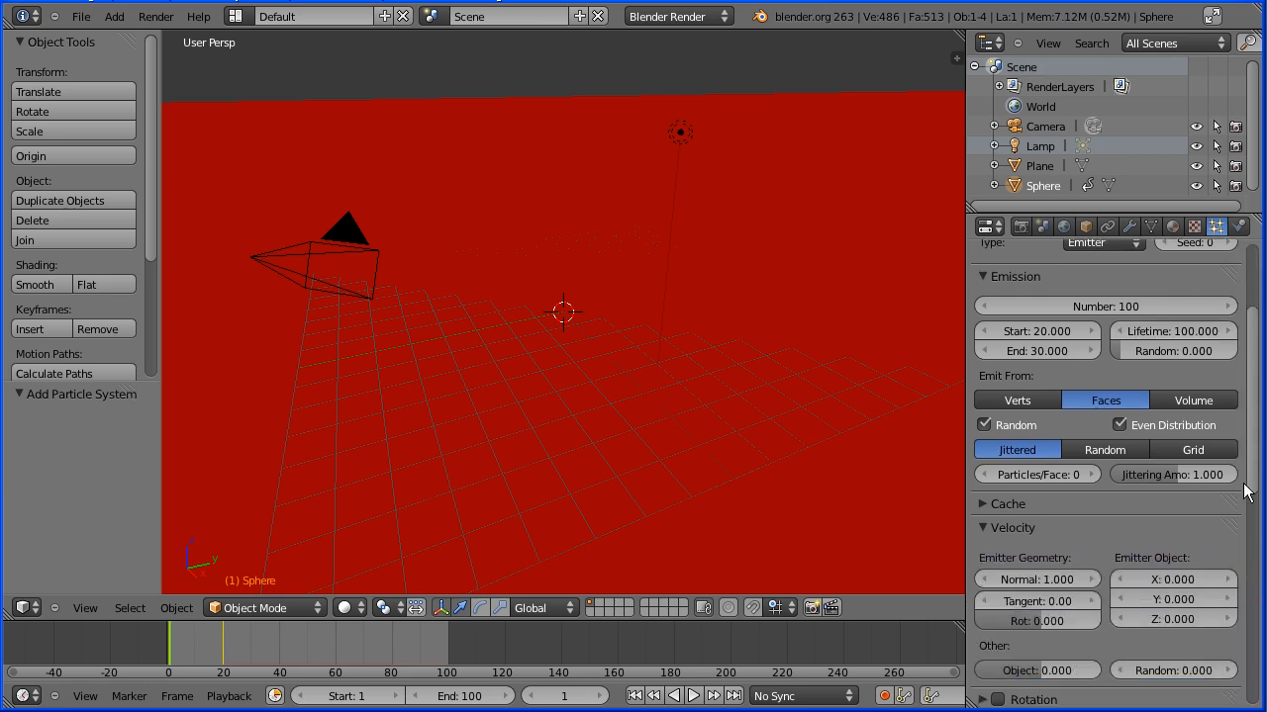
scroll("down", 3)
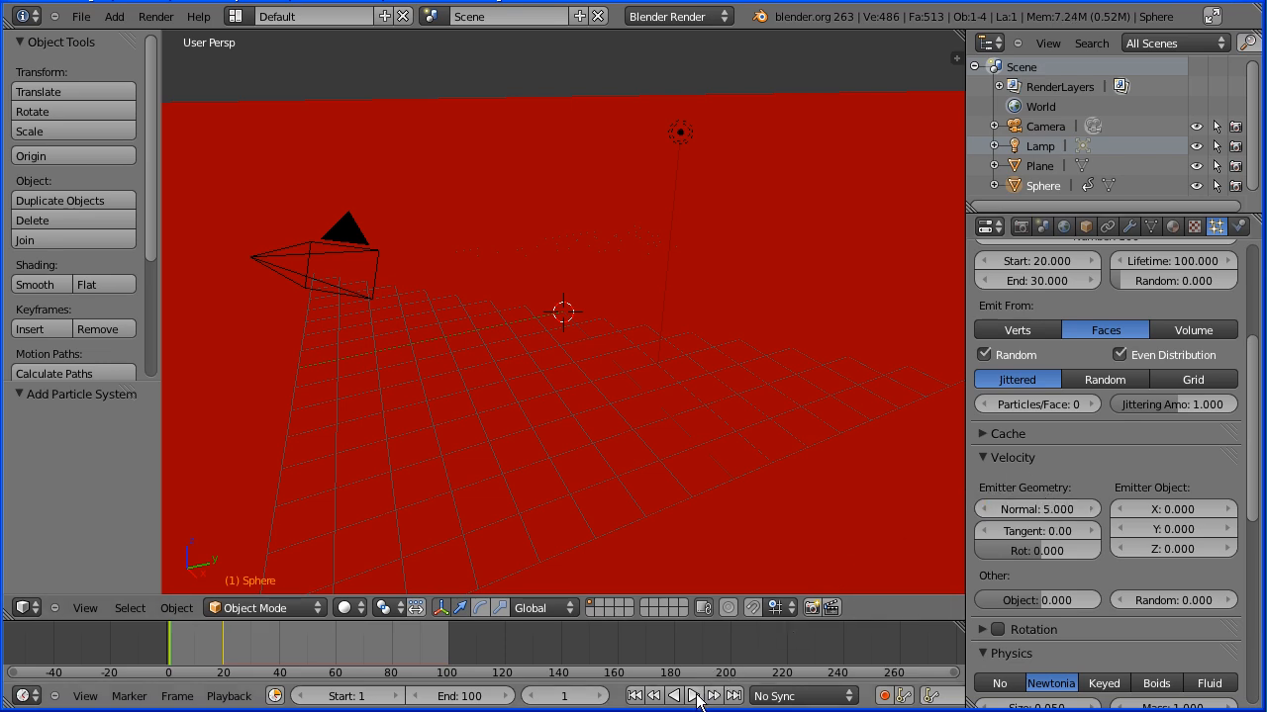
left_click(693, 695)
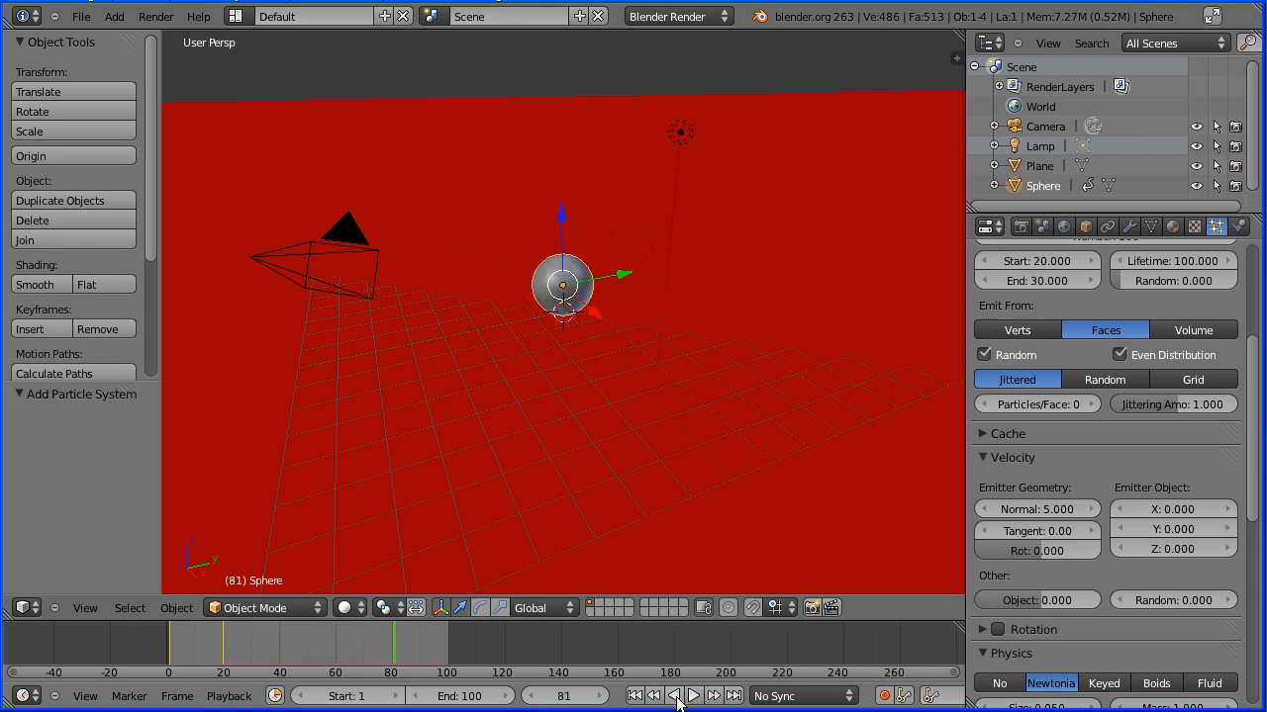
left_click(634, 695)
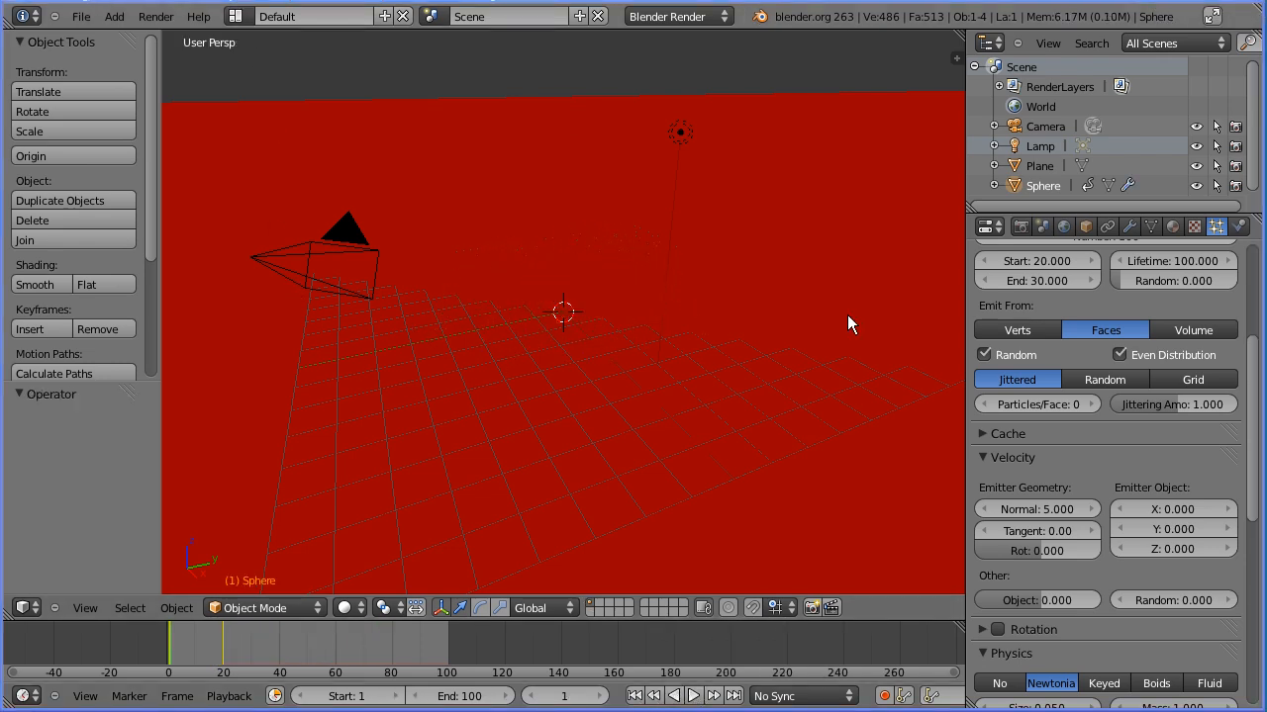
mouse_move(1160, 309)
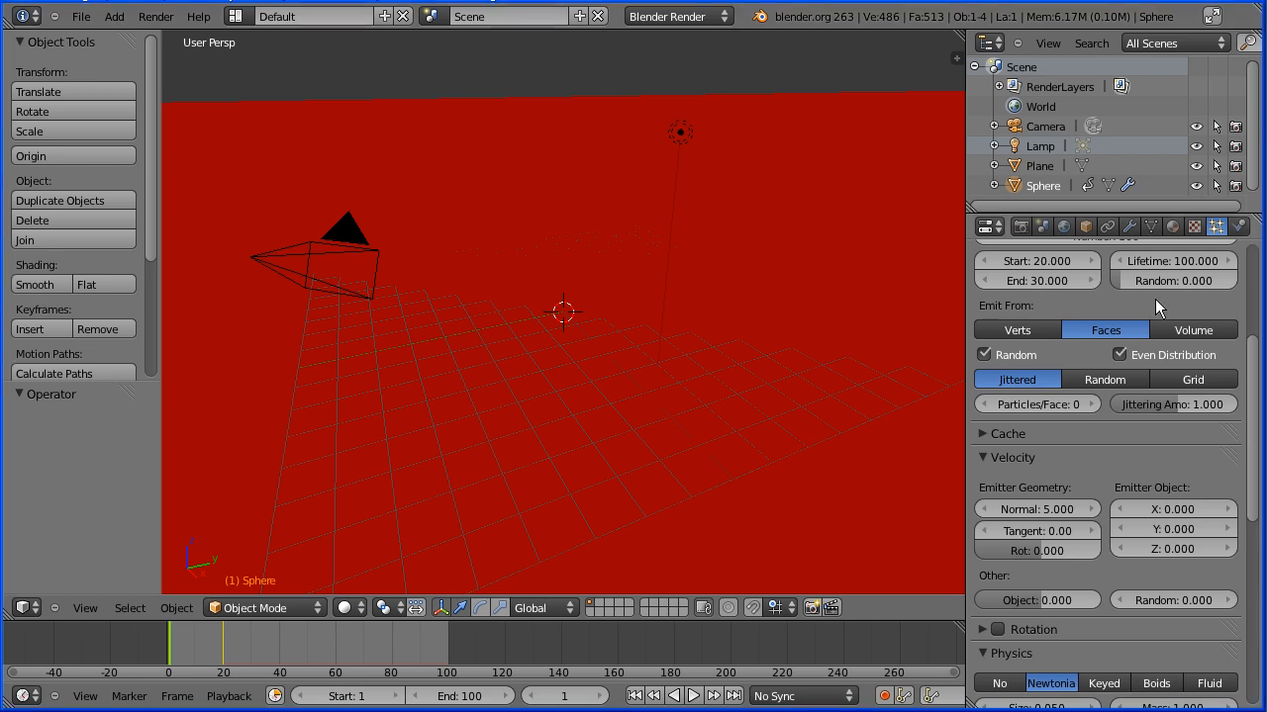
mouse_move(1136, 227)
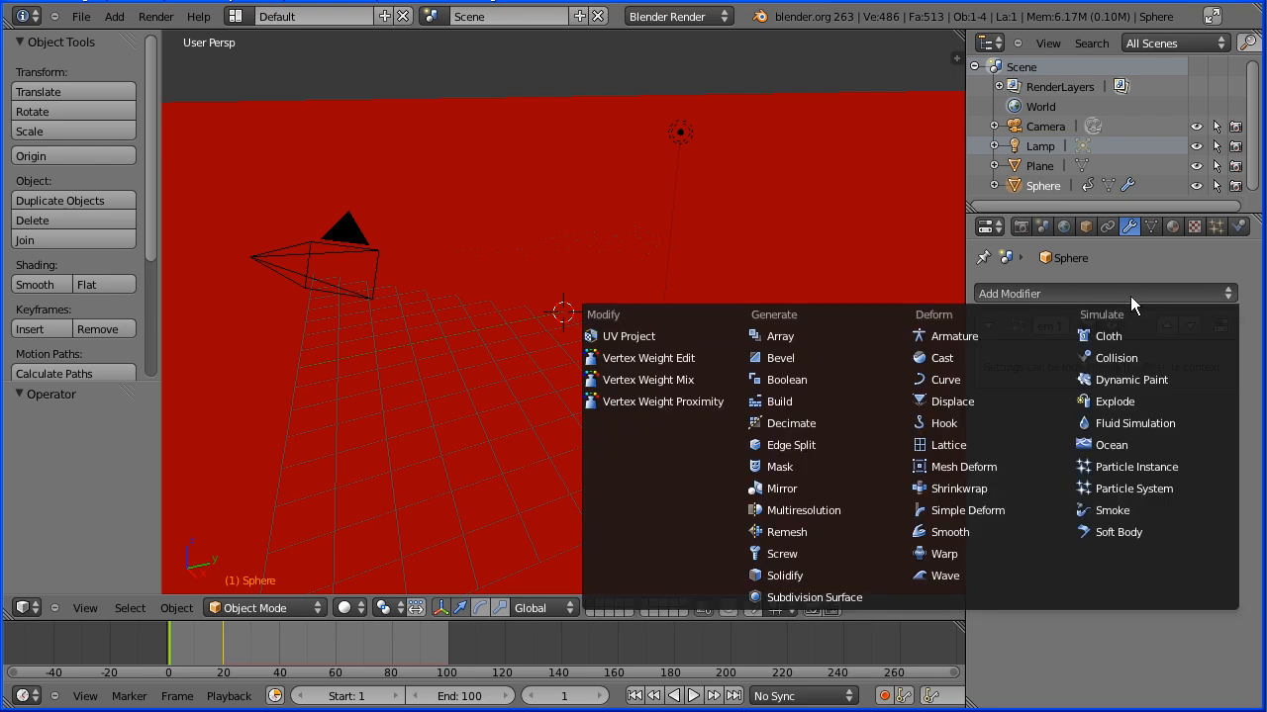
Add an Explode modifier to the sphere and play the animation to check the burst.
left_click(1115, 400)
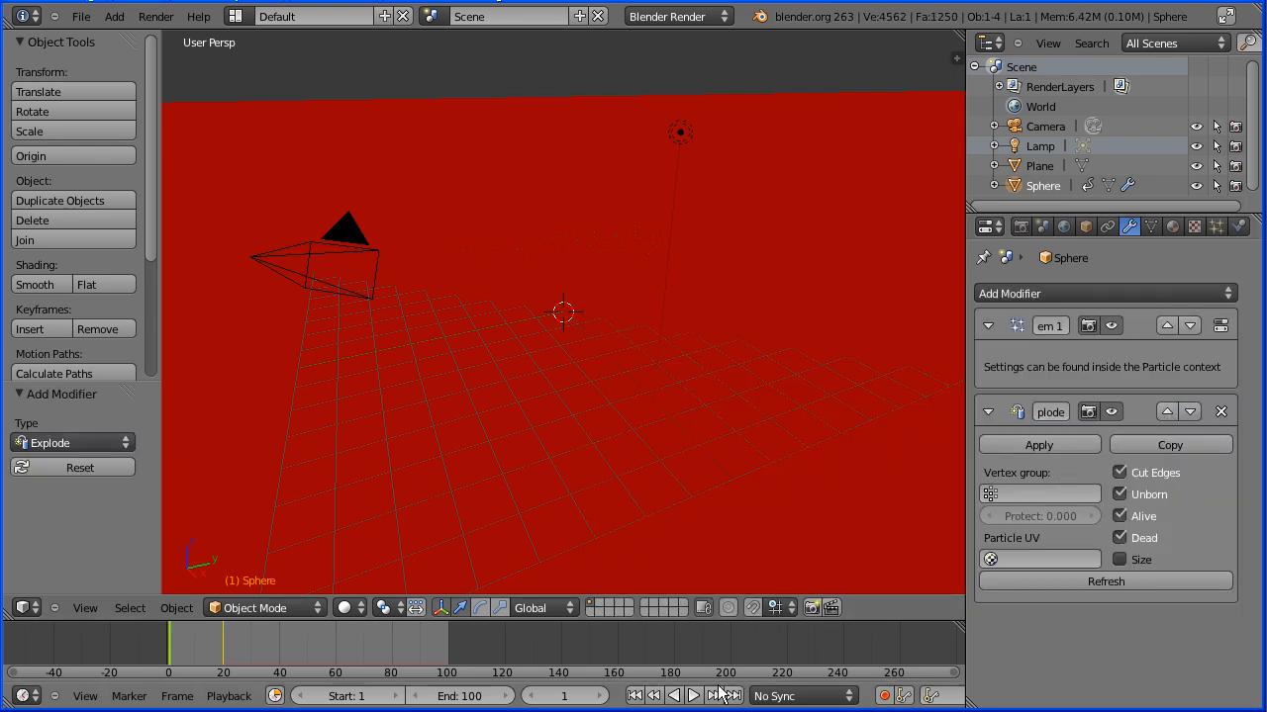
left_click(693, 695)
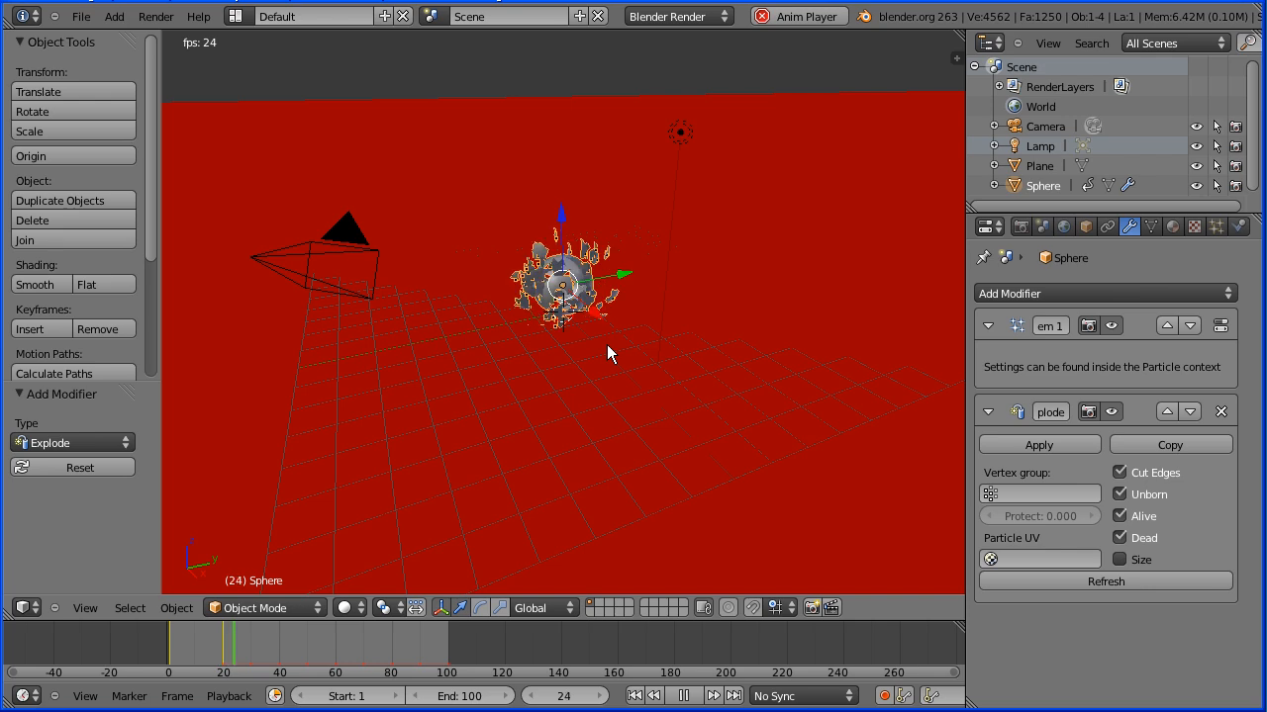
left_click(684, 696)
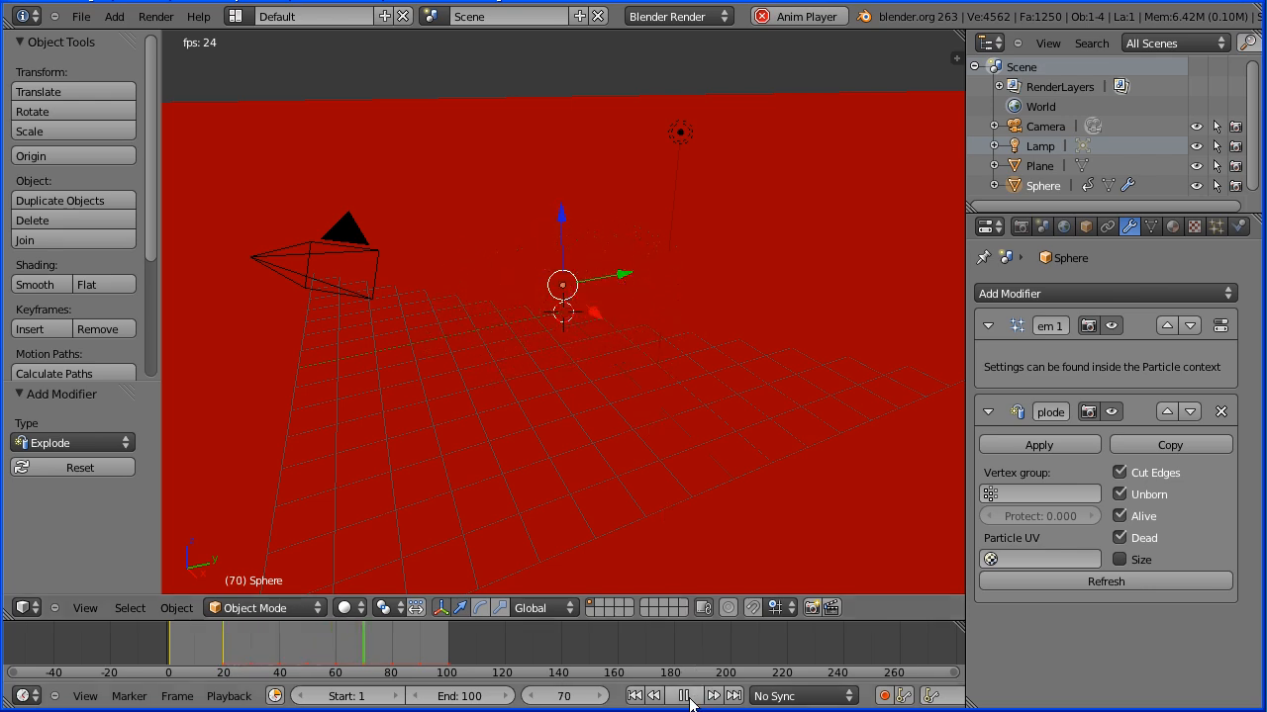
left_click(684, 696)
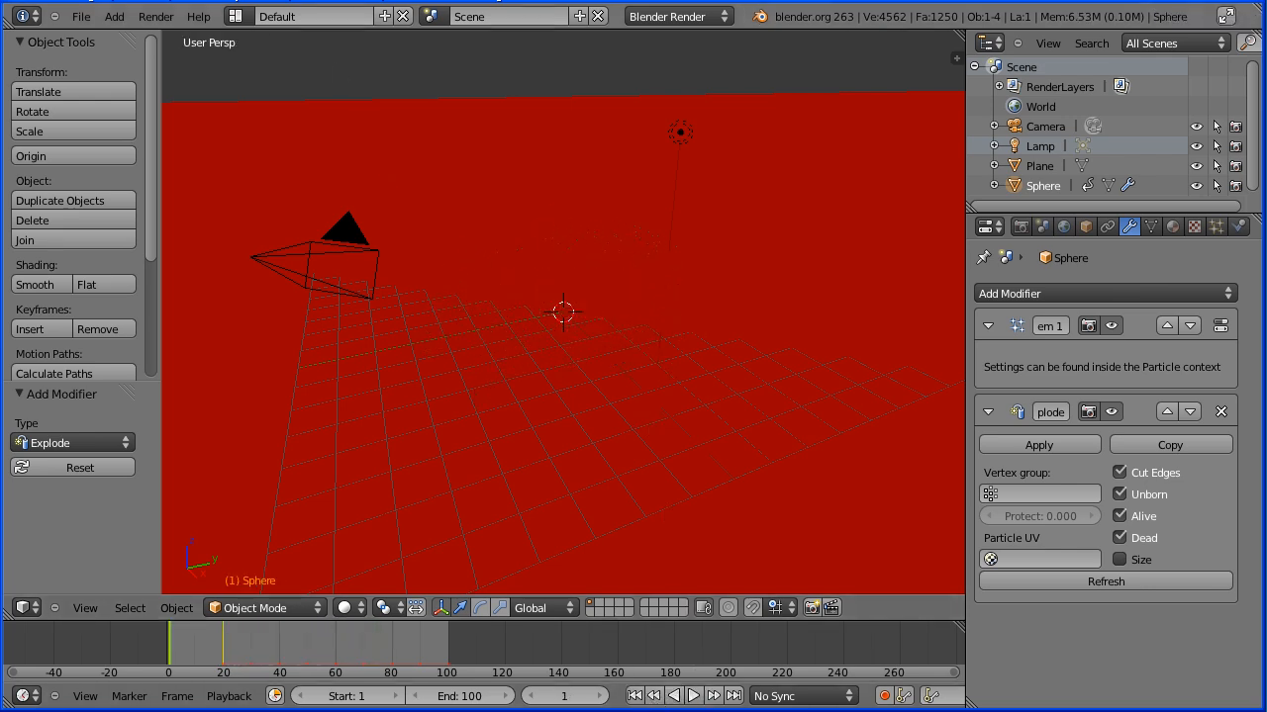
left_click(694, 695)
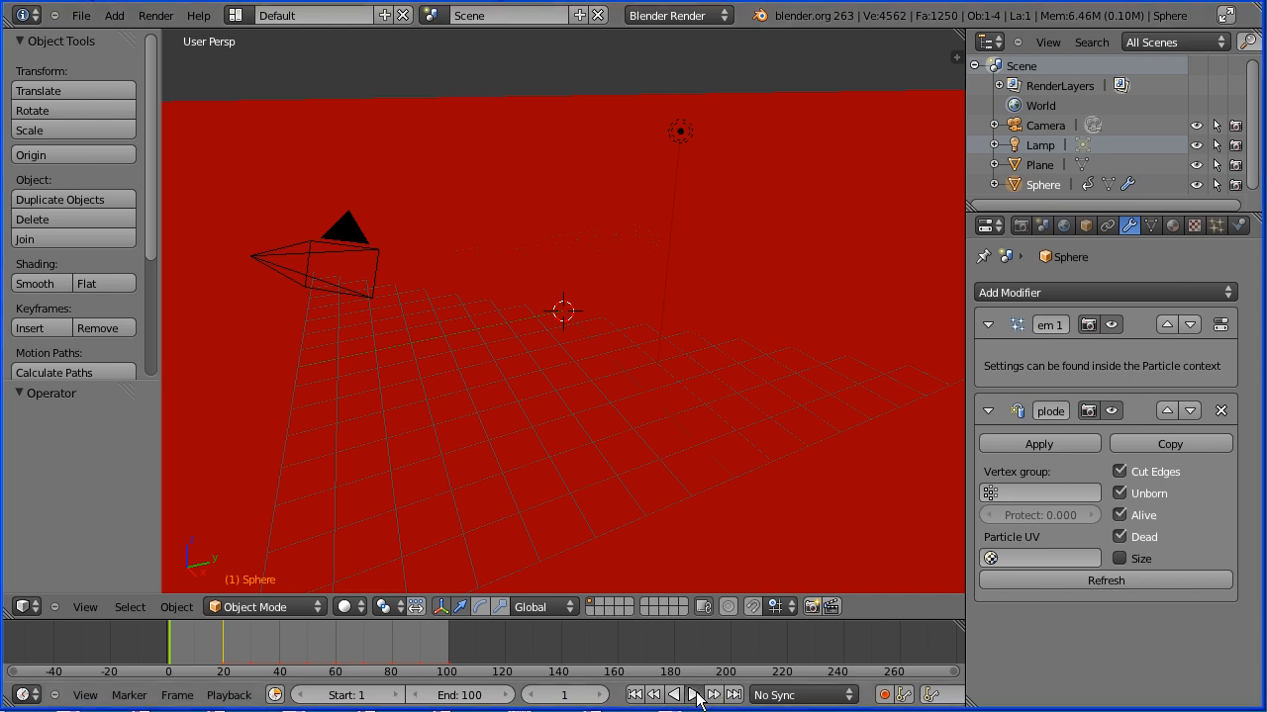
left_click(694, 694)
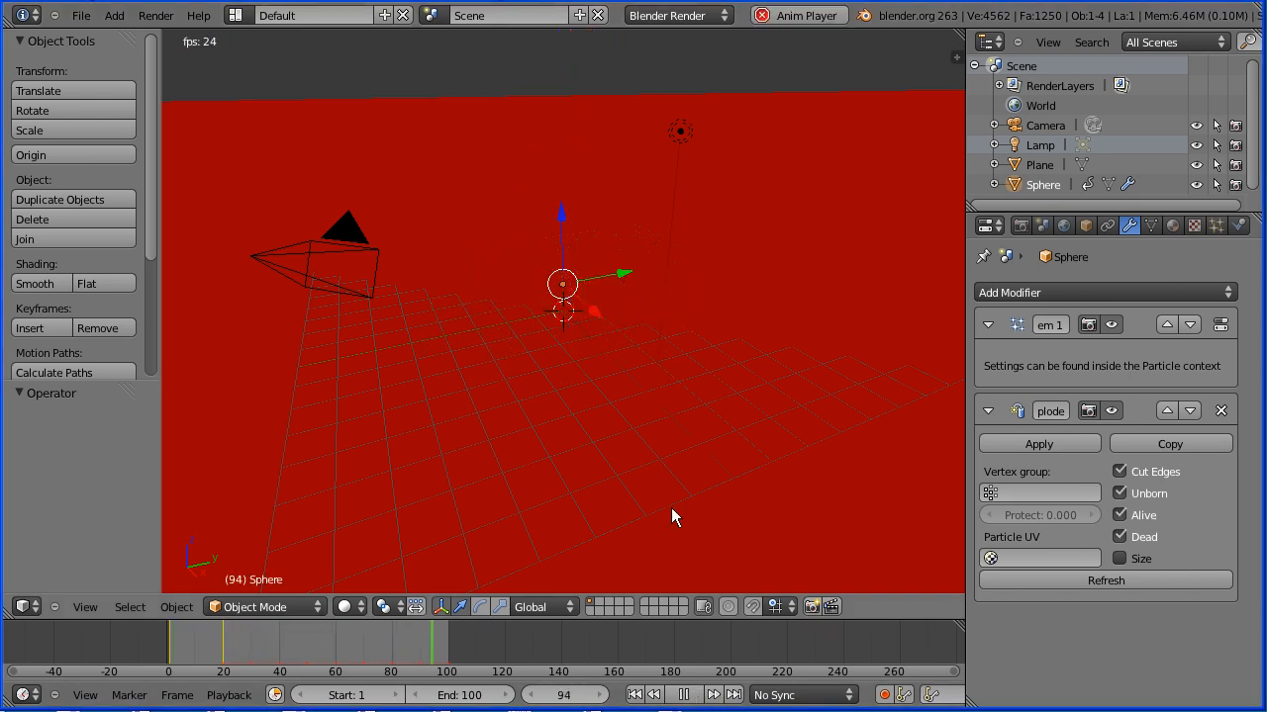
left_click(683, 695)
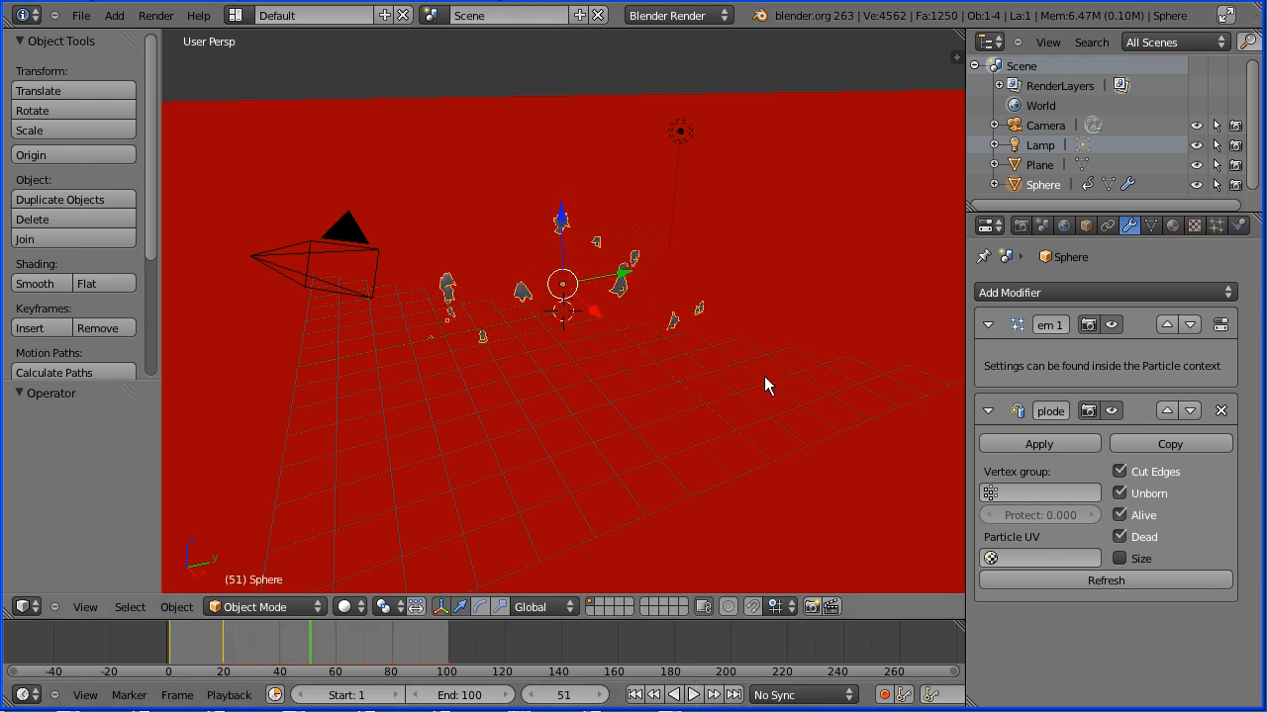
Enable Collision on the plane with permeability 1.0 and replay the explosion.
left_click(1039, 164)
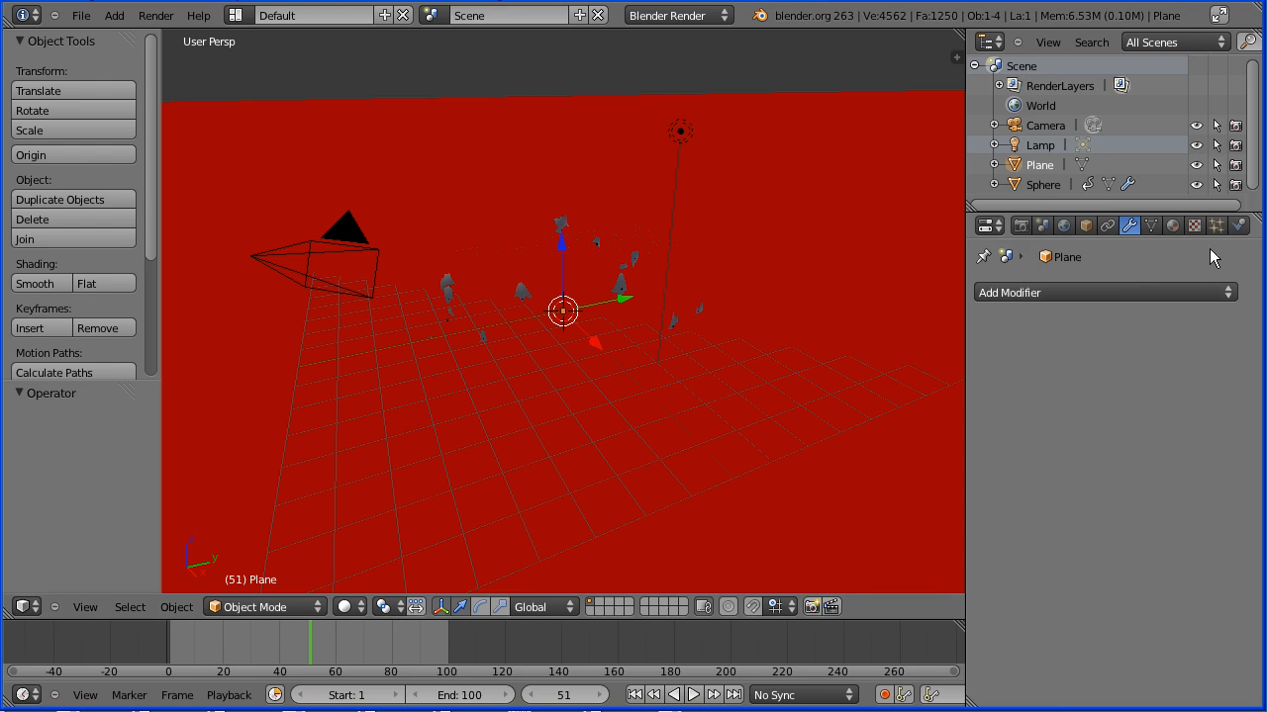
left_click(1239, 226)
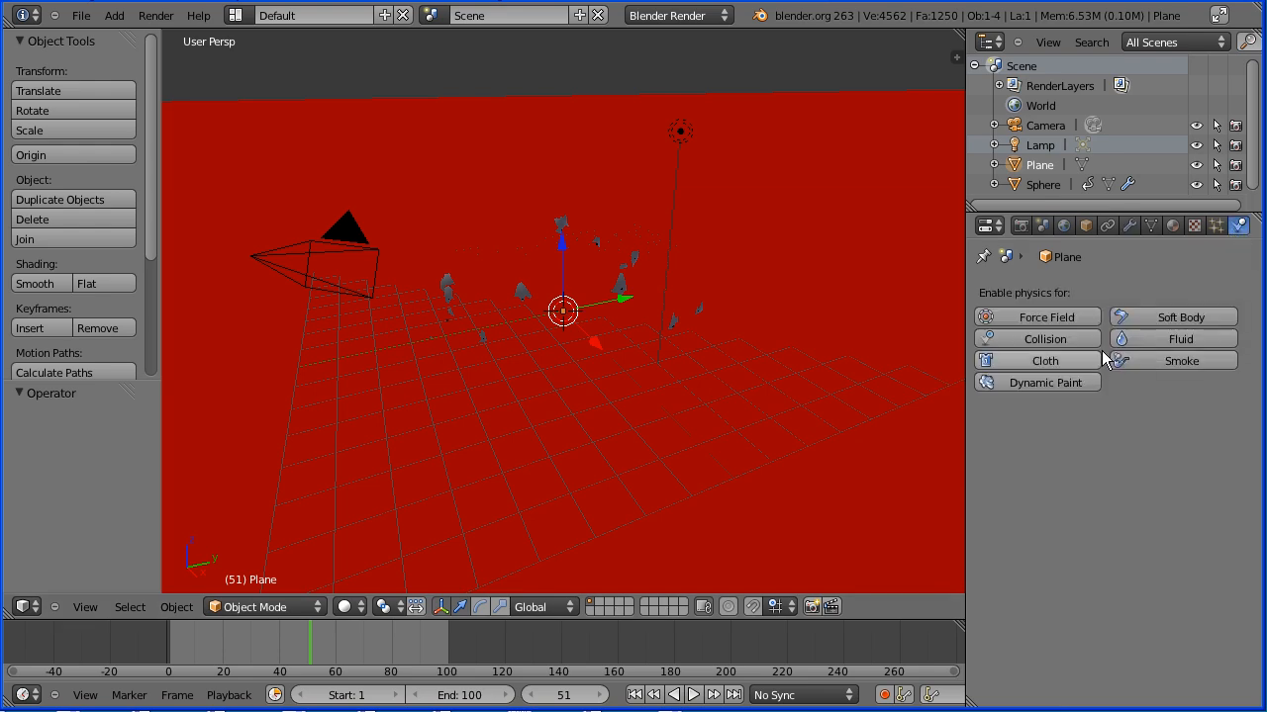
left_click(1036, 339)
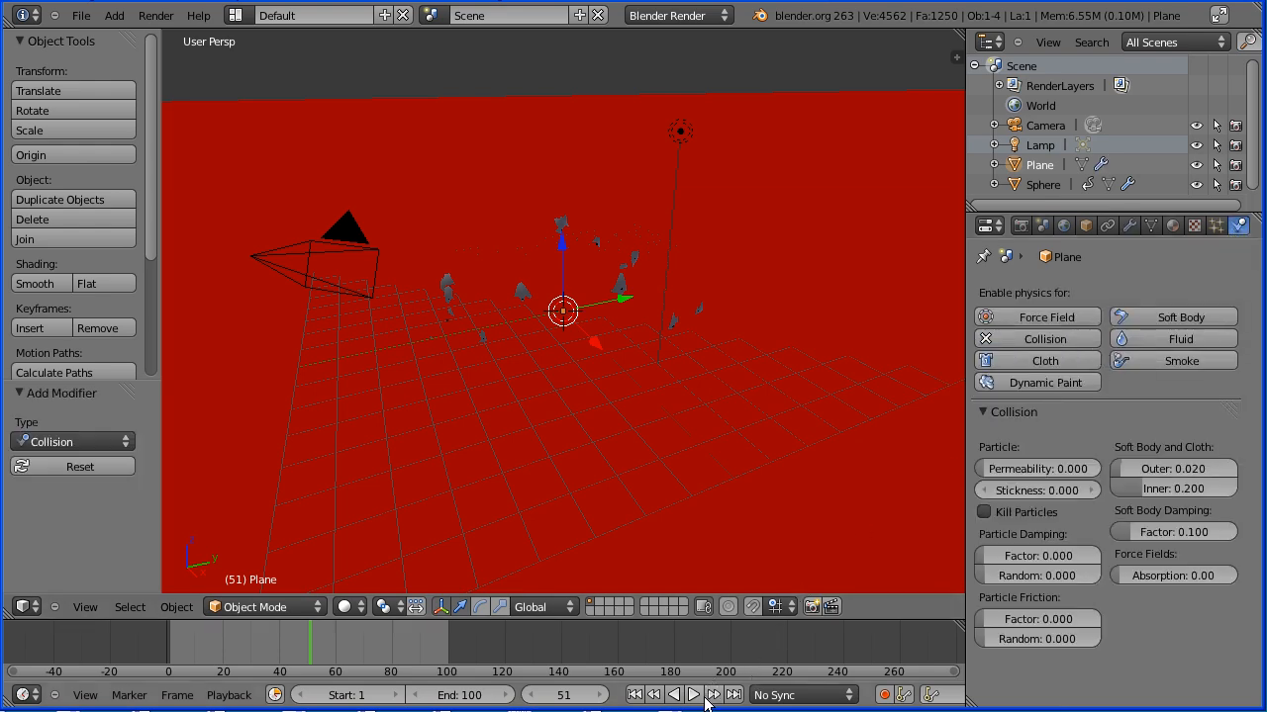
left_click(695, 695)
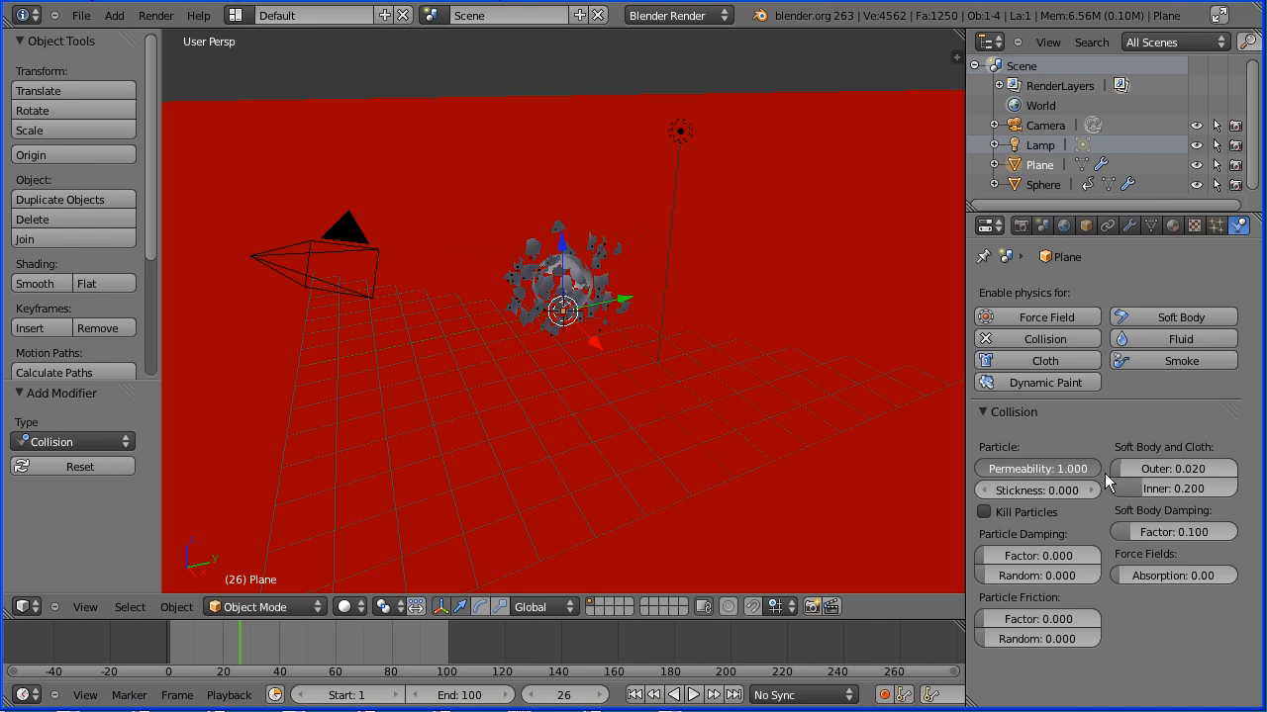
left_click(694, 693)
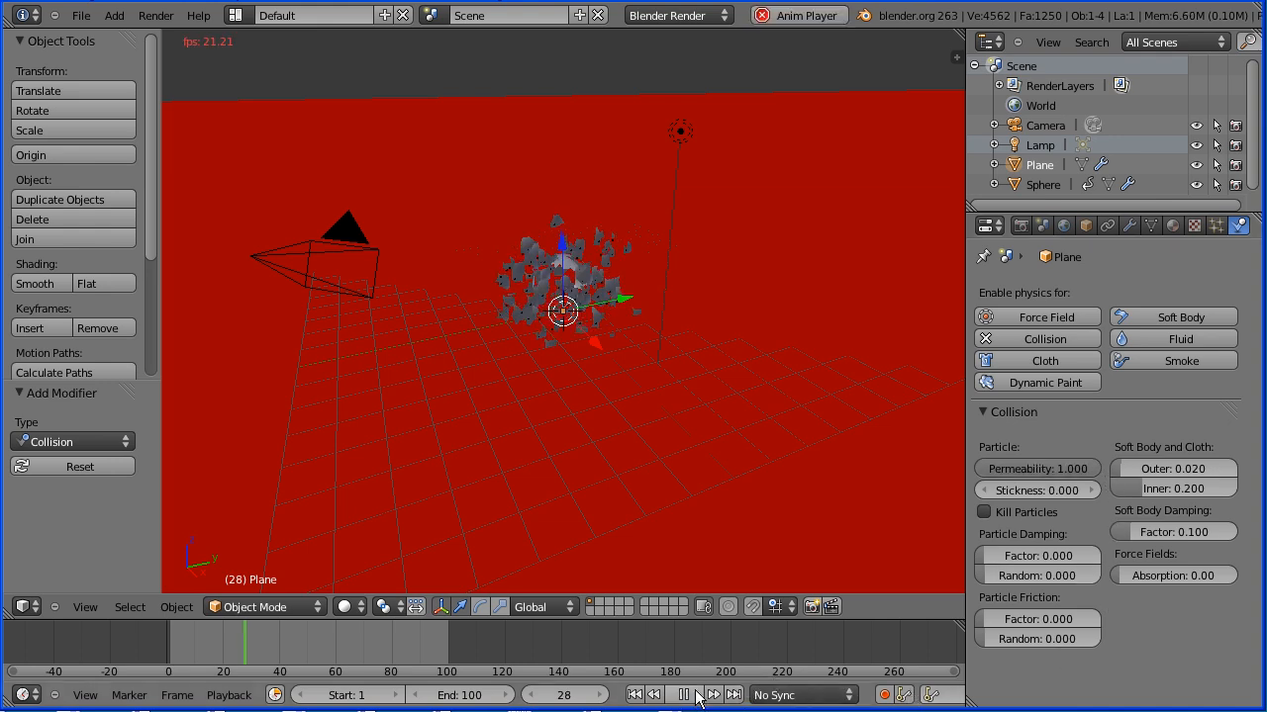
left_click(684, 694)
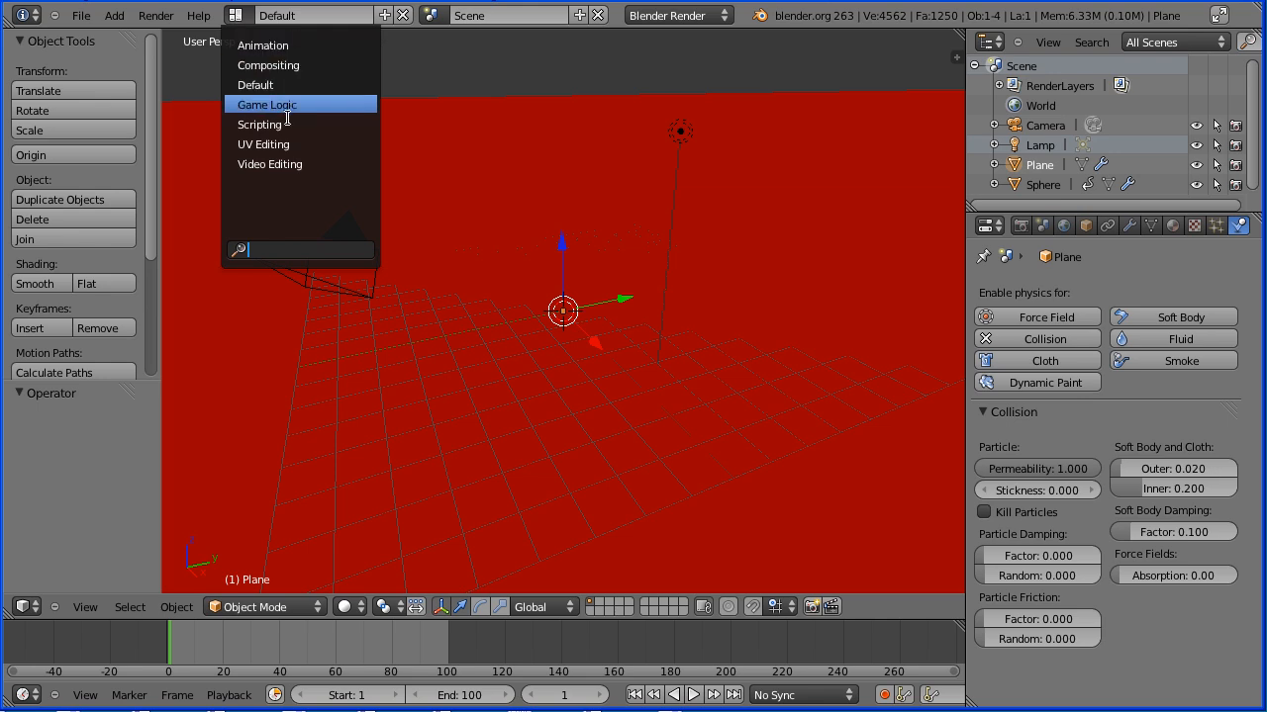
mouse_move(300, 163)
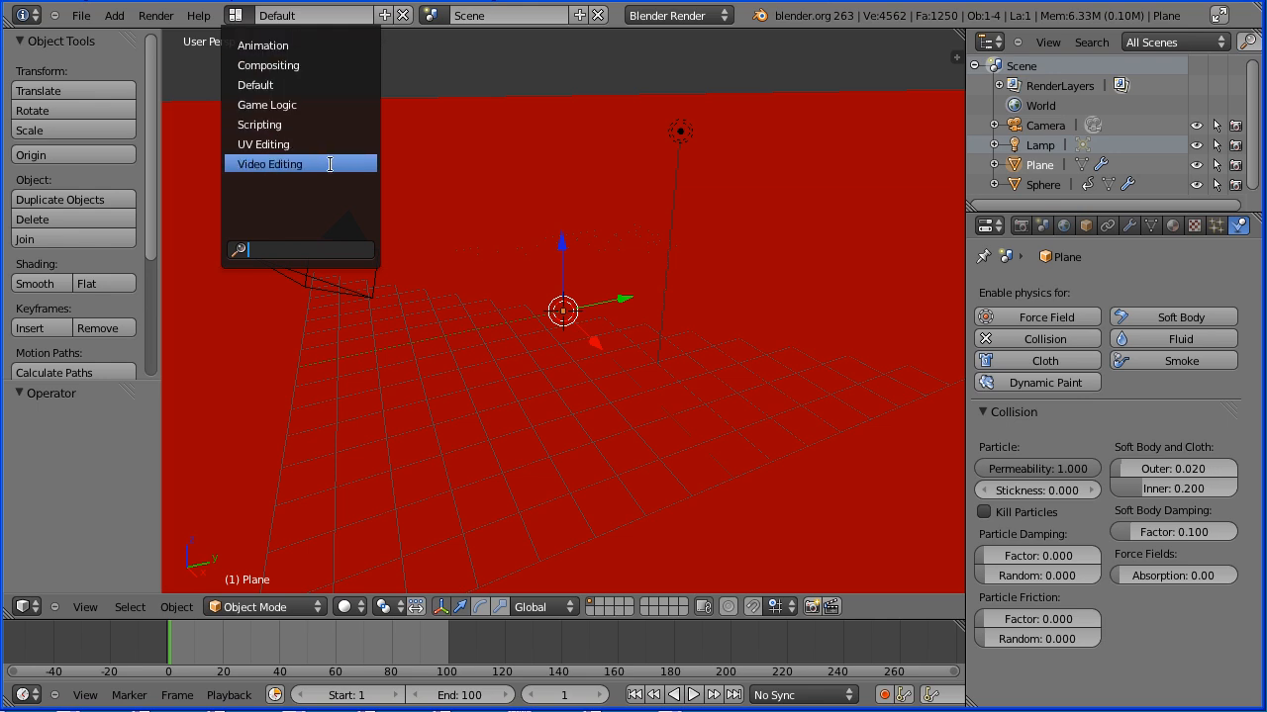
Pick Video Editing from the screen layout dropdown.
left_click(269, 164)
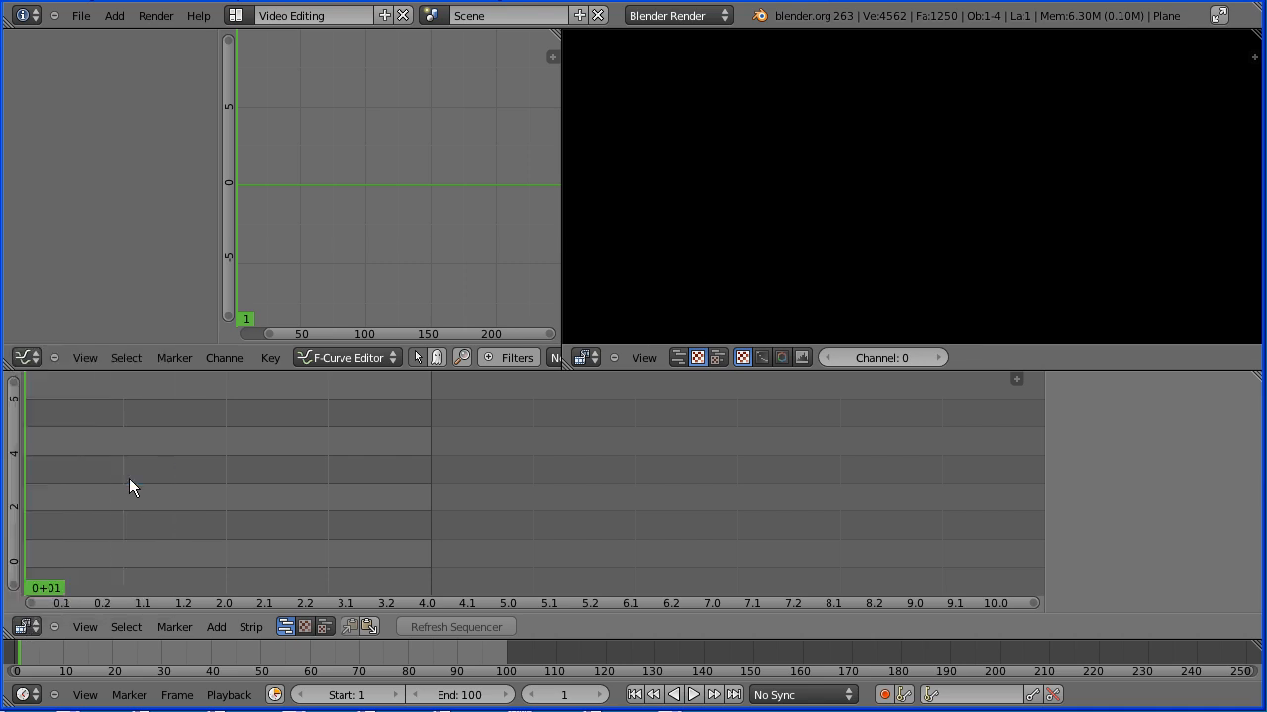
mouse_move(278, 523)
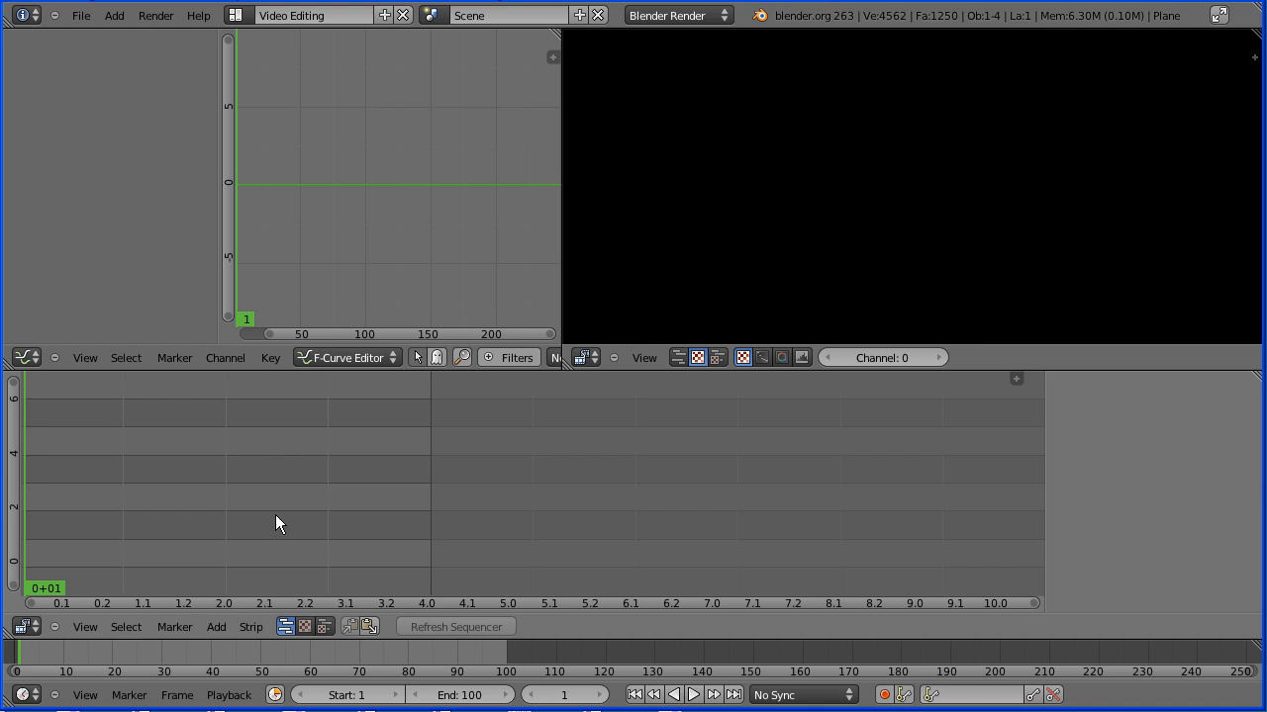
mouse_move(742, 235)
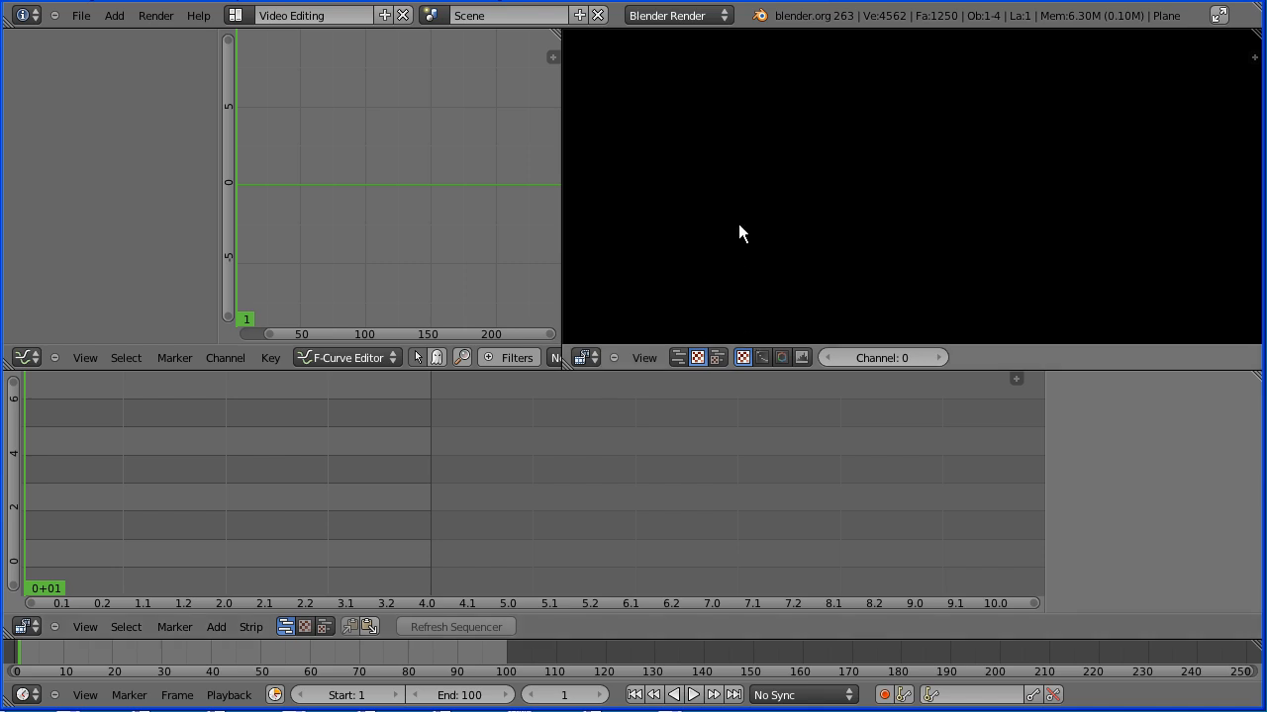
mouse_move(620, 344)
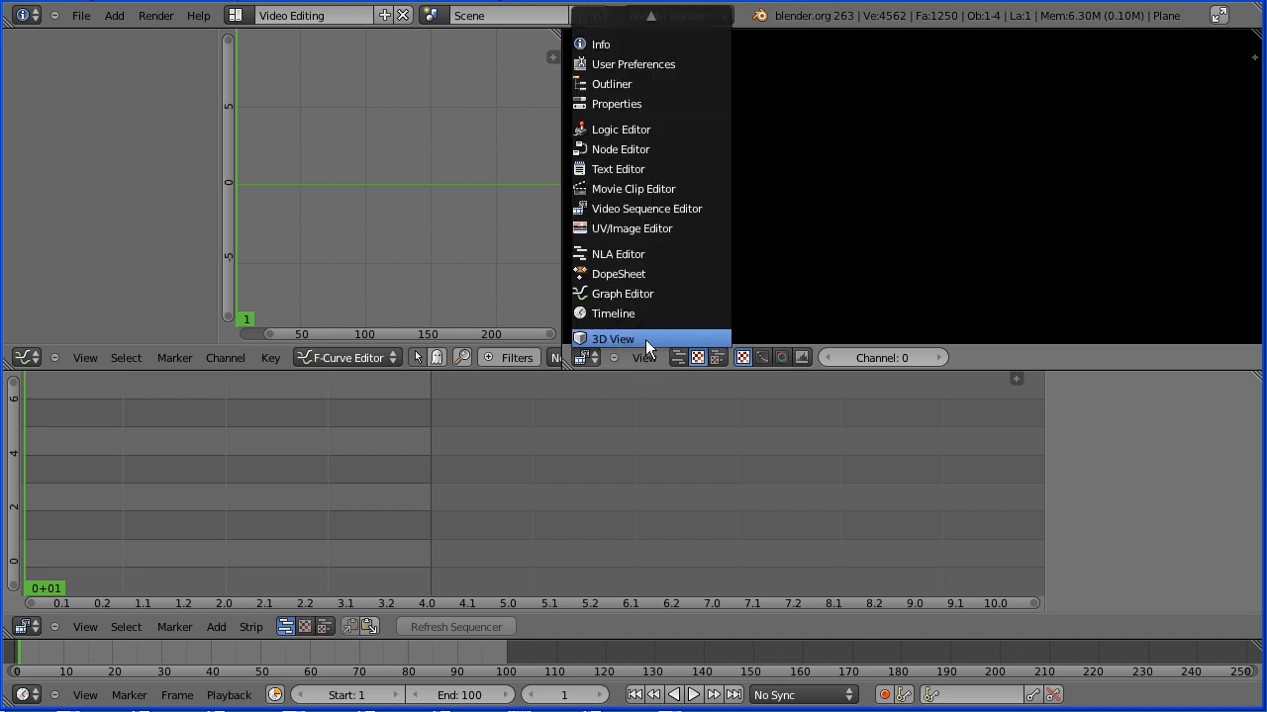
Show the scene in the preview as a 3D View, replay the explosion, return to frame 1.
left_click(613, 338)
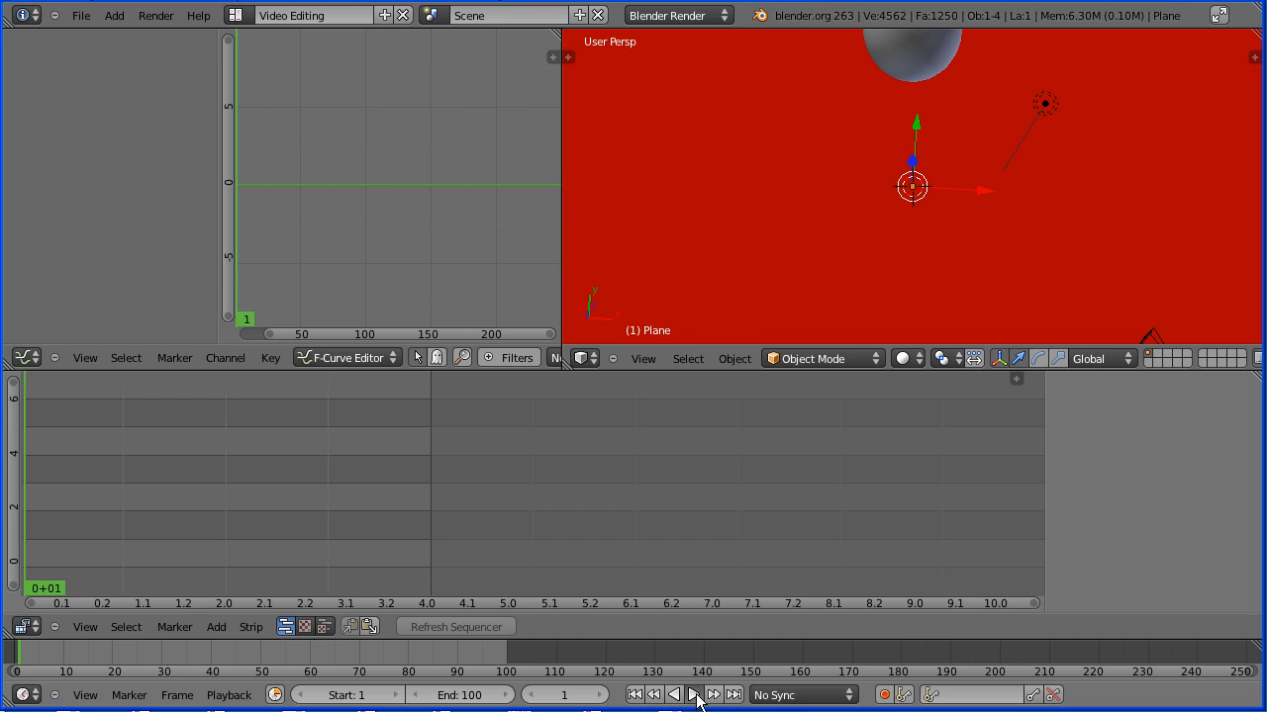
left_click(694, 694)
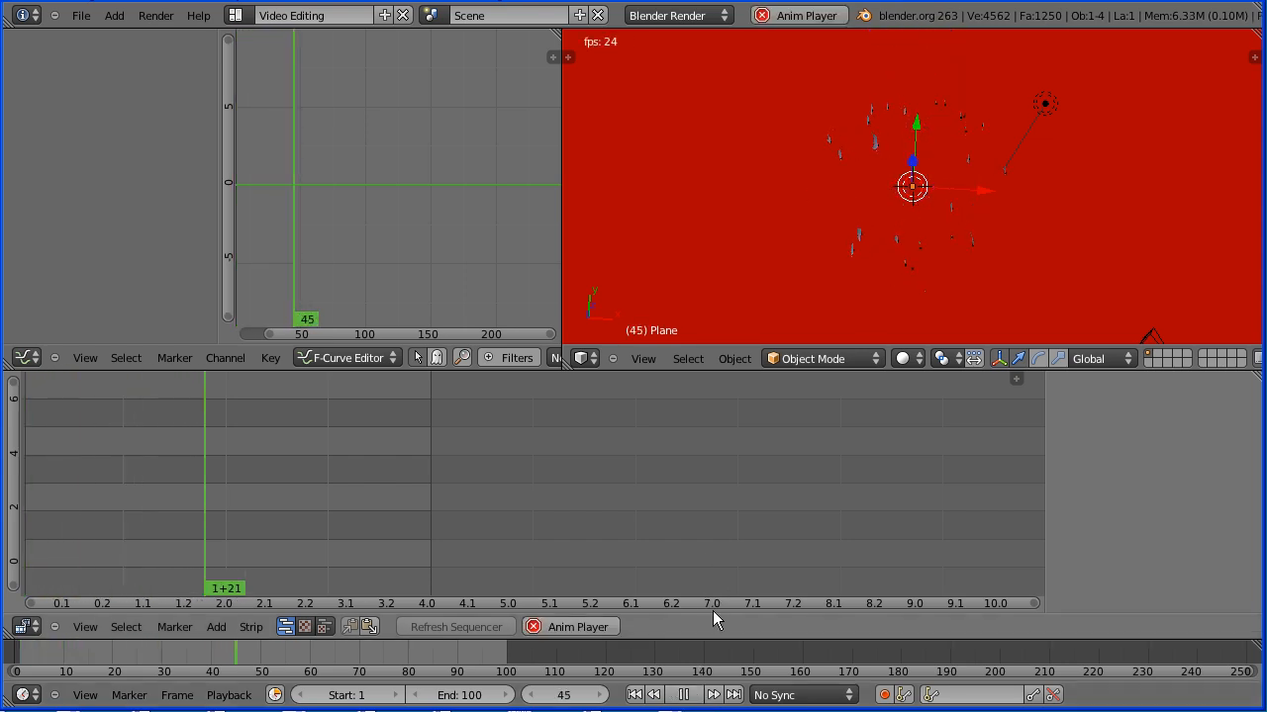
left_click(636, 694)
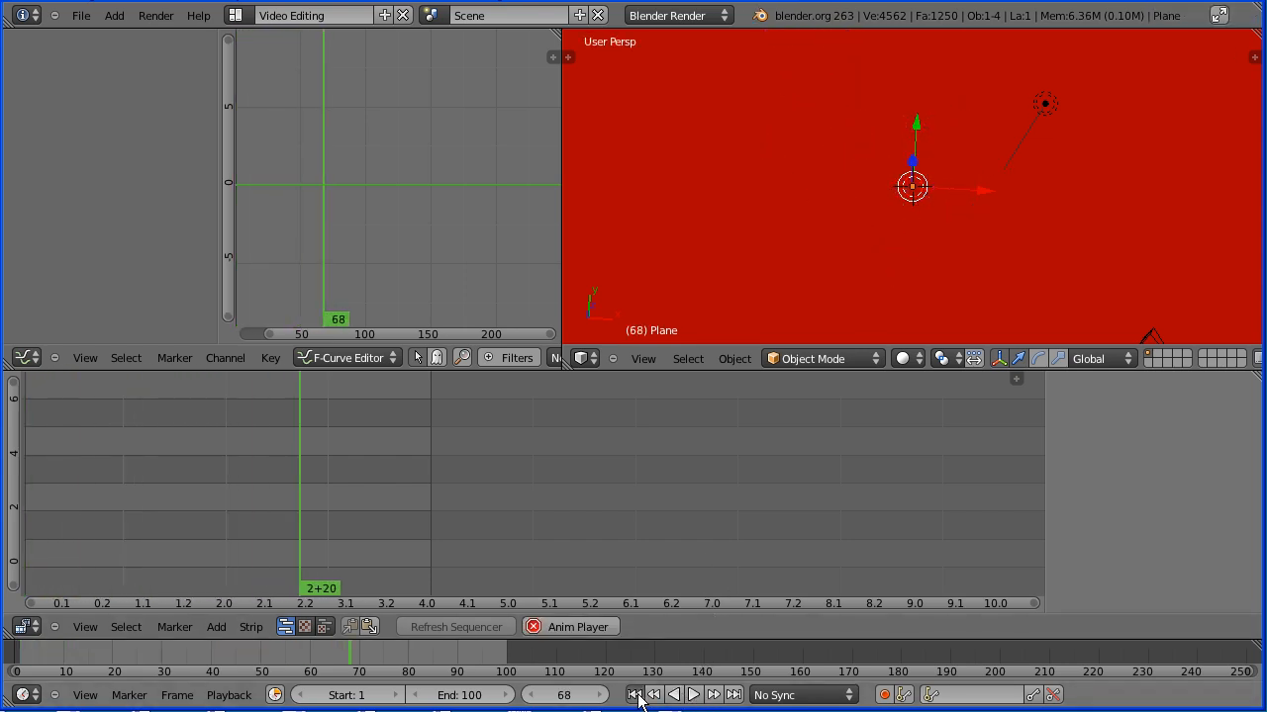
left_click(635, 695)
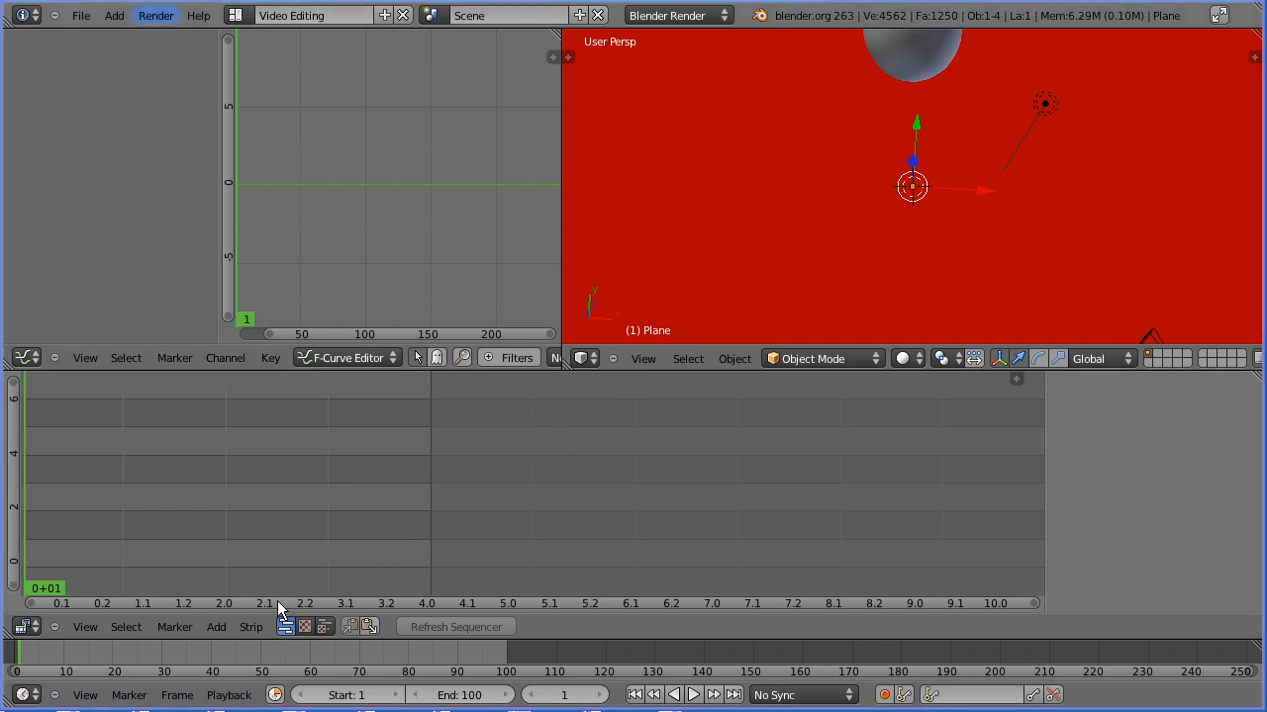
Add falling.wav from the sound effects bookmark as a sequencer sound strip.
left_click(216, 626)
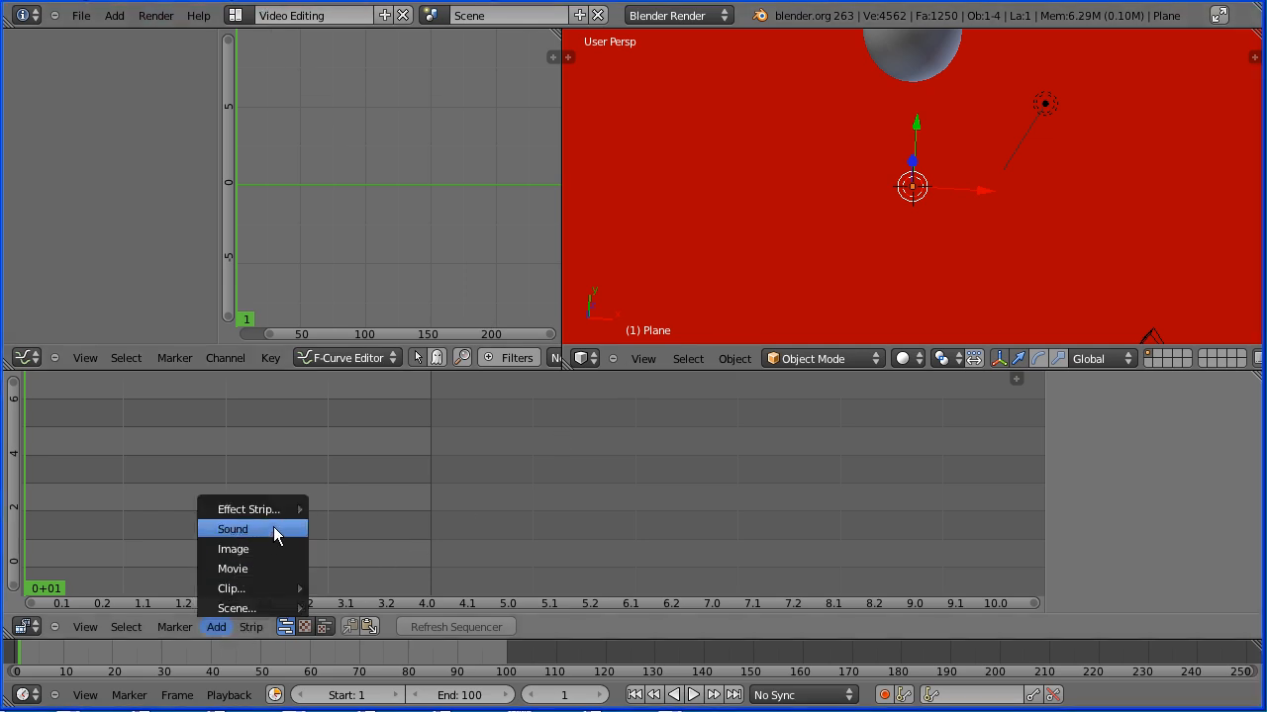
mouse_move(277, 577)
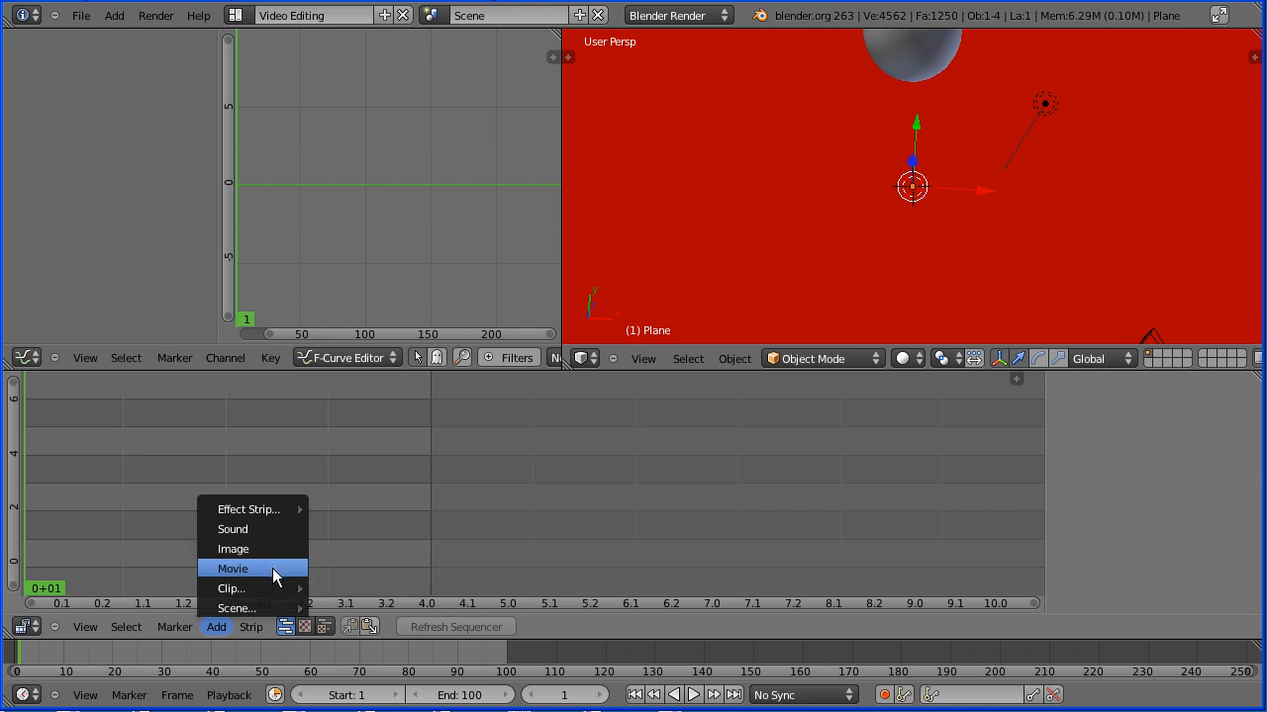
mouse_move(232, 568)
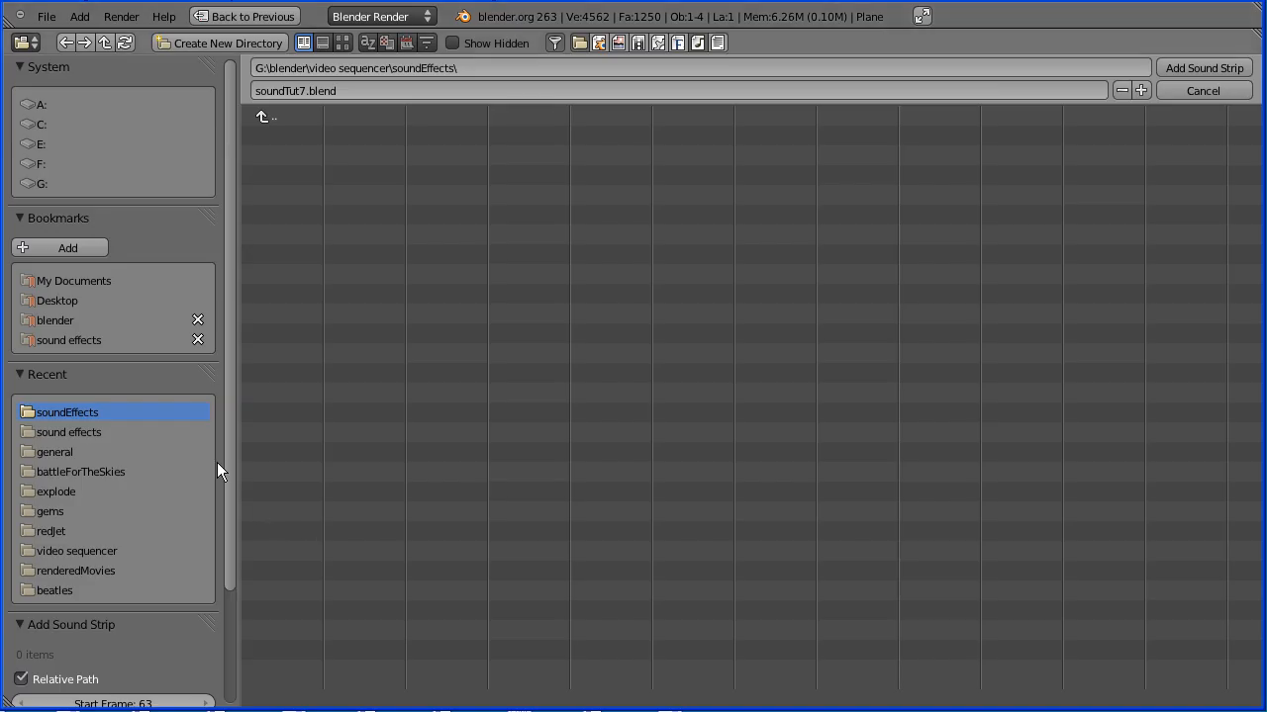
left_click(69, 339)
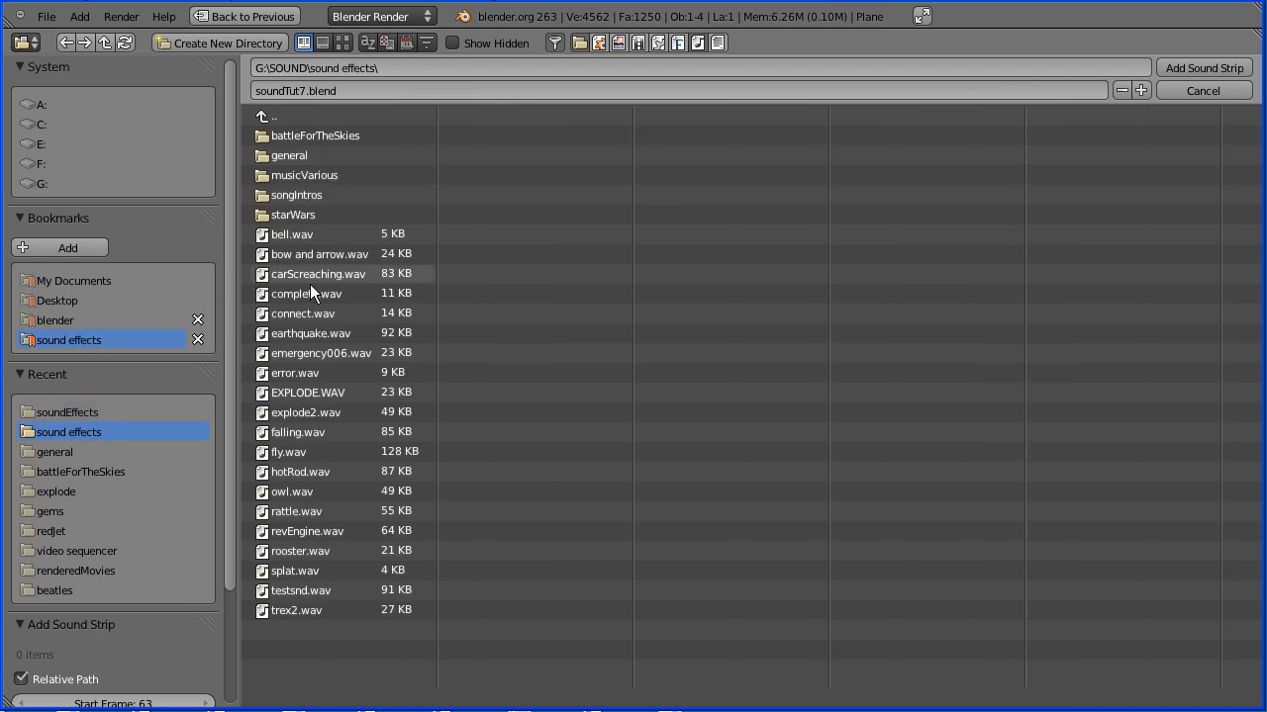
mouse_move(304, 440)
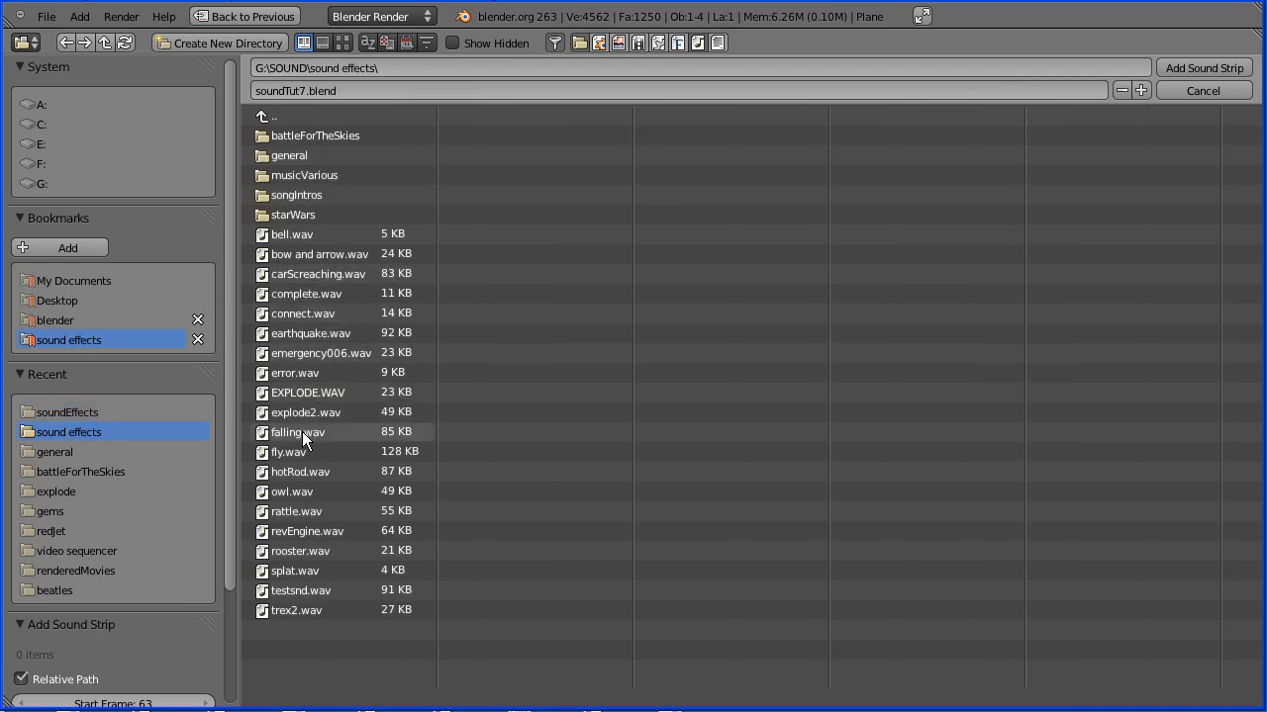
left_click(296, 432)
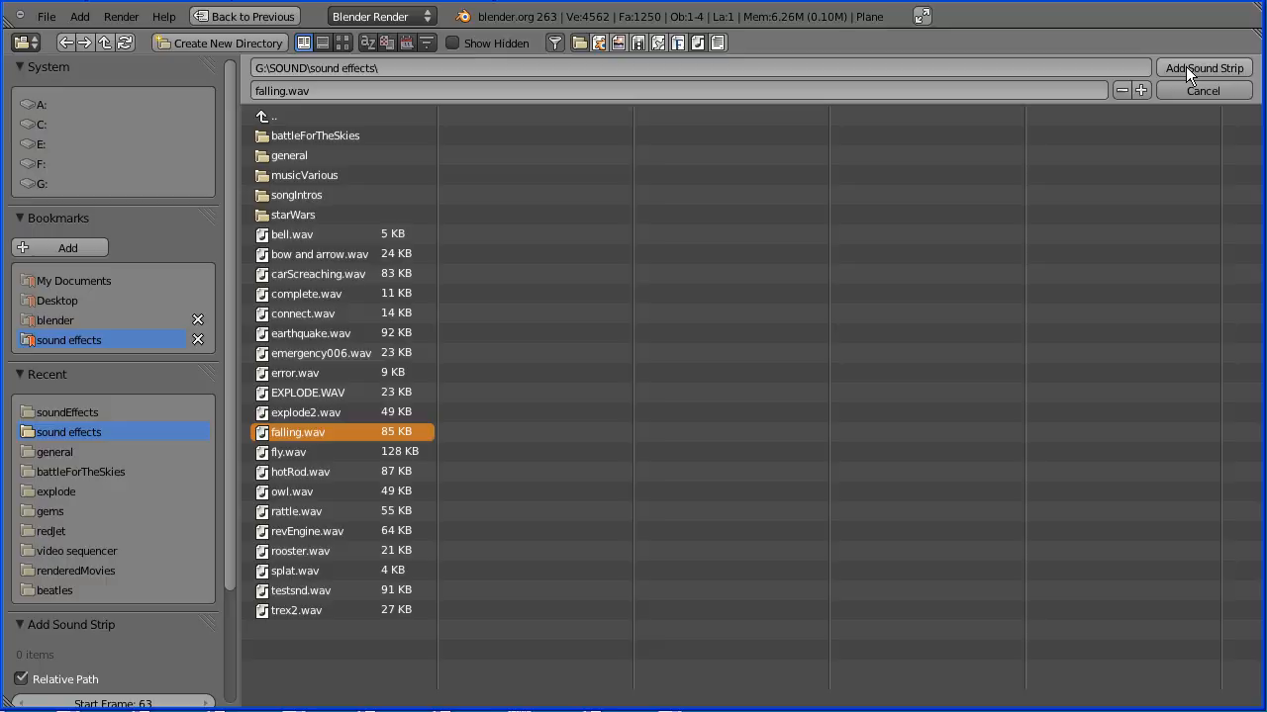
left_click(1204, 67)
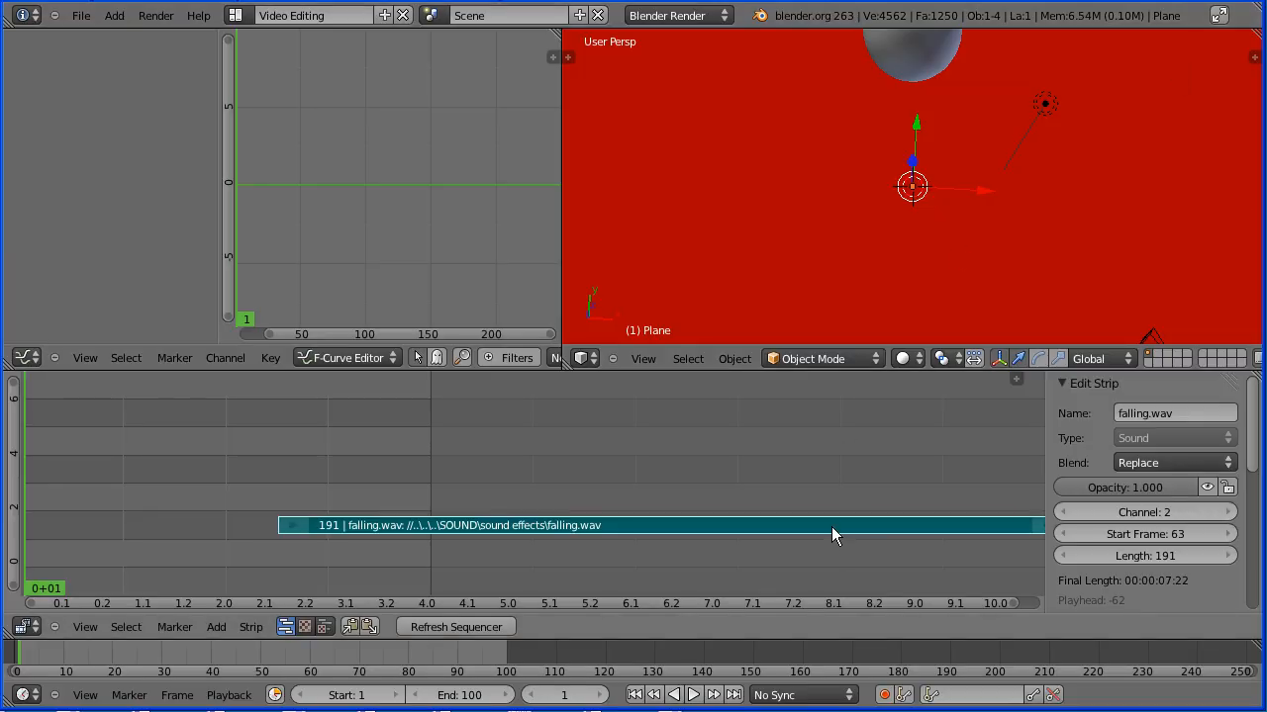
Slide the falling.wav strip to frame 24, test-trimming its ends, then restore 191 frames.
left_click_drag(834, 525, 678, 525)
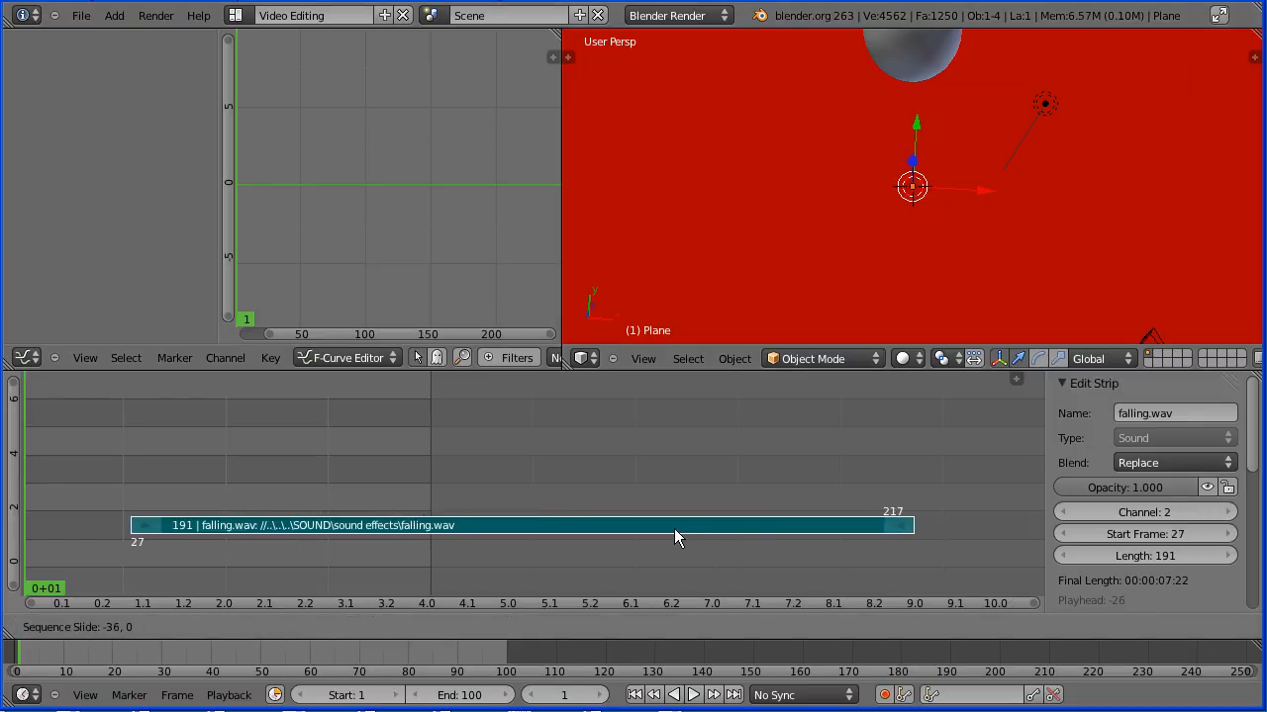
left_click_drag(678, 525, 651, 525)
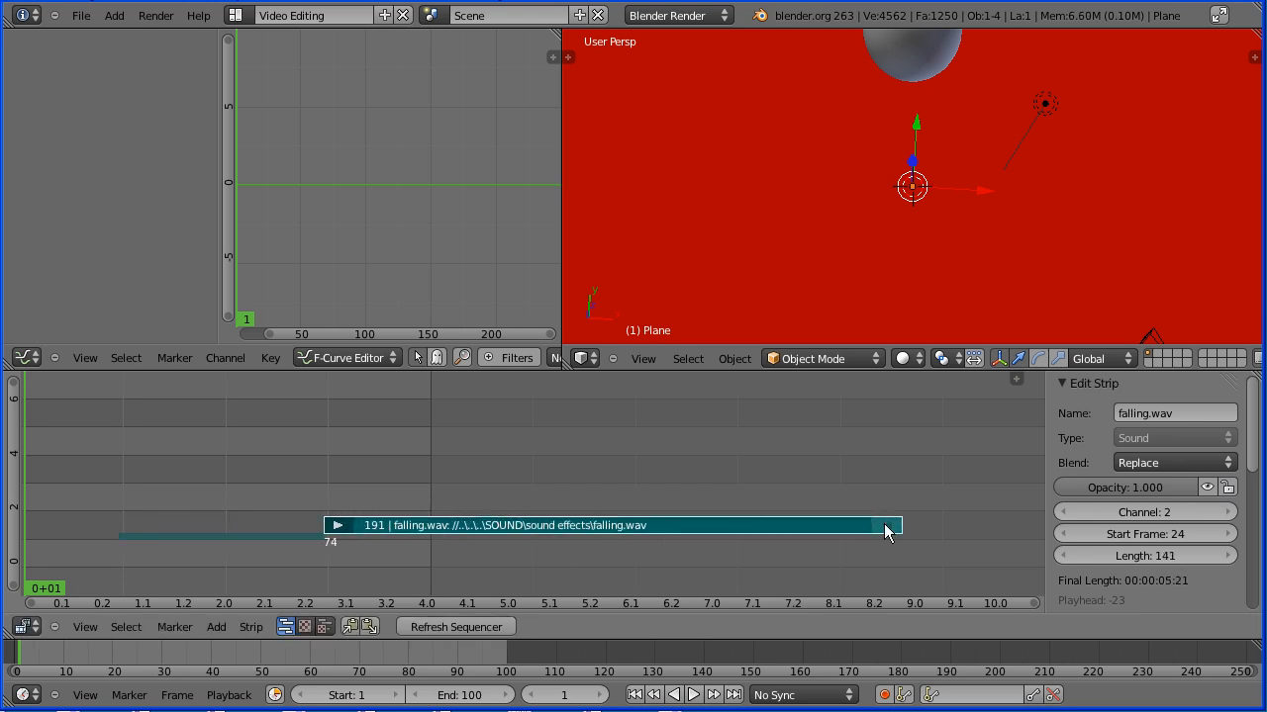
left_click_drag(890, 526, 829, 525)
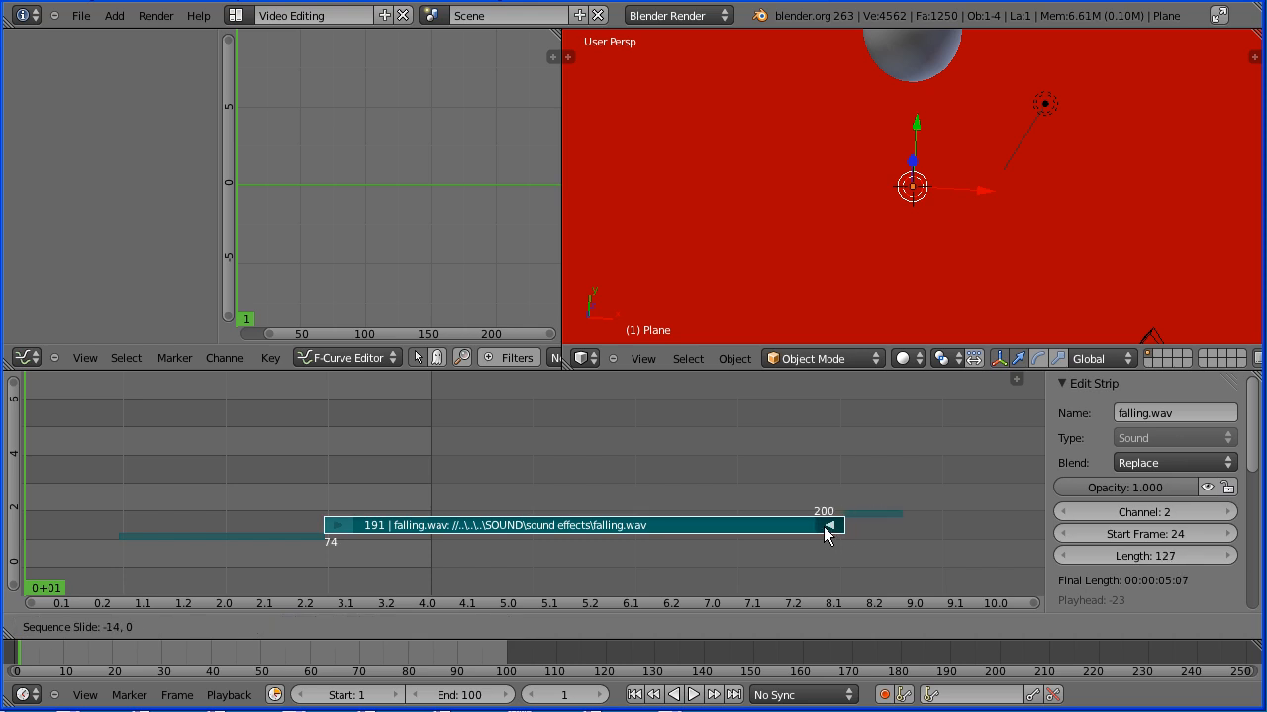
left_click_drag(830, 526, 723, 526)
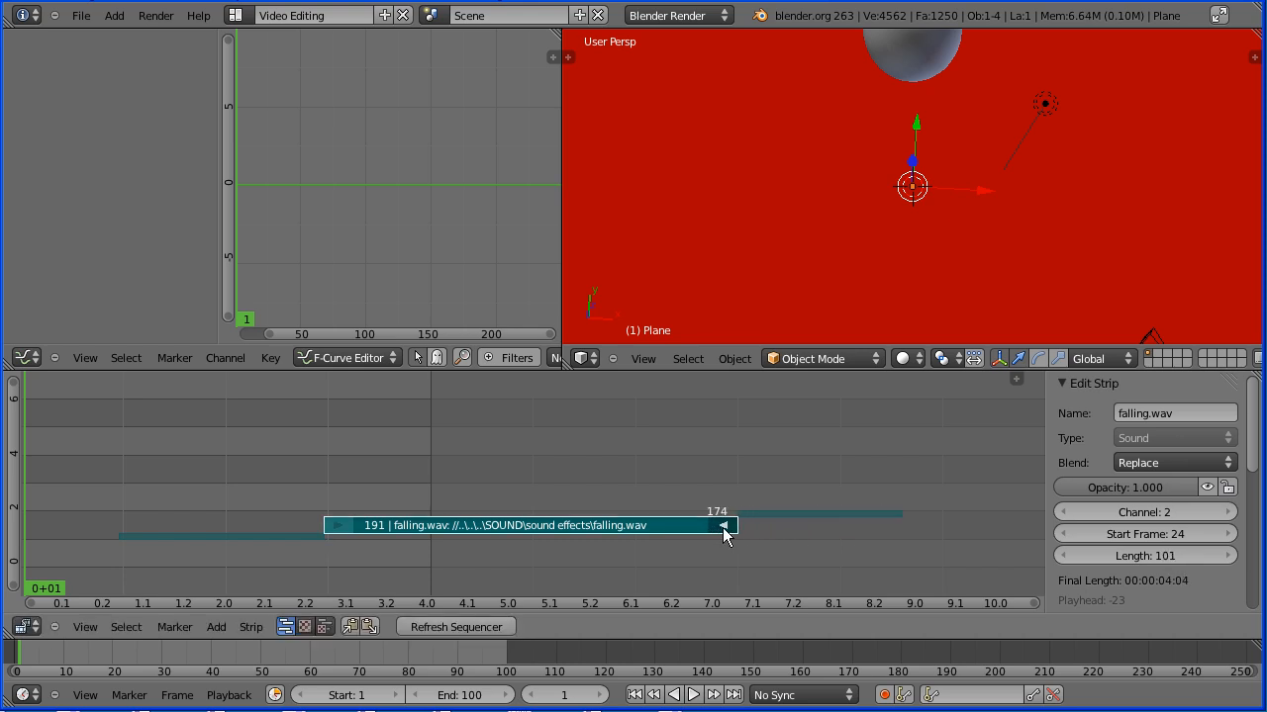
left_click_drag(723, 525, 888, 526)
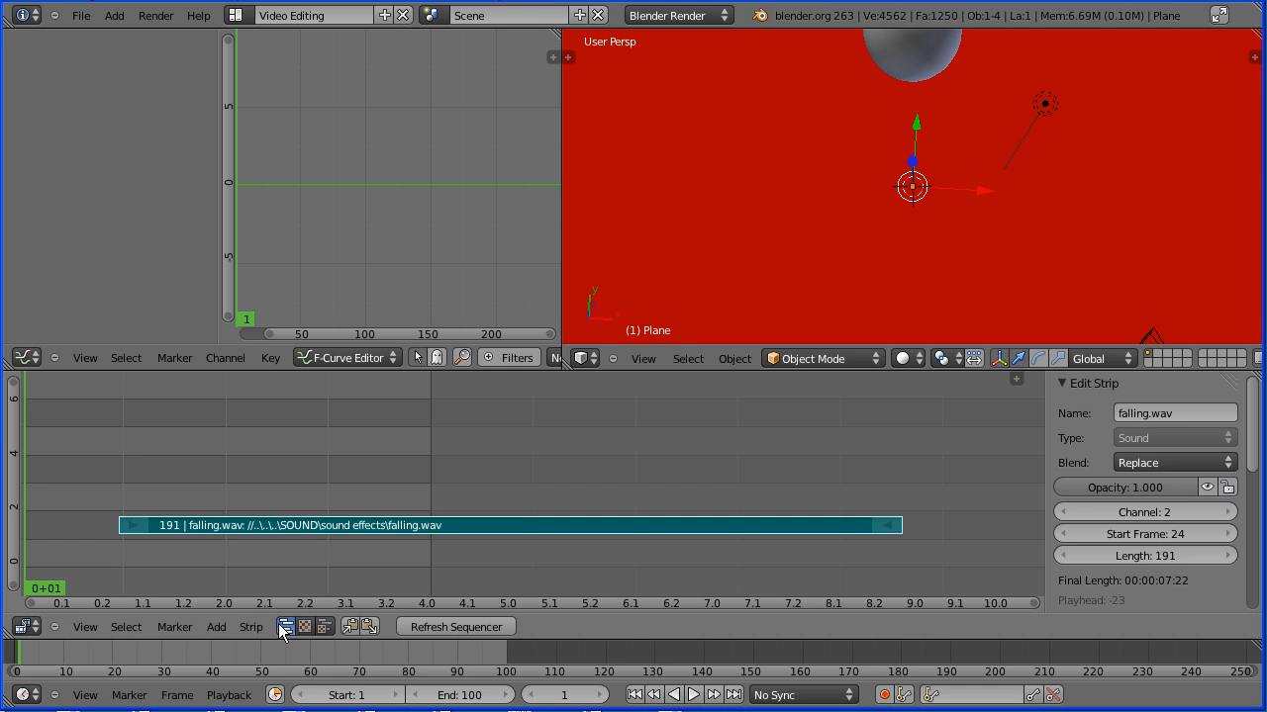
Snap the falling.wav strip to the current frame so it starts at frame 1.
left_click(250, 626)
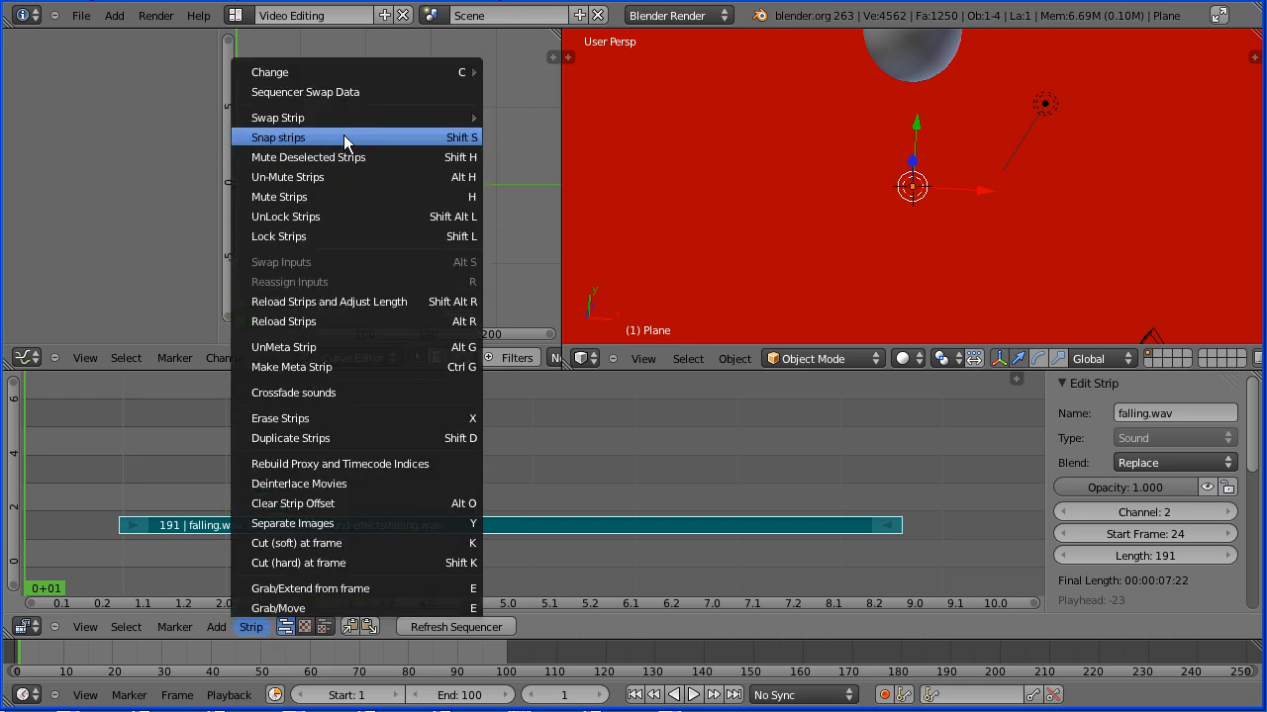
left_click(278, 137)
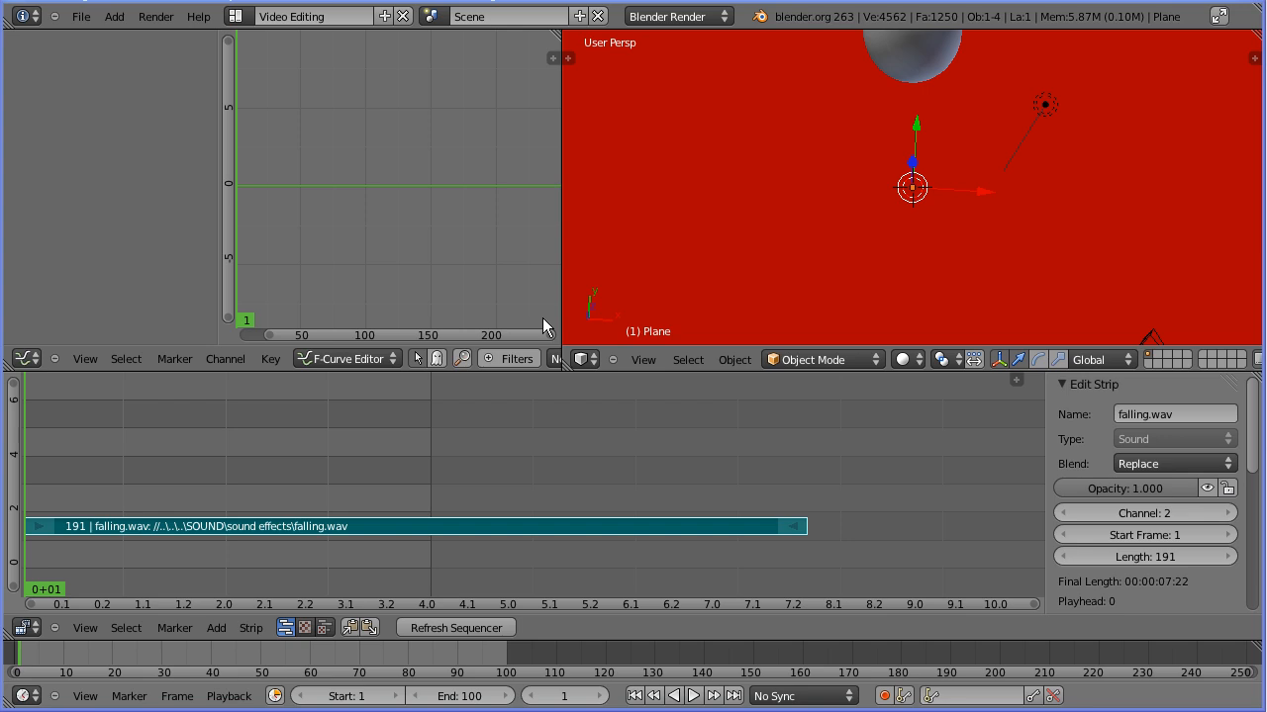
mouse_move(133, 32)
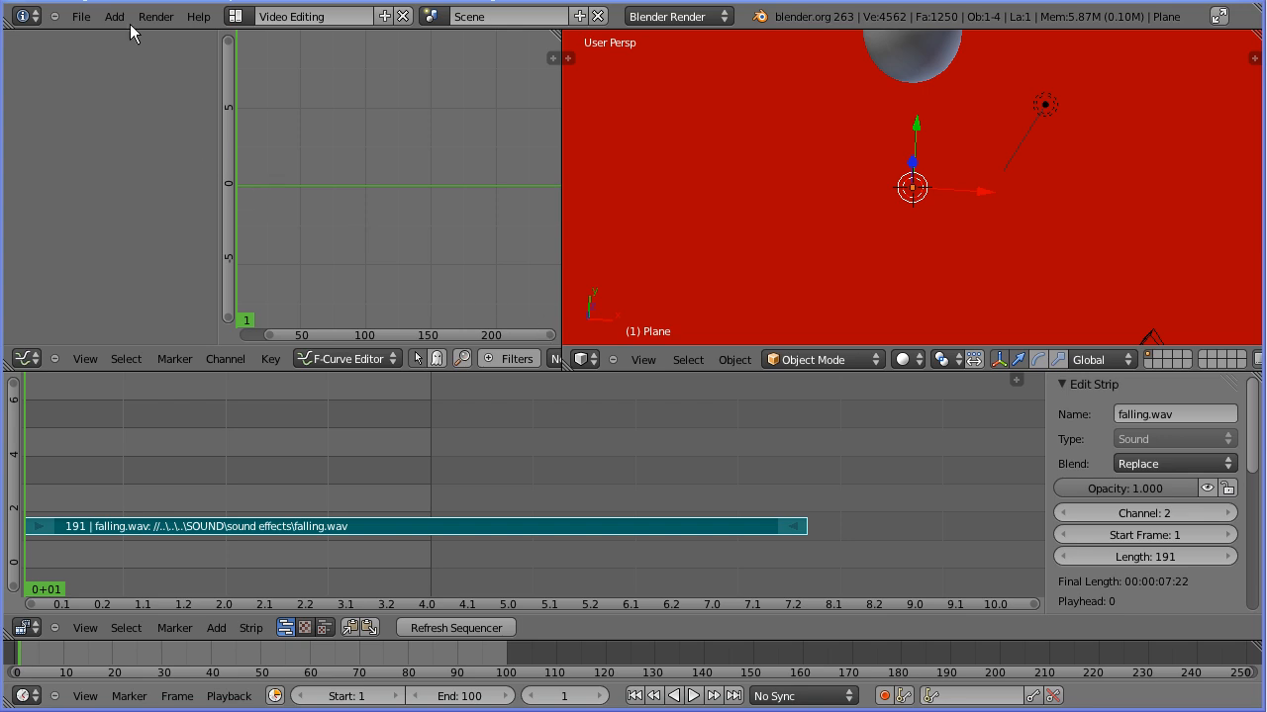